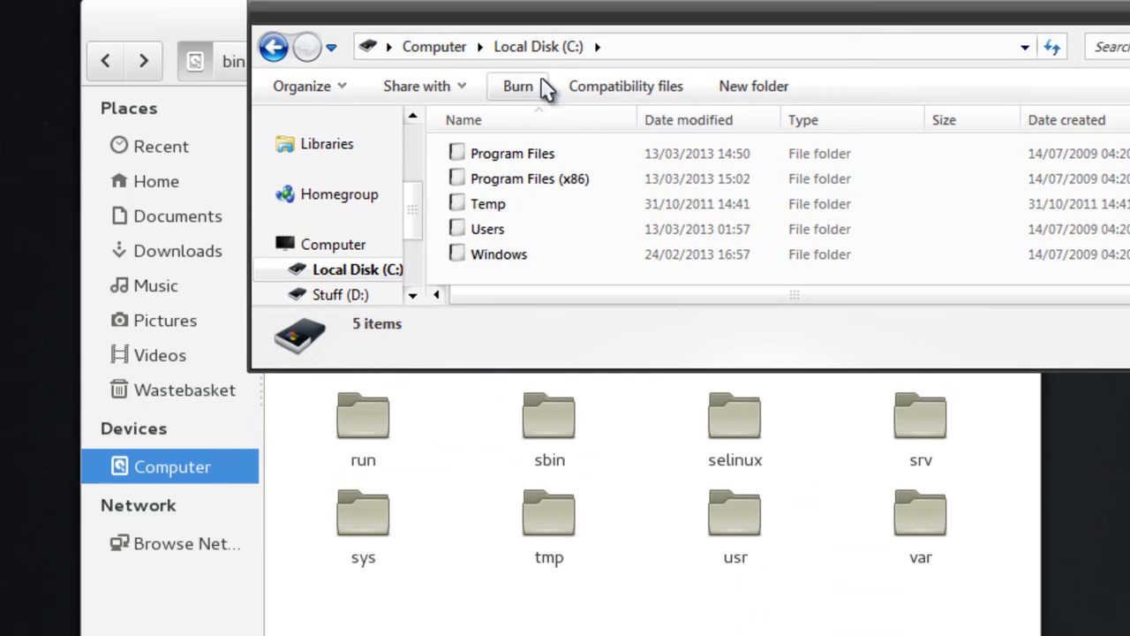
mouse_move(508, 153)
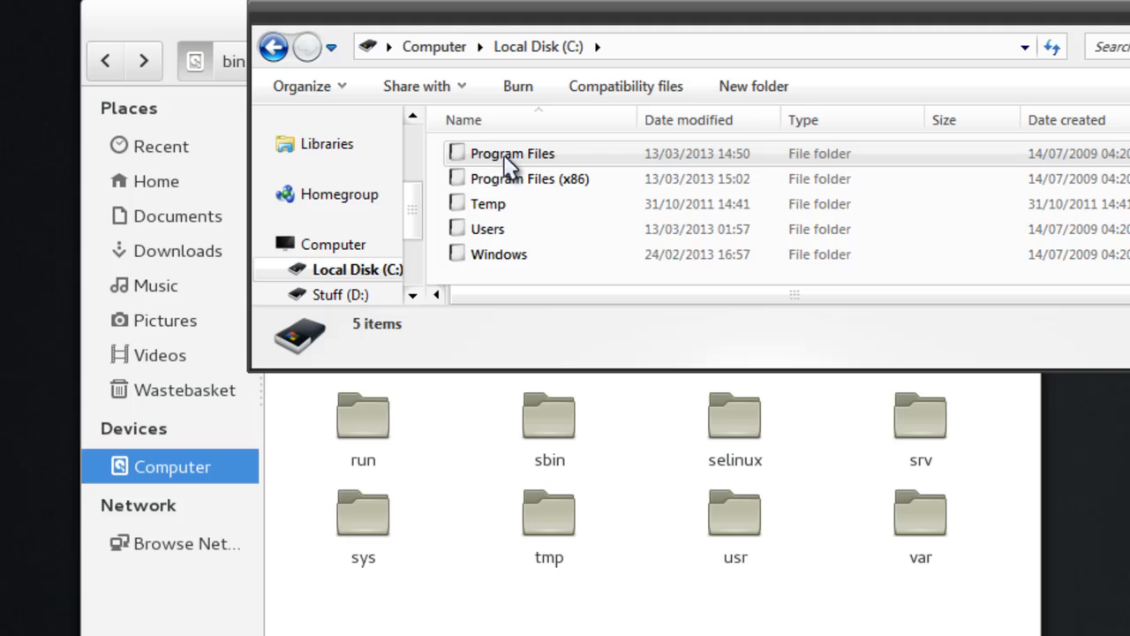
mouse_move(499, 254)
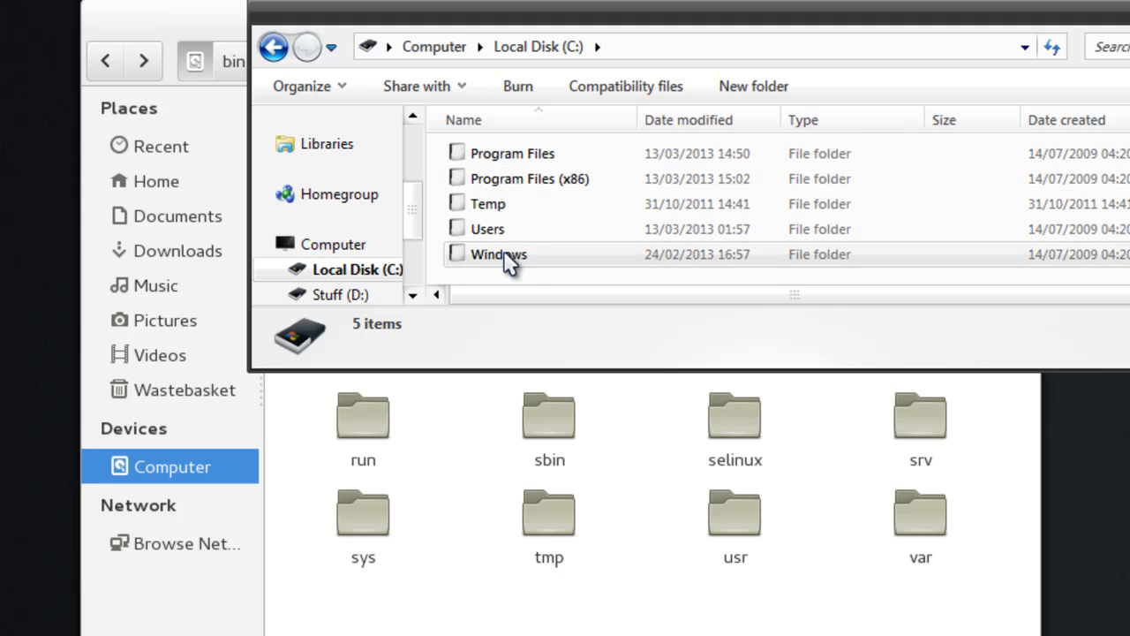
mouse_move(637, 24)
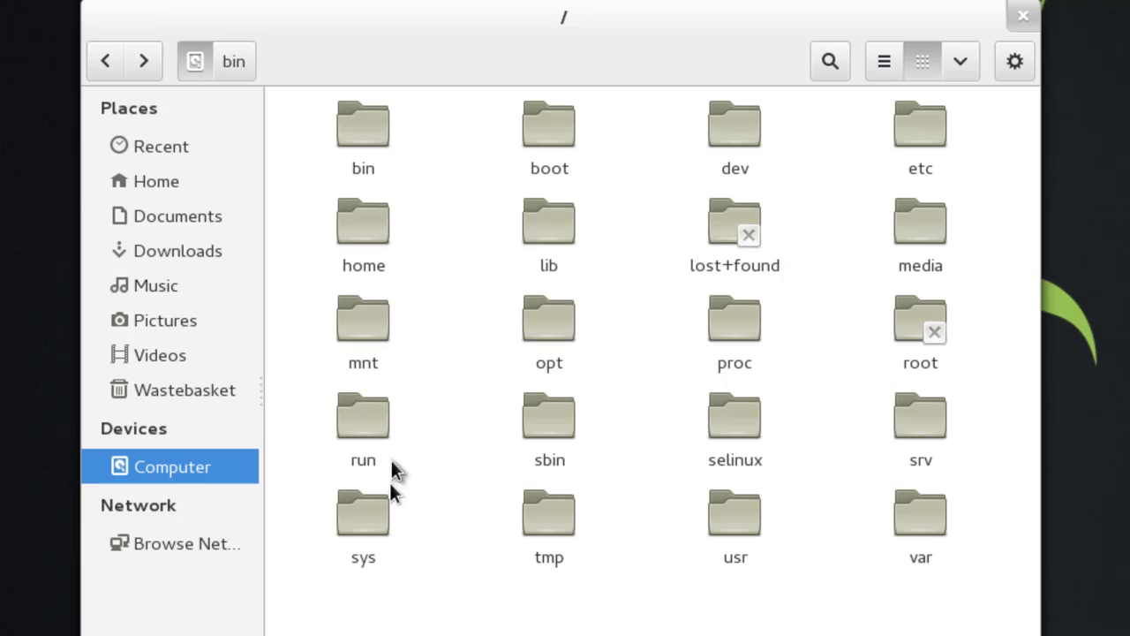
mouse_move(653, 618)
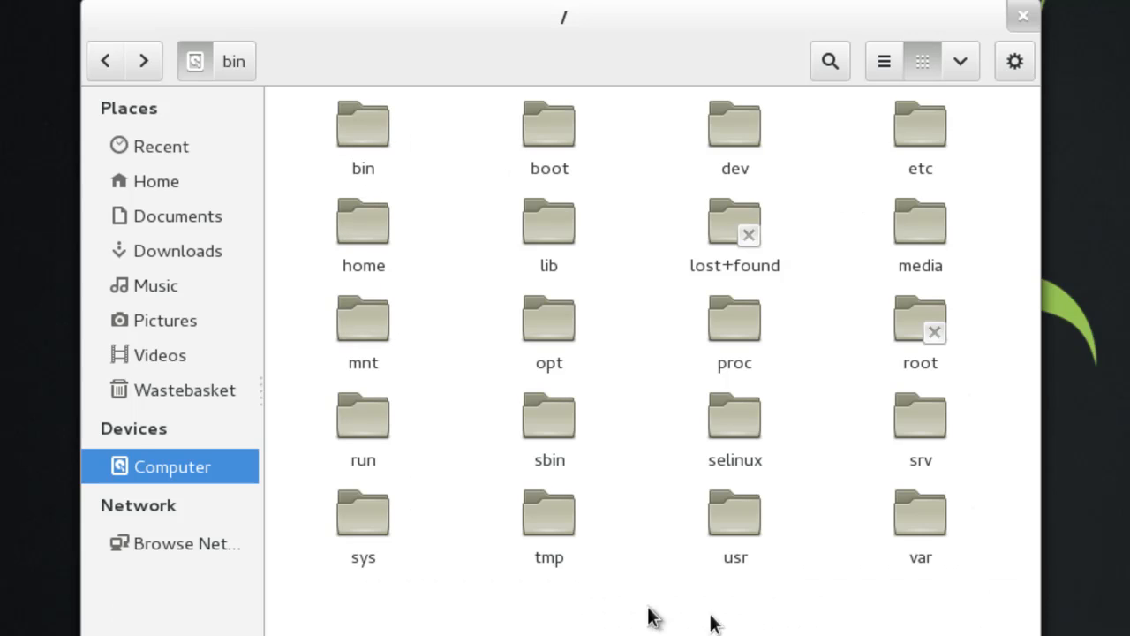
mouse_move(961, 565)
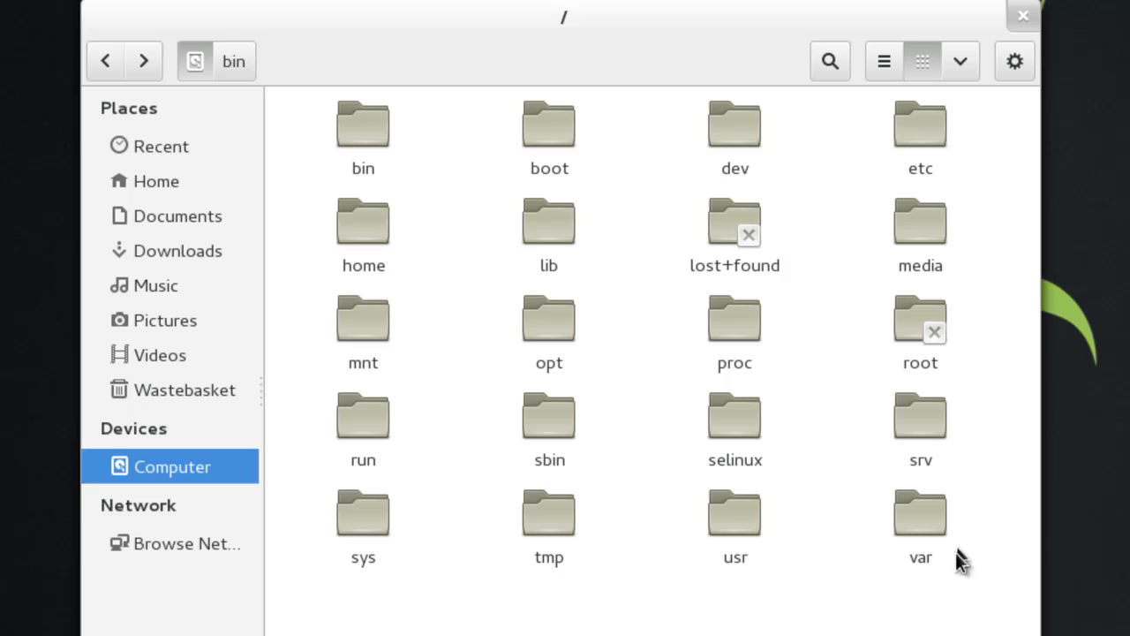
mouse_move(358, 155)
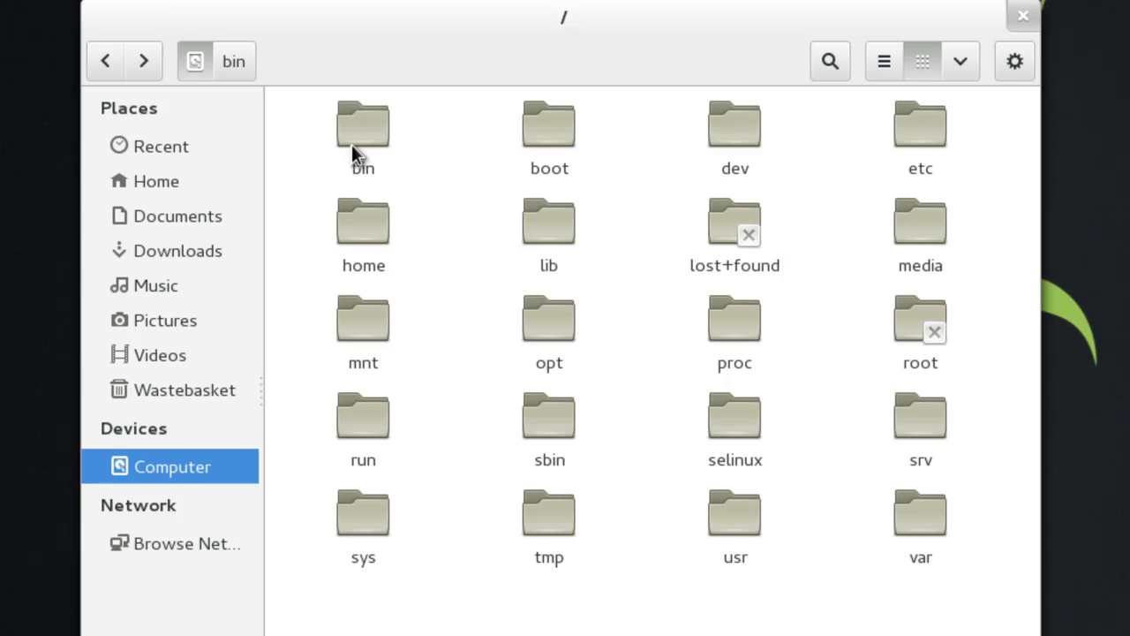
- Browse the bin folder's contents, then the boot folder, and return to the root listing
left_click(363, 124)
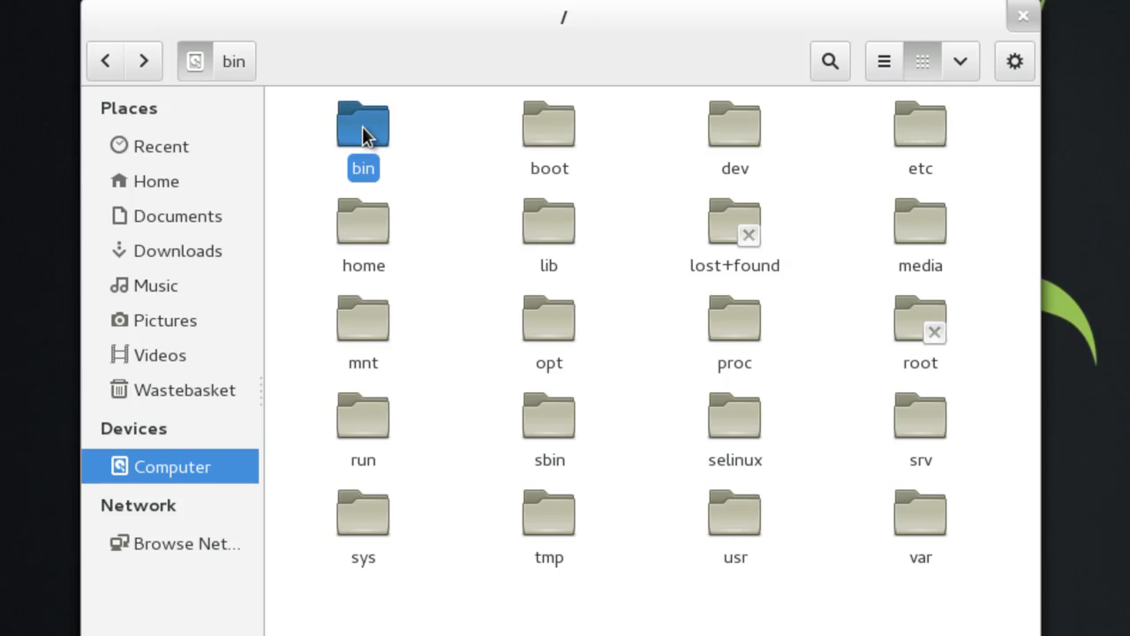
double_click(363, 123)
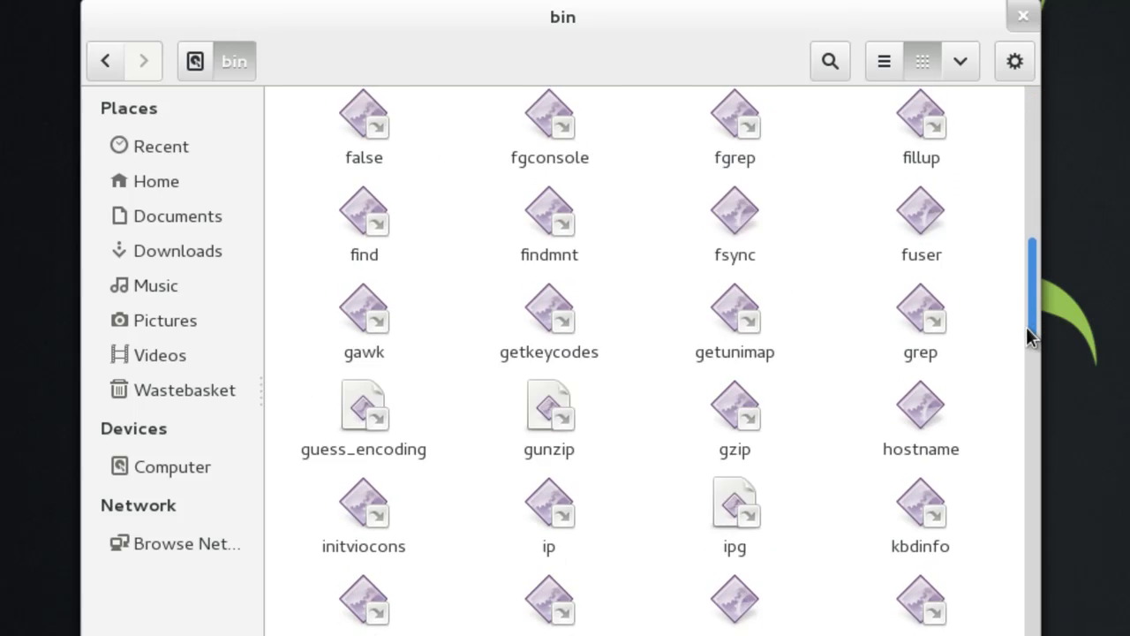
scroll("down", 3)
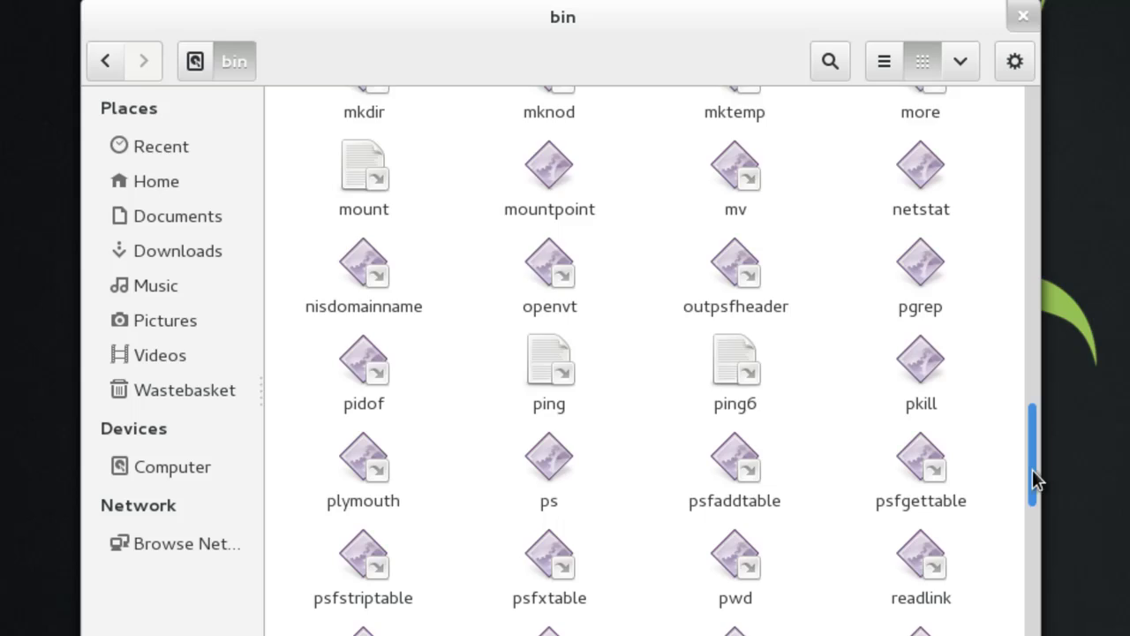
scroll("down", 3)
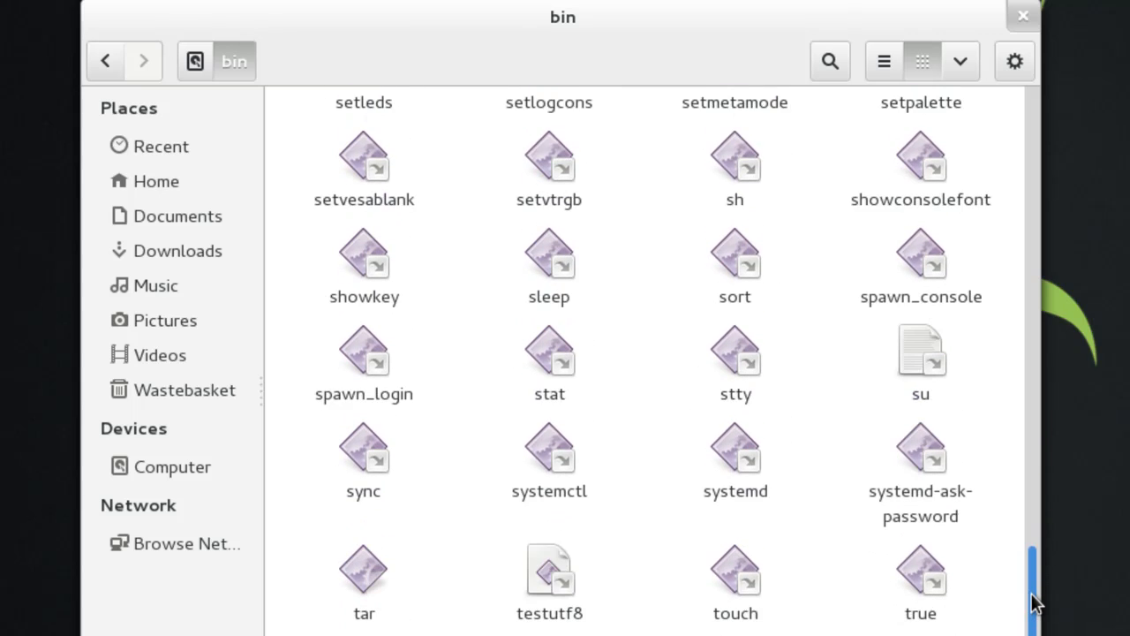
scroll("up", 3)
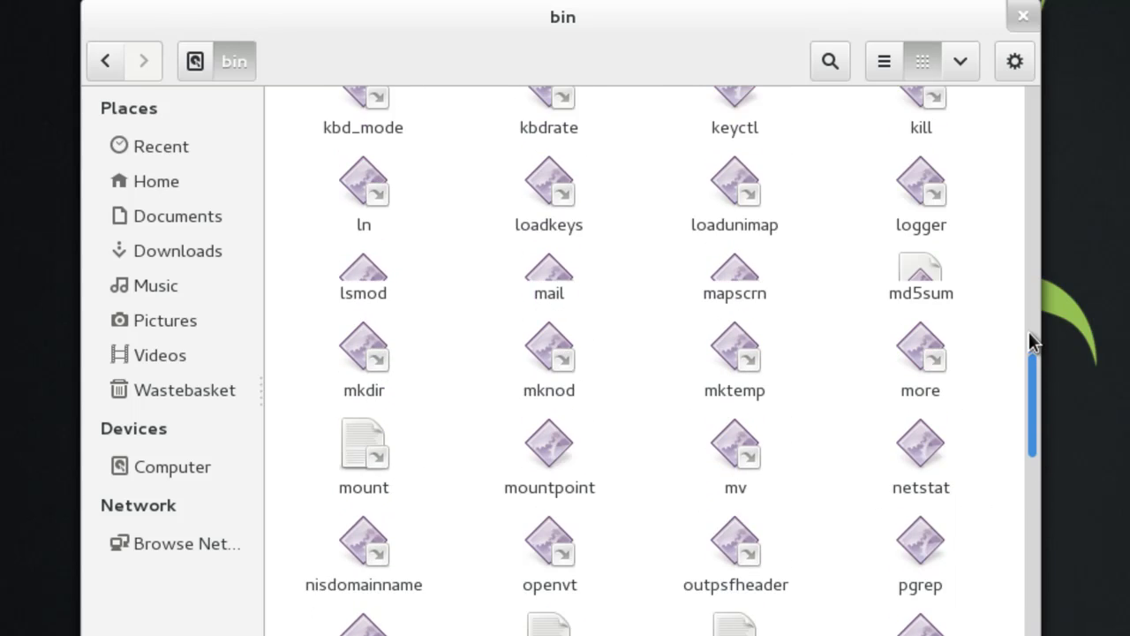
scroll("up", 3)
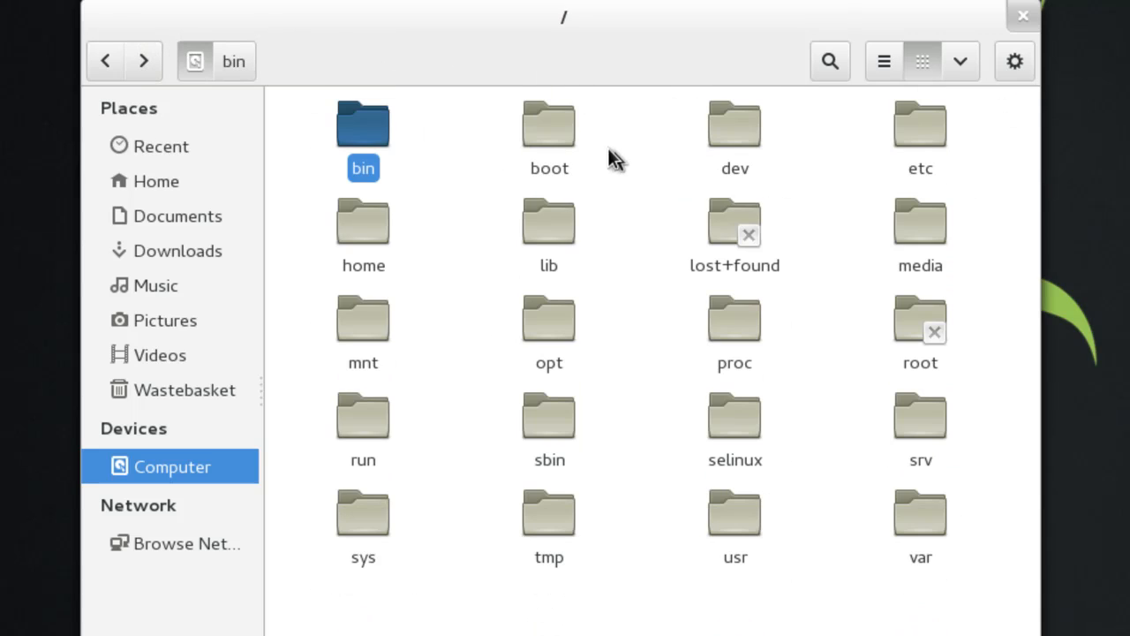
double_click(548, 123)
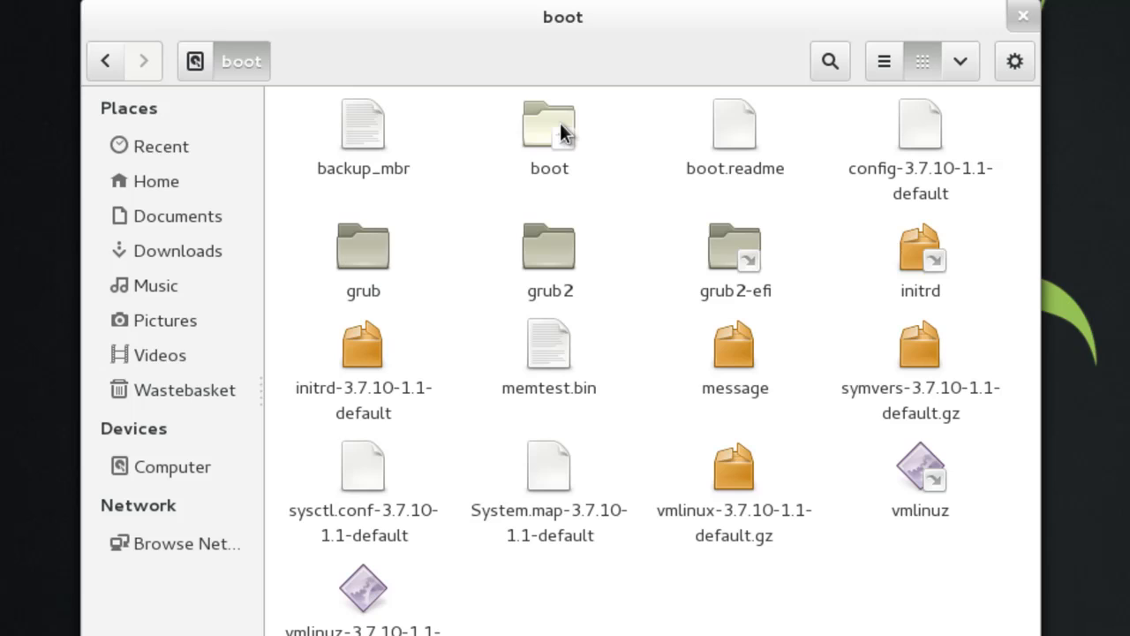
mouse_move(479, 132)
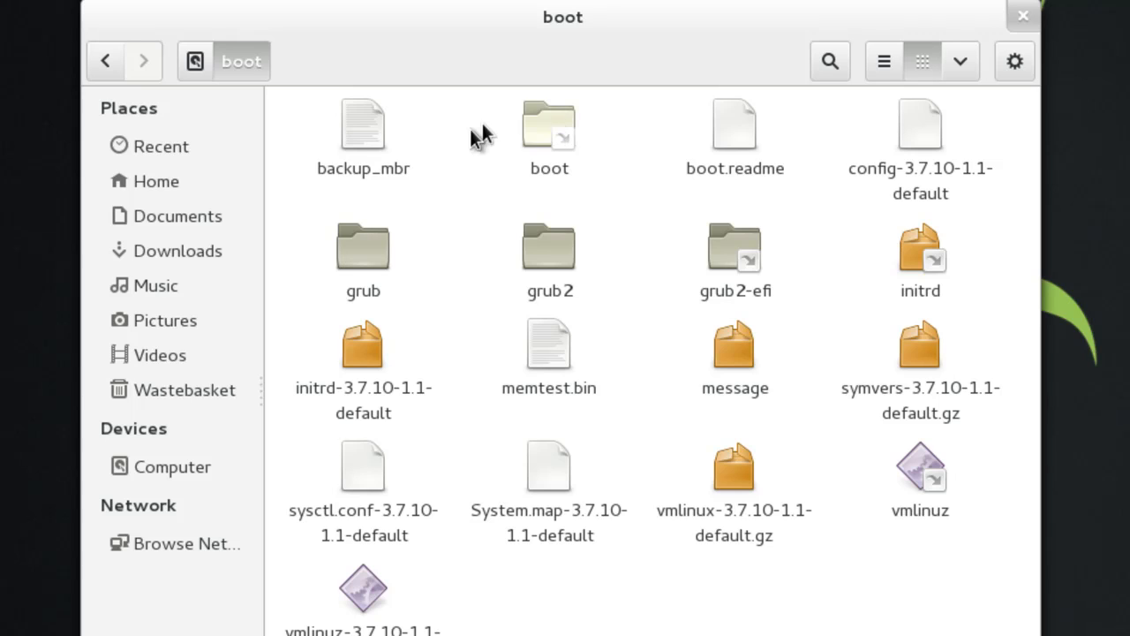
mouse_move(398, 166)
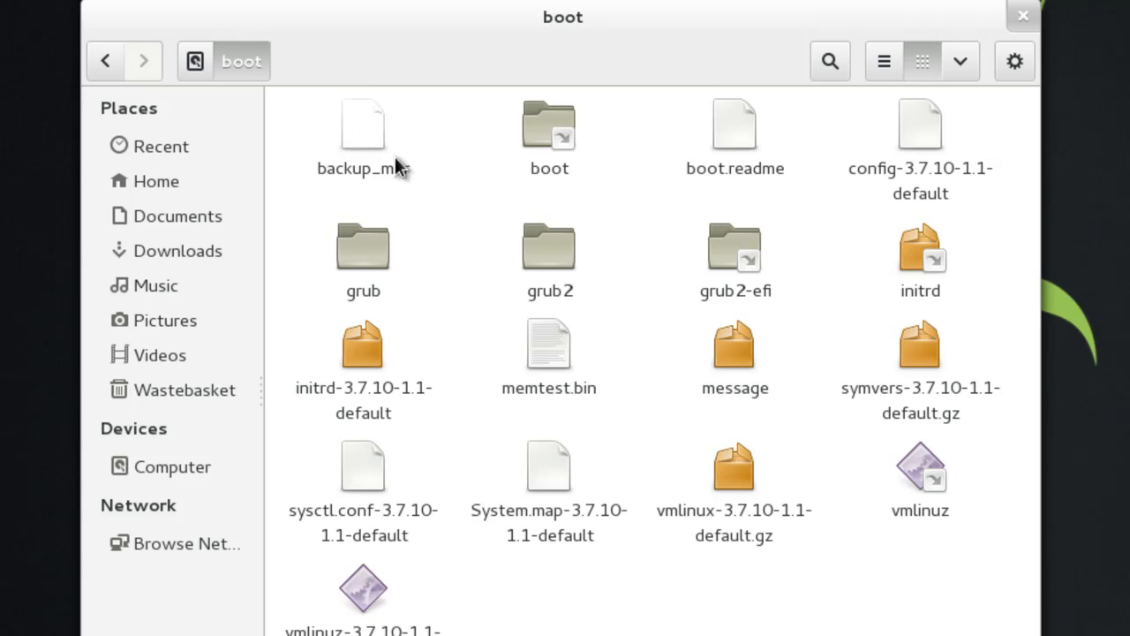
mouse_move(549, 247)
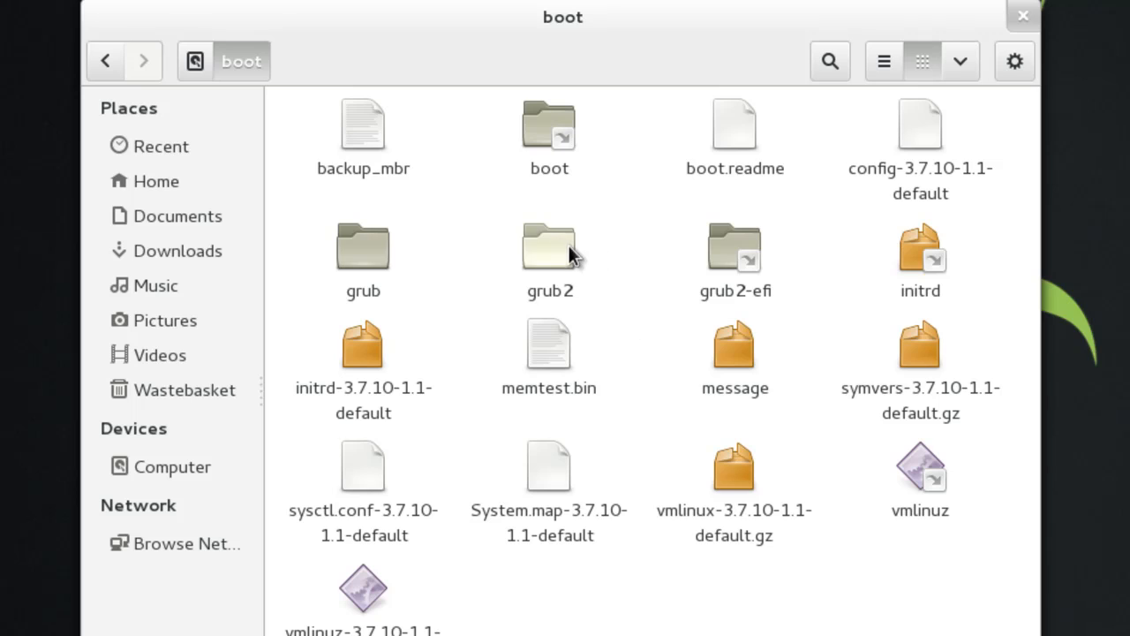
mouse_move(653, 249)
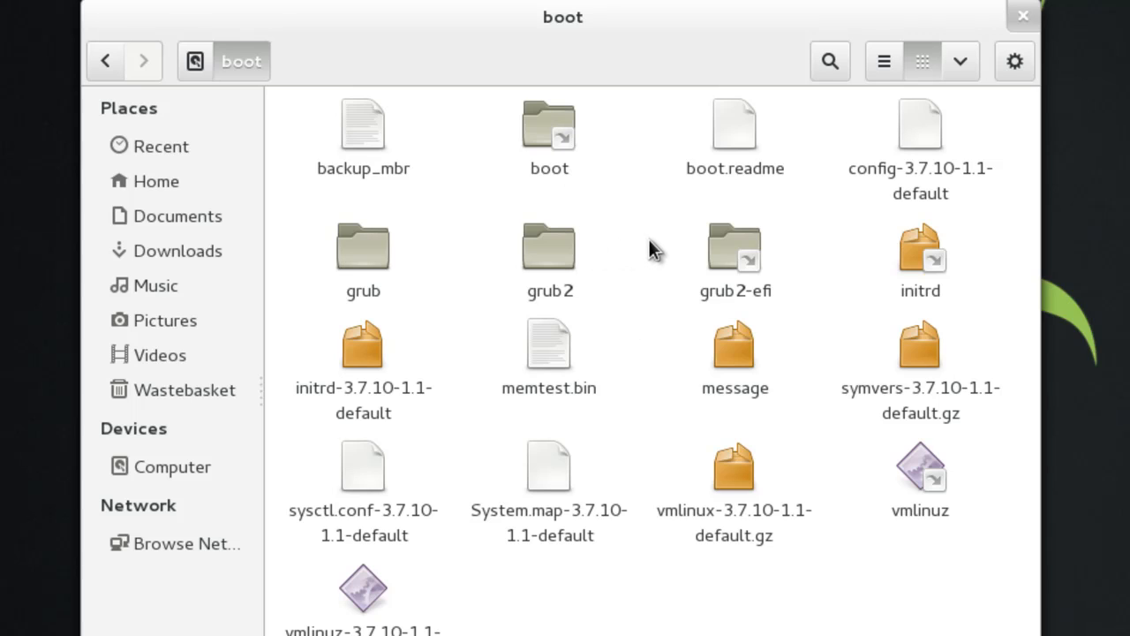
left_click(171, 466)
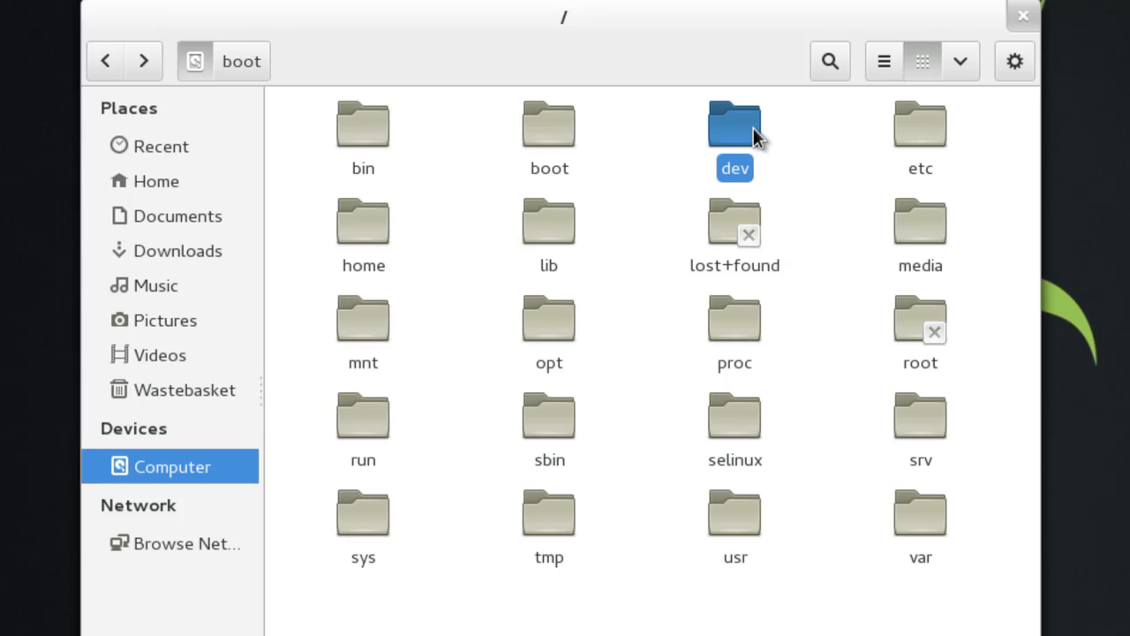
- Look through the dev folder's device files and return to the root listing
double_click(734, 124)
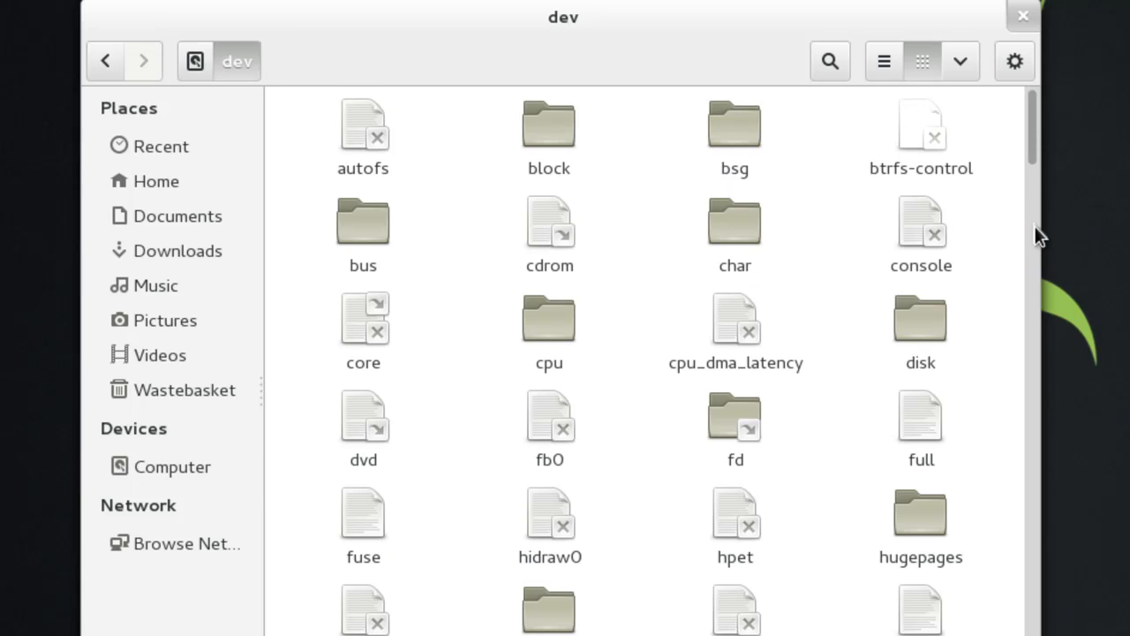
scroll("down", 3)
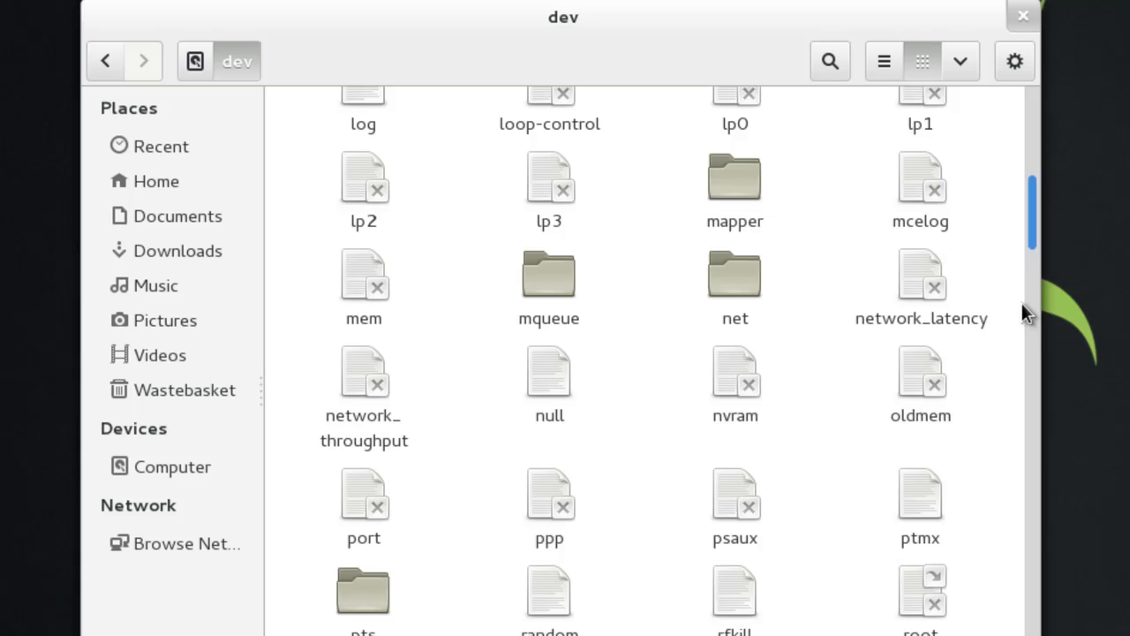
scroll("down", 3)
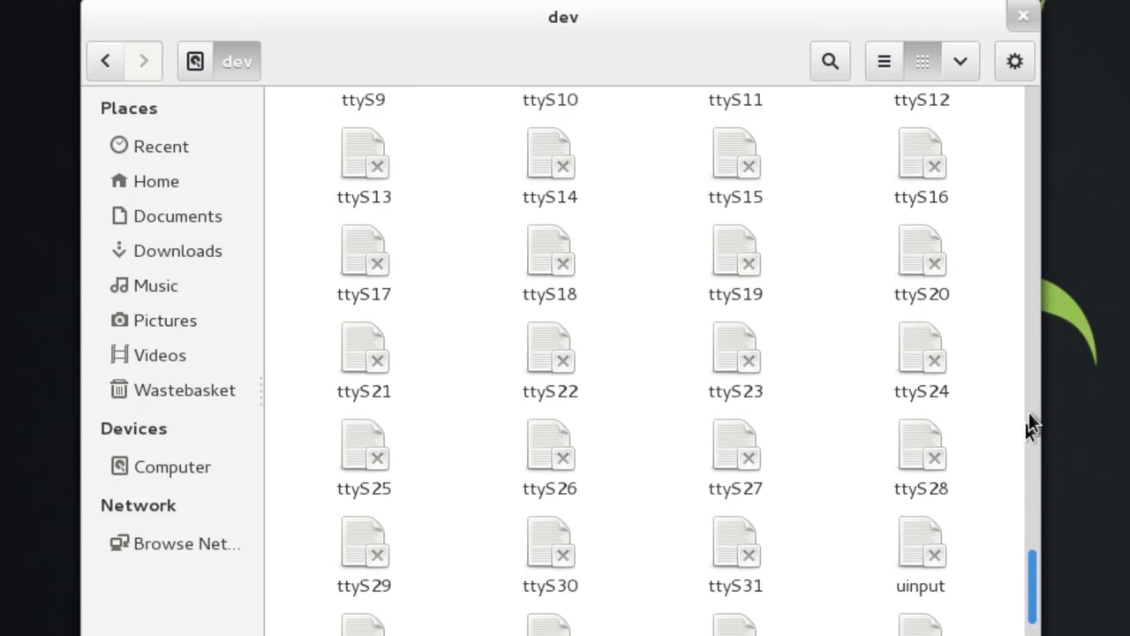
scroll("up", 3)
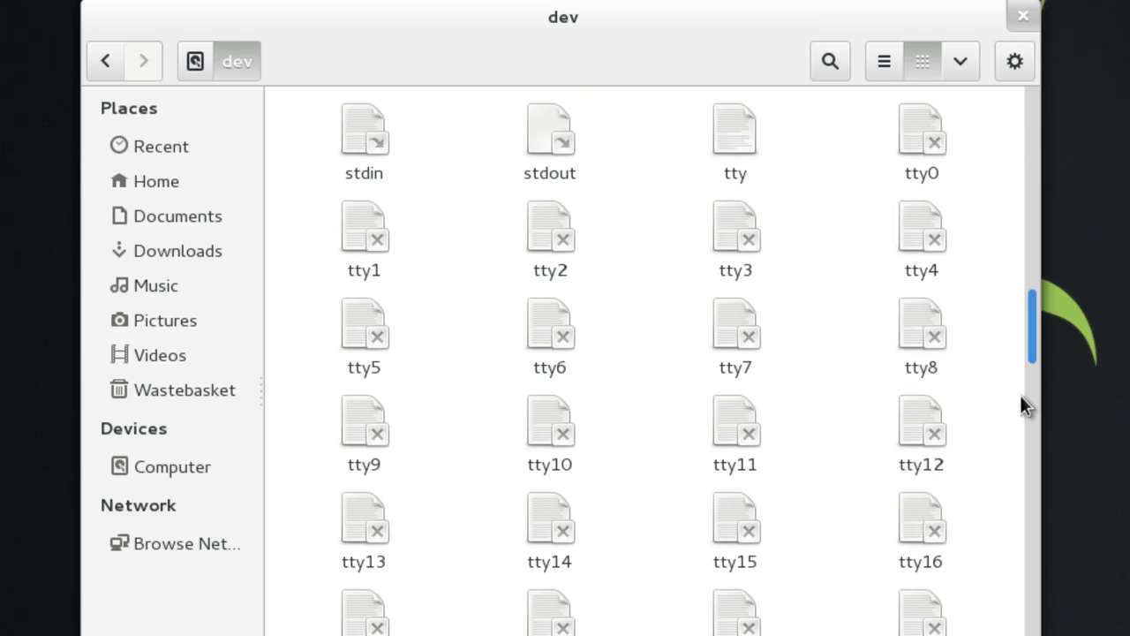
scroll("down", 3)
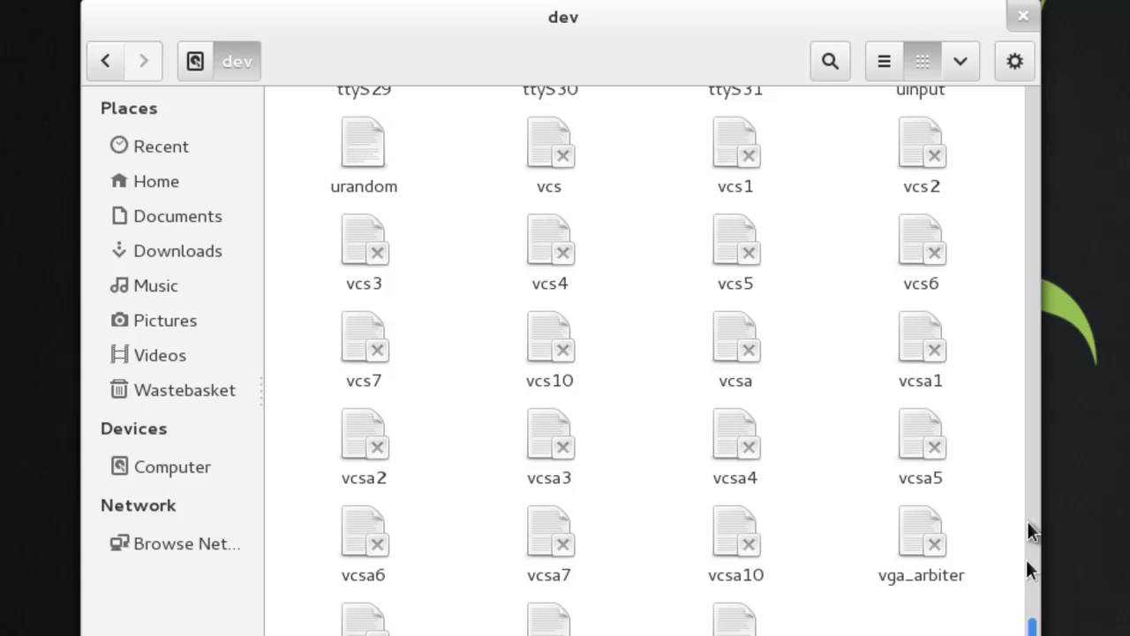
scroll("up", 3)
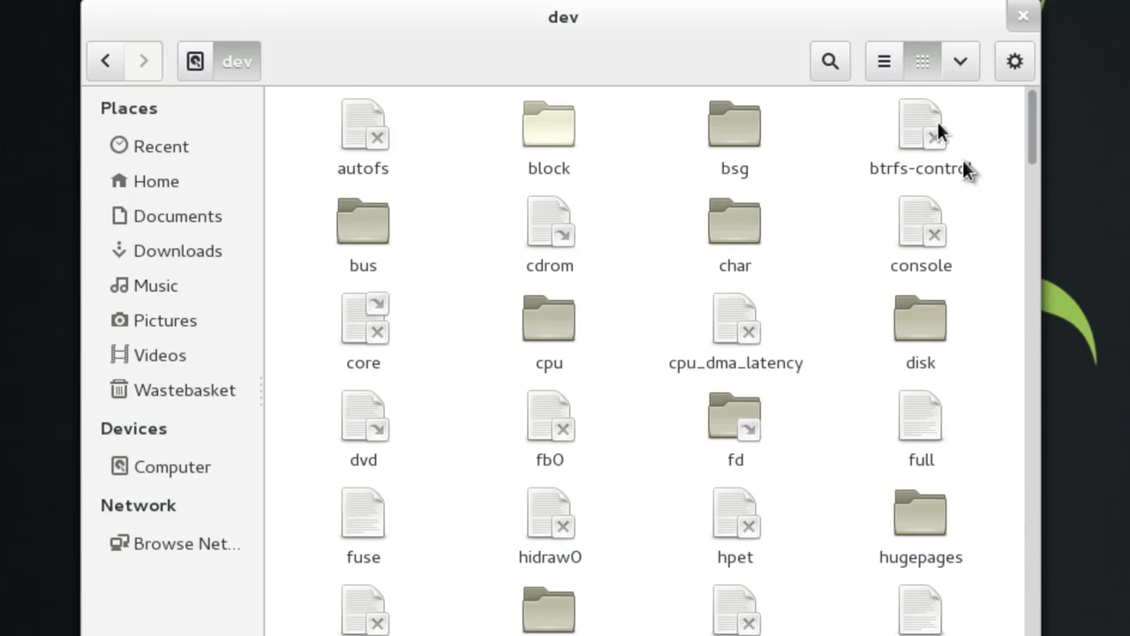
left_click(171, 466)
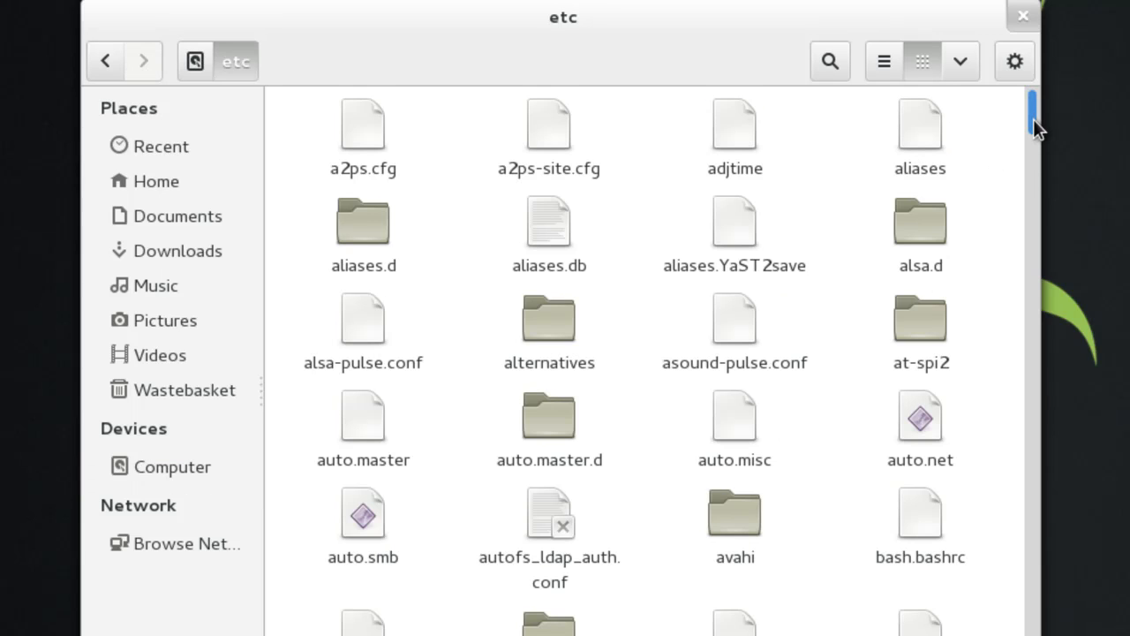
- Scroll through the etc folder's configuration files
scroll("down", 3)
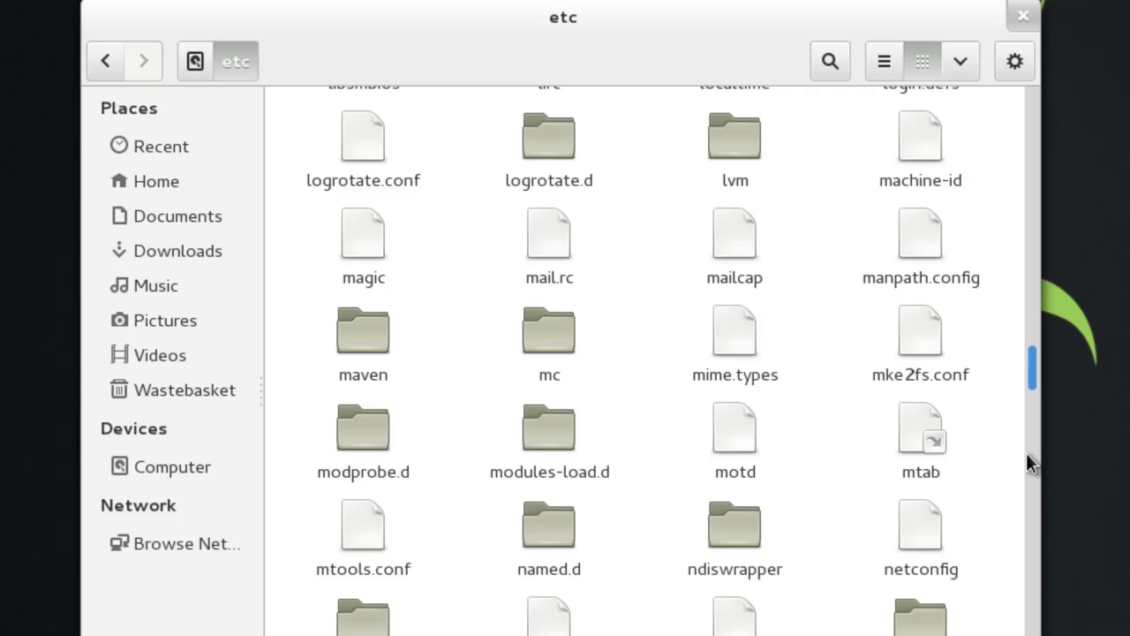
scroll("down", 3)
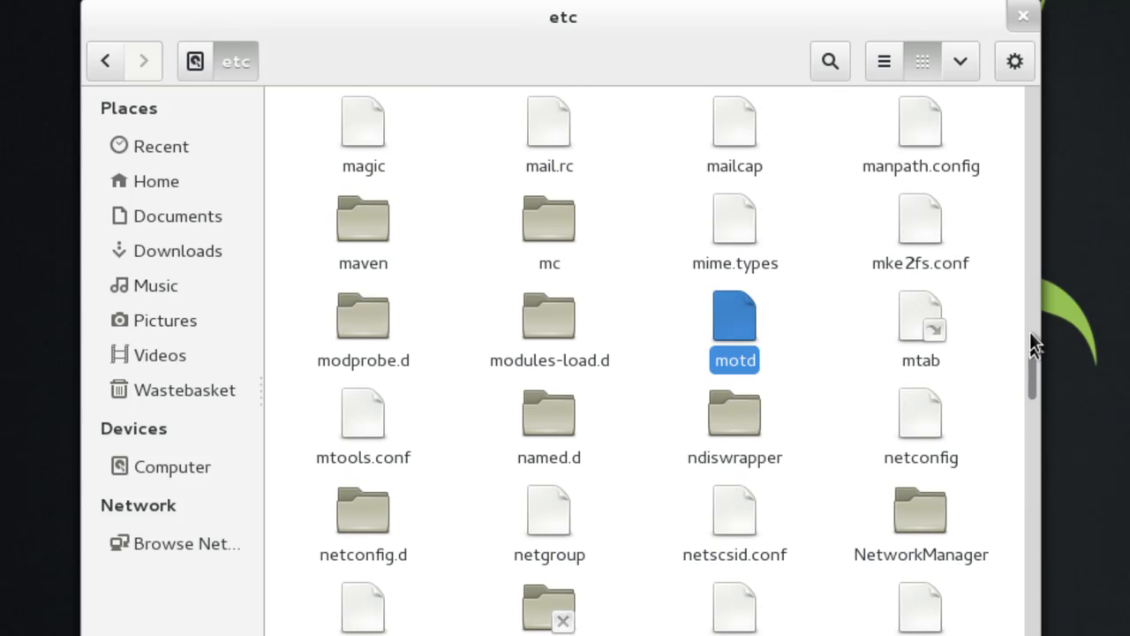
scroll("up", 3)
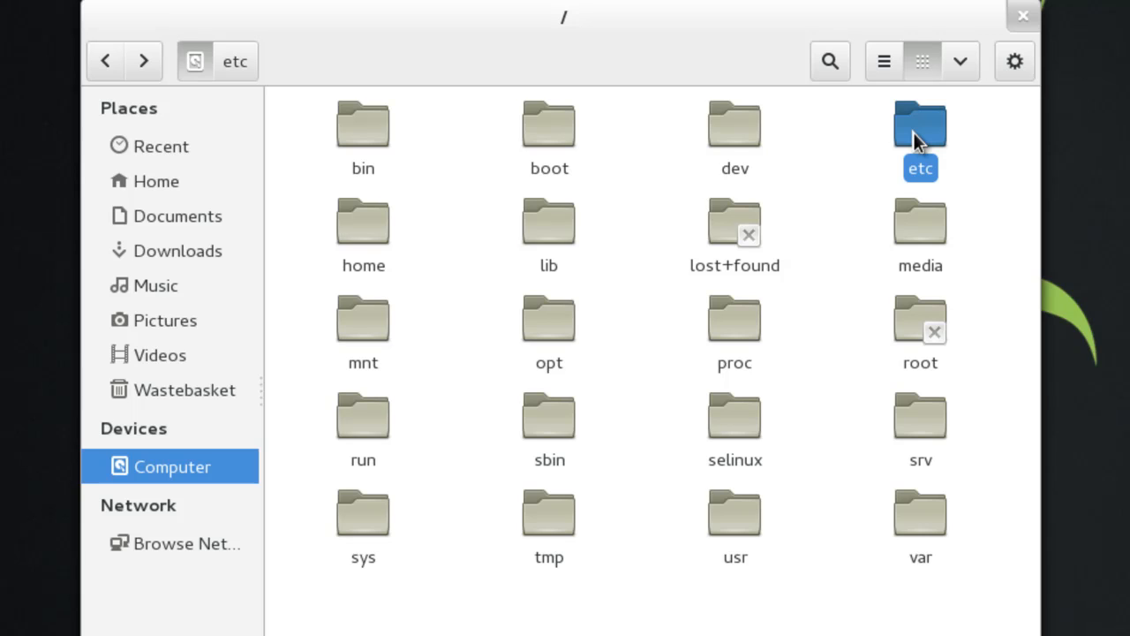
- Visit the home folder and then duncan's personal home directory
left_click(363, 221)
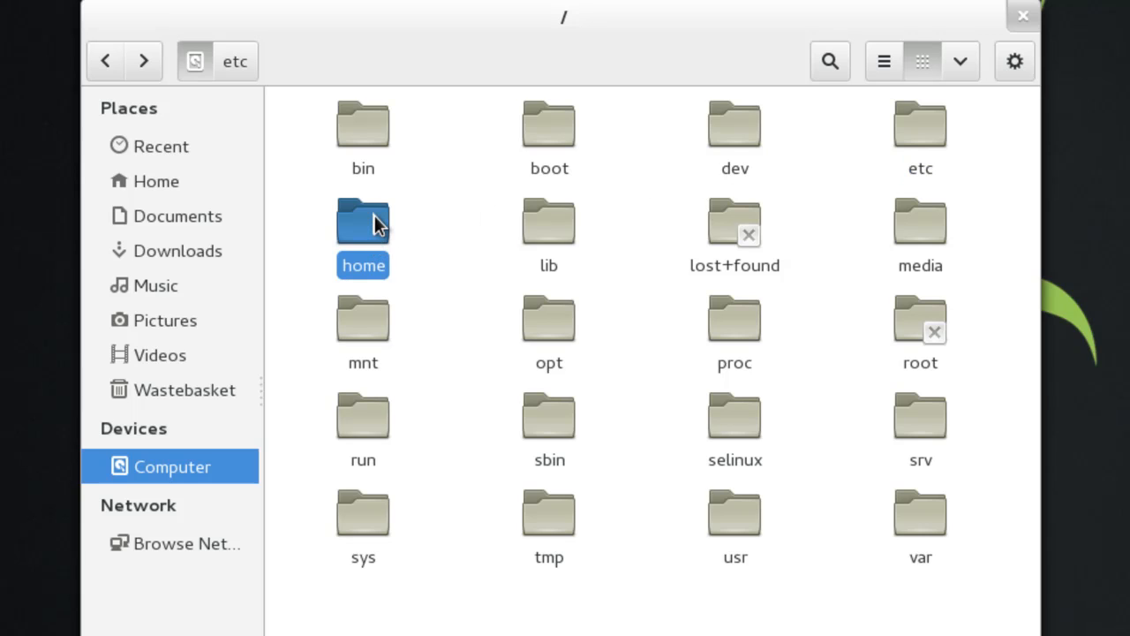
double_click(363, 221)
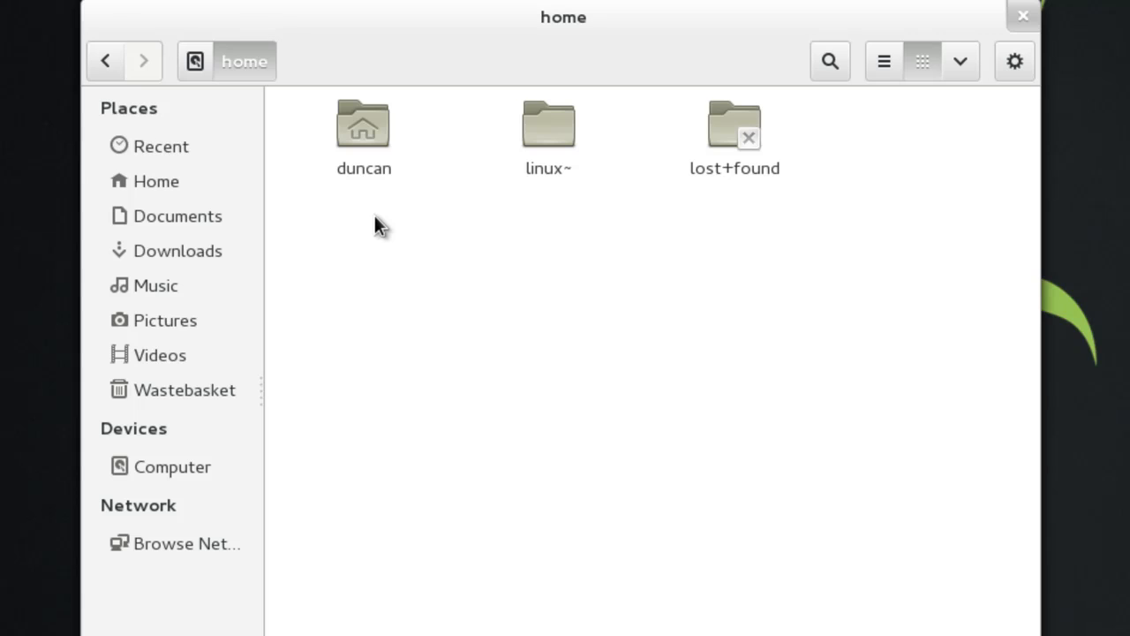
left_click(362, 123)
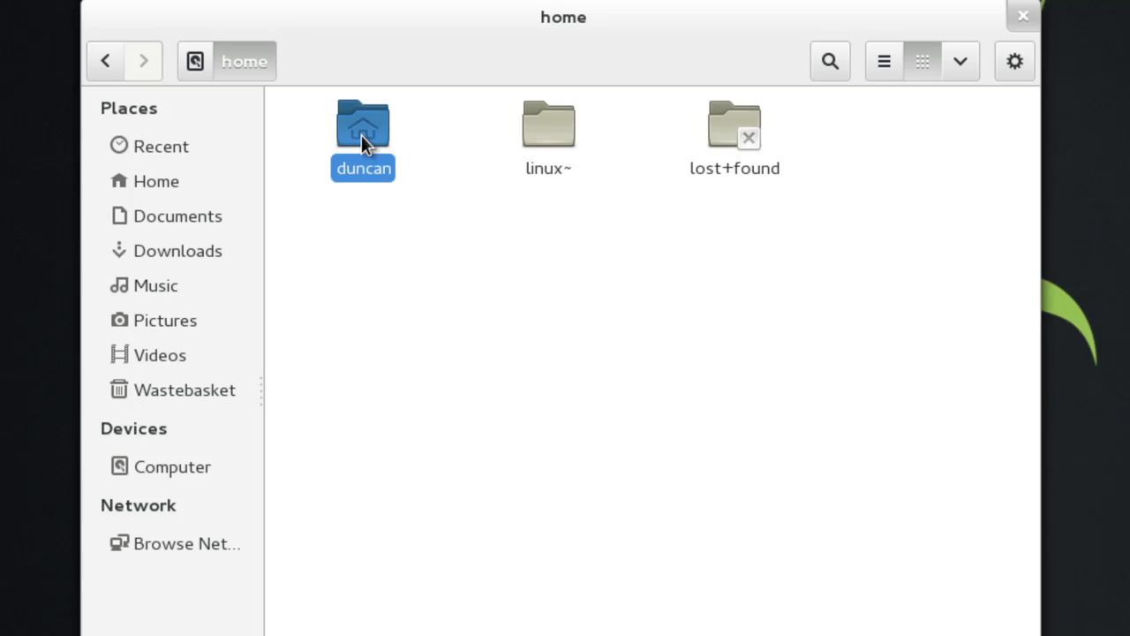
double_click(362, 124)
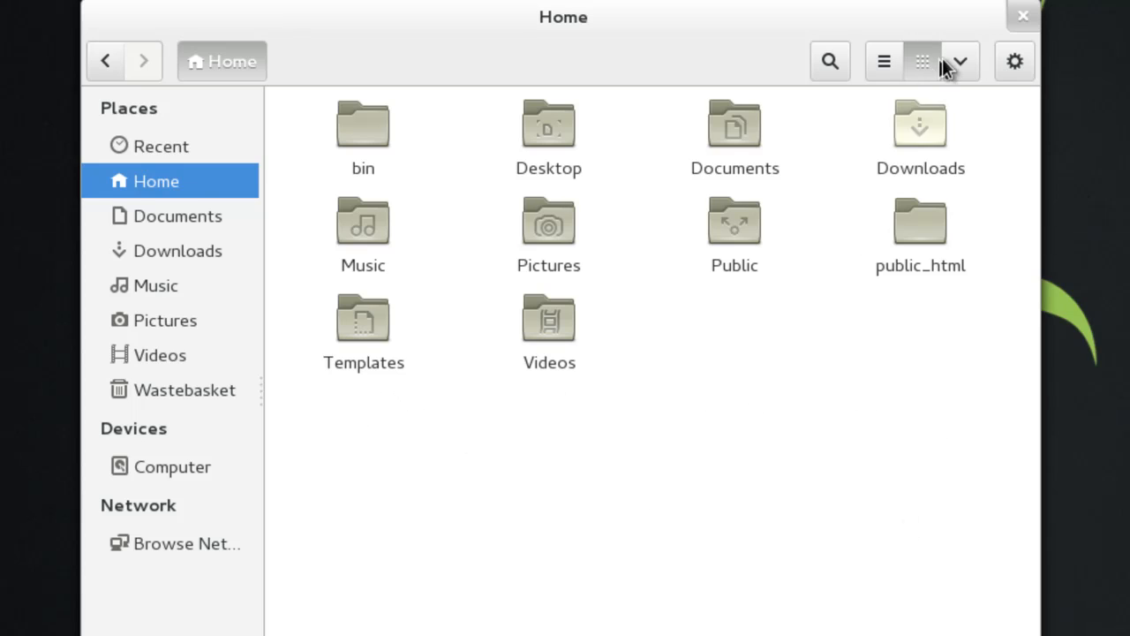
- Return to the root folder and open usr to list its subdirectories
left_click(105, 61)
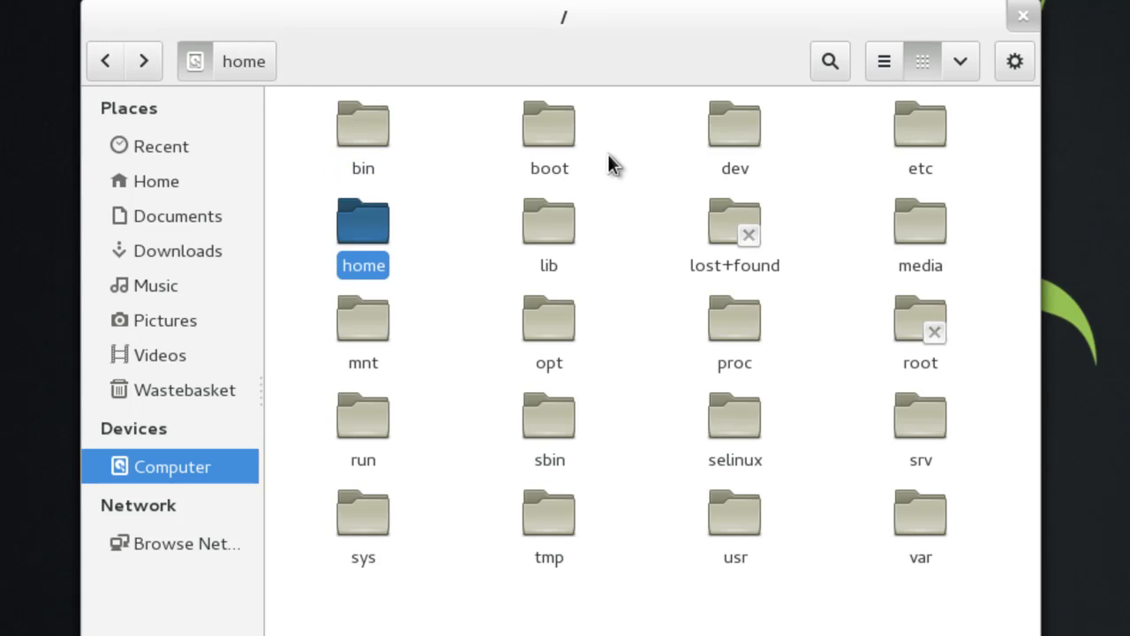
left_click(734, 517)
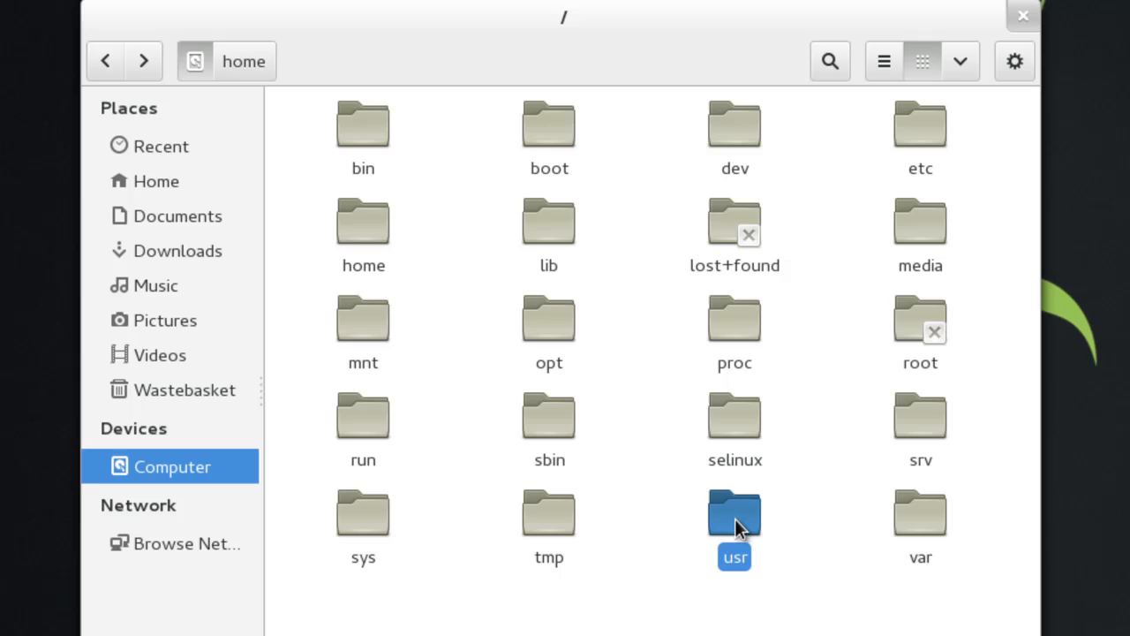
double_click(734, 512)
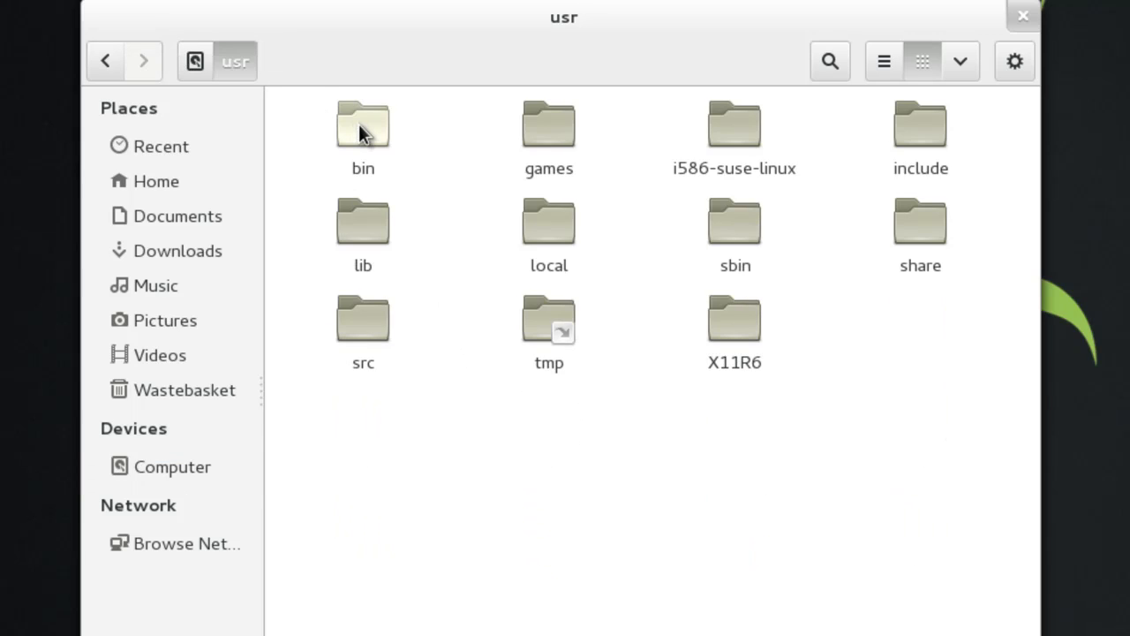
- From /, browse the lib folder's shared library files and return to the root listing
left_click(105, 61)
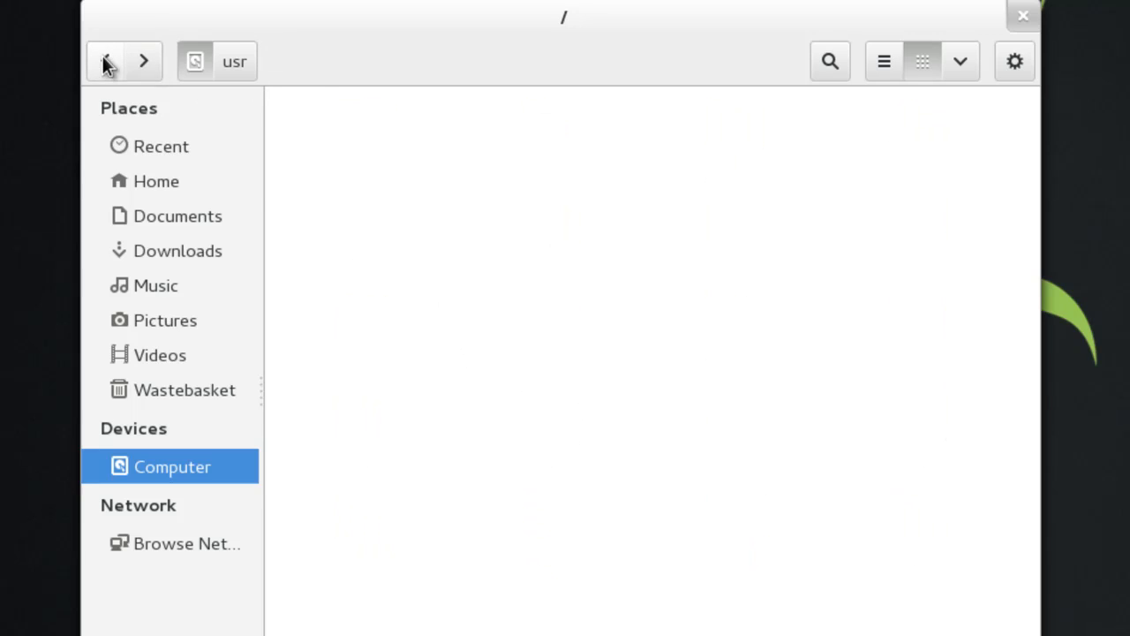
left_click(105, 61)
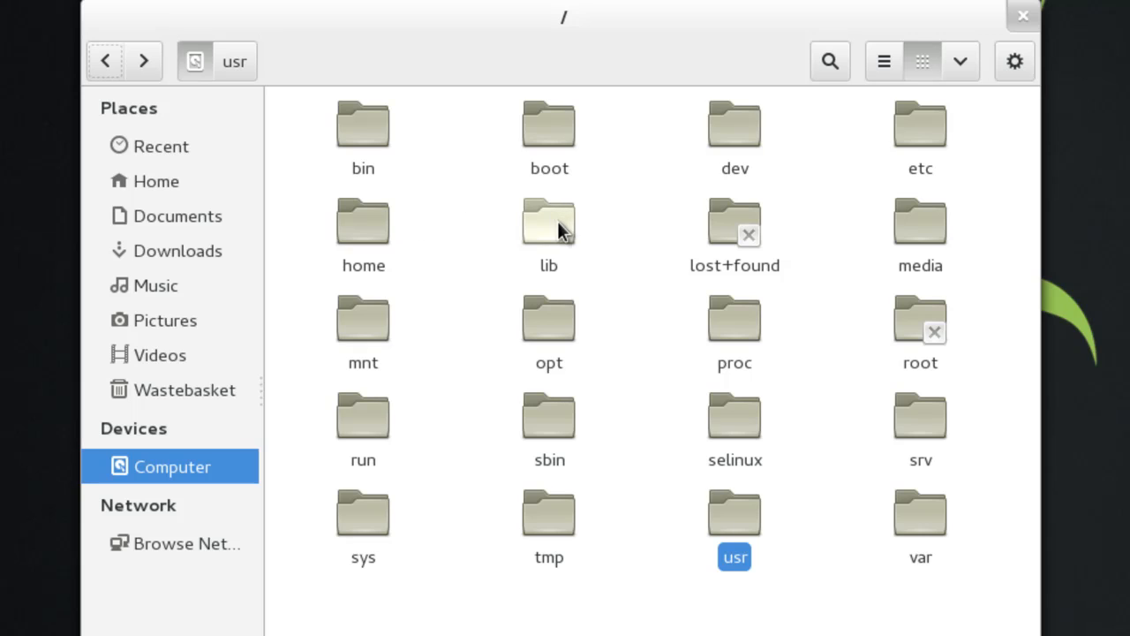
left_click(548, 220)
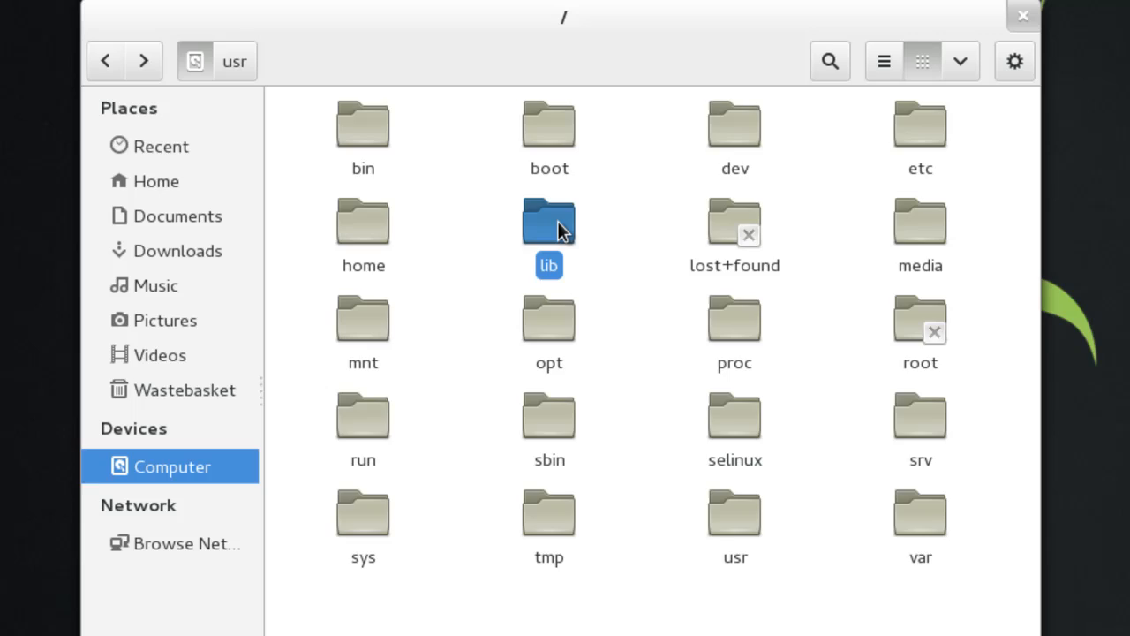
double_click(548, 222)
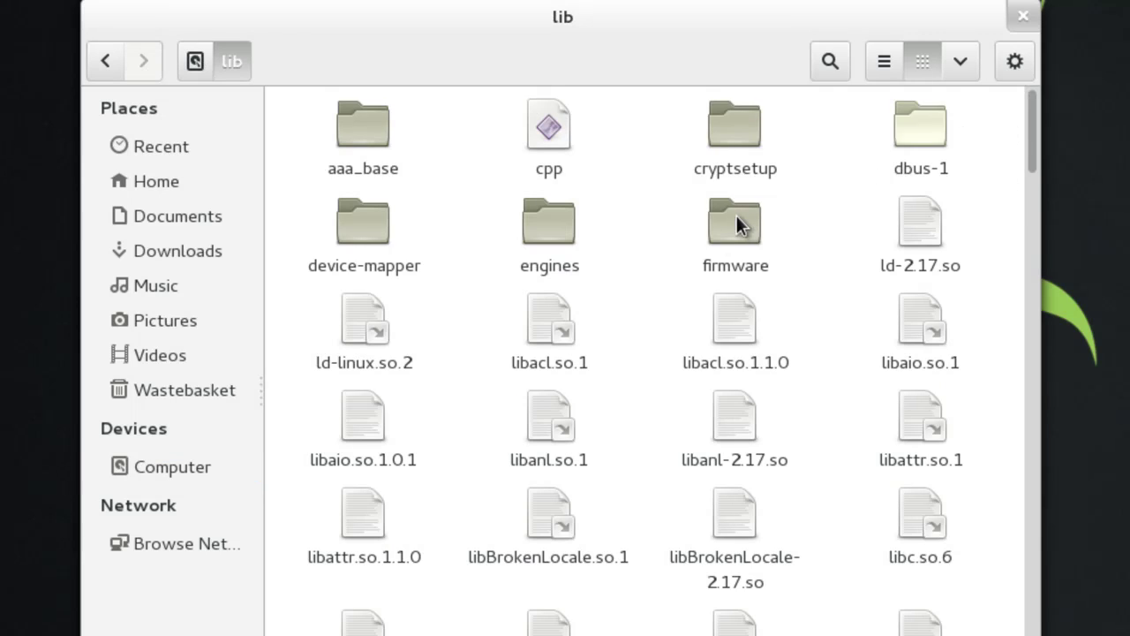
scroll("down", 3)
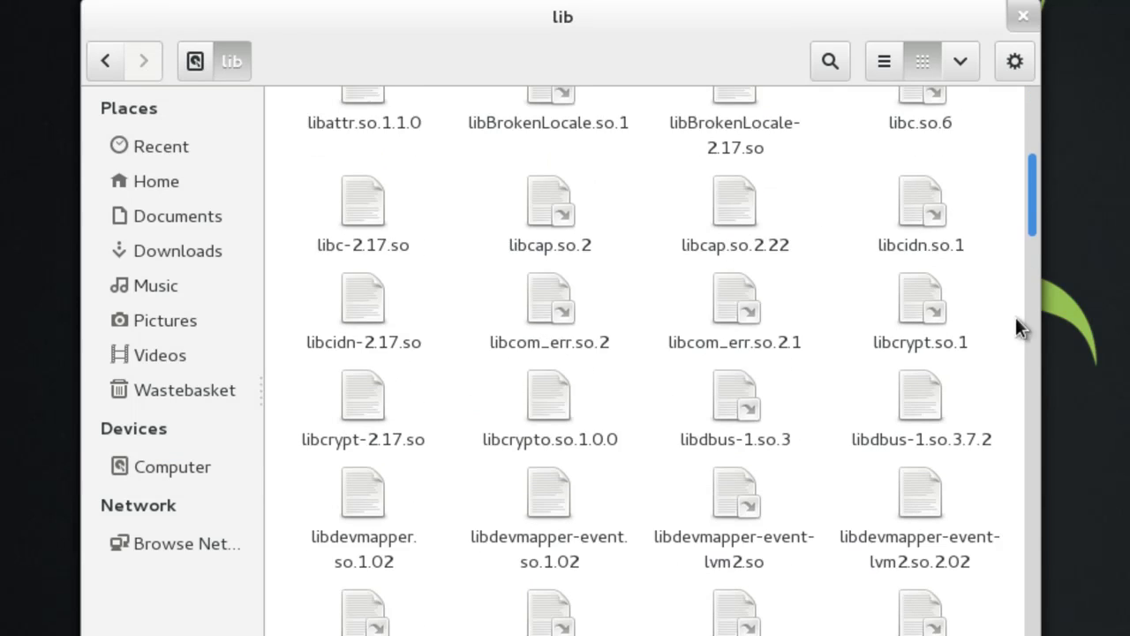
scroll("down", 3)
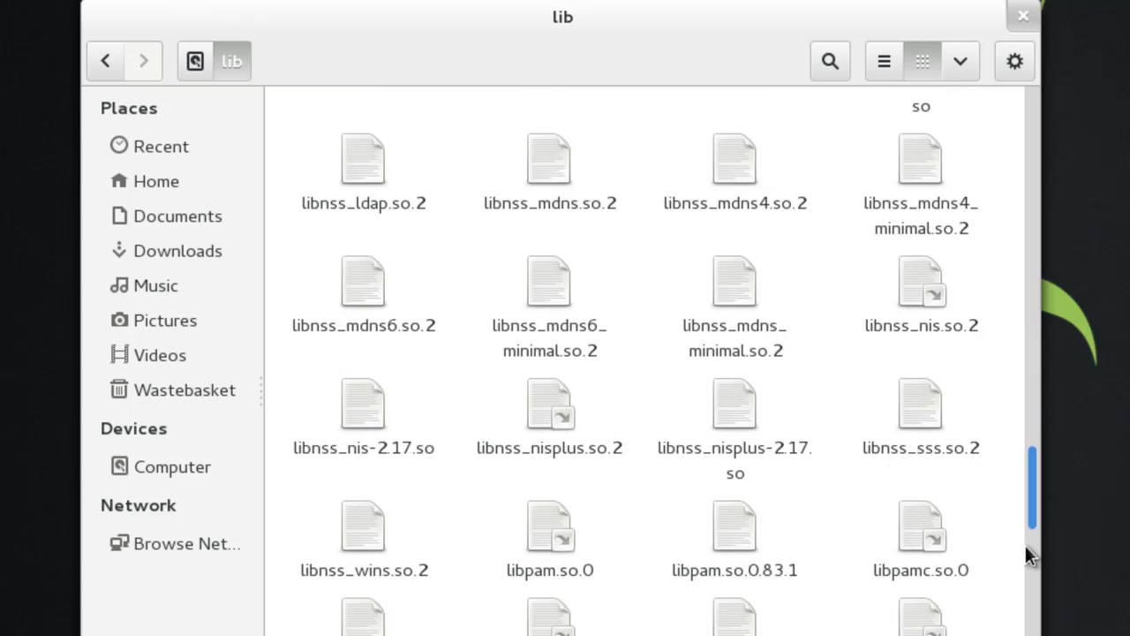
scroll("up", 3)
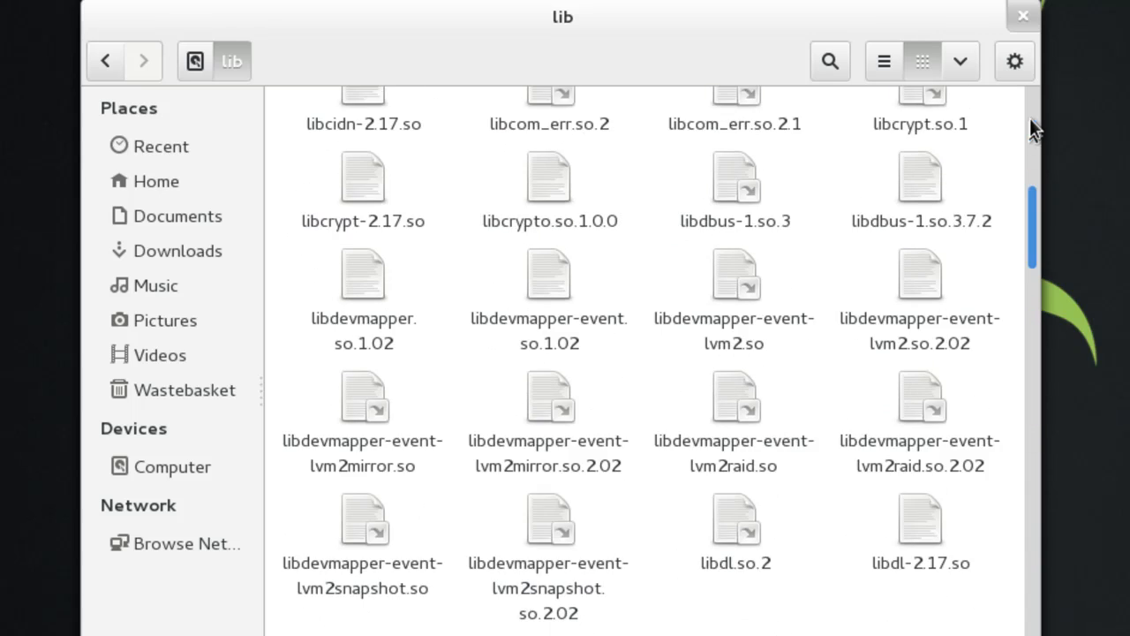
left_click(172, 466)
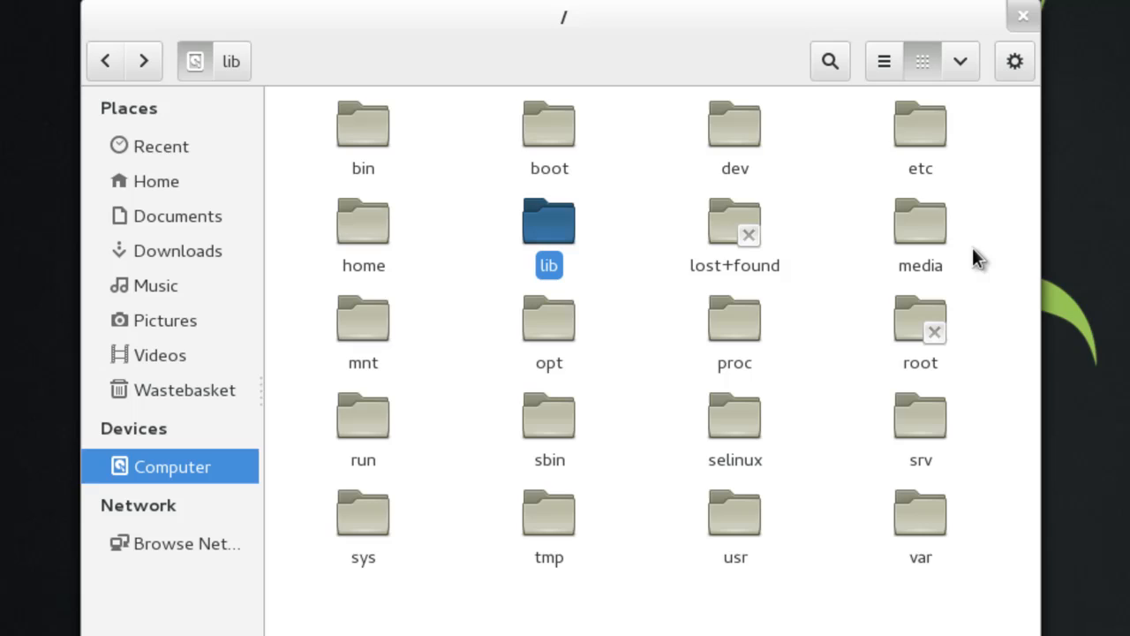
left_click(735, 223)
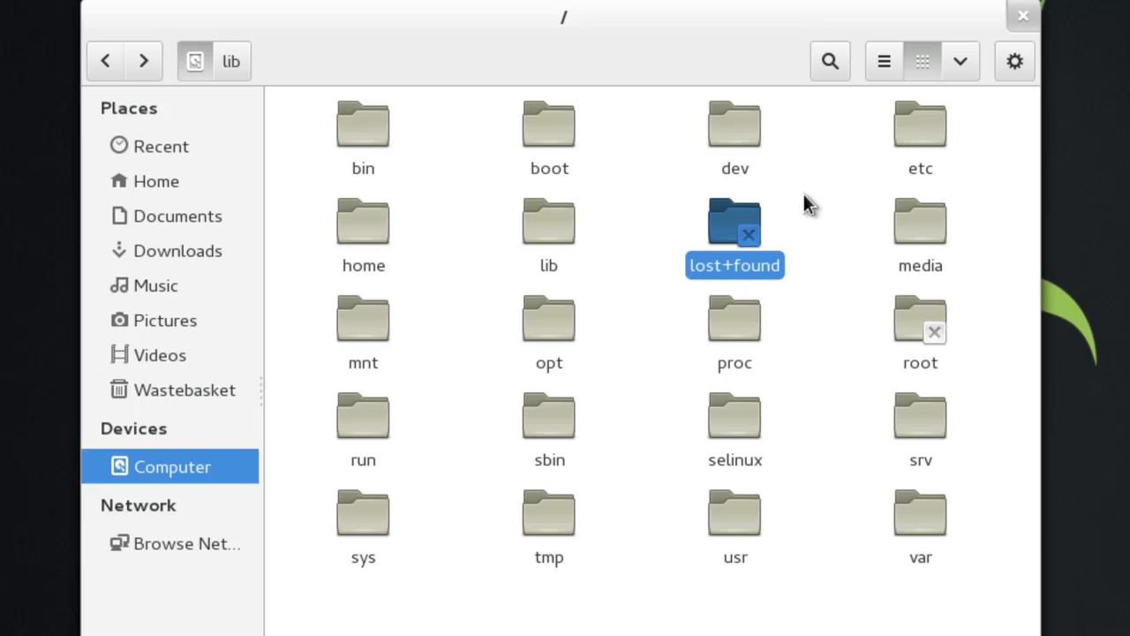
mouse_move(781, 185)
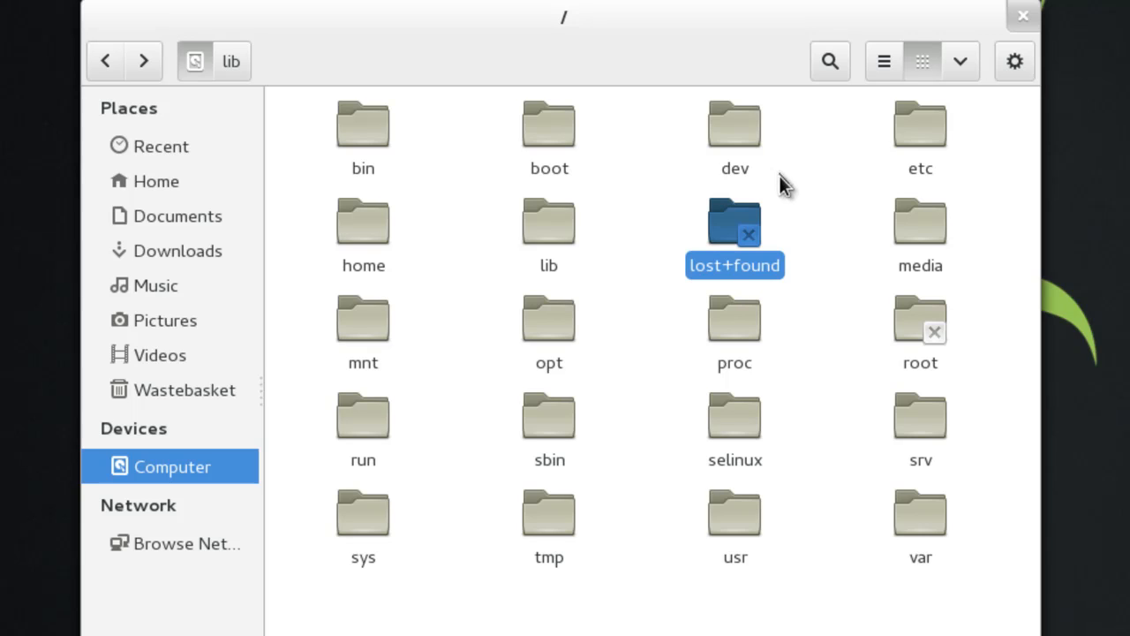
mouse_move(820, 231)
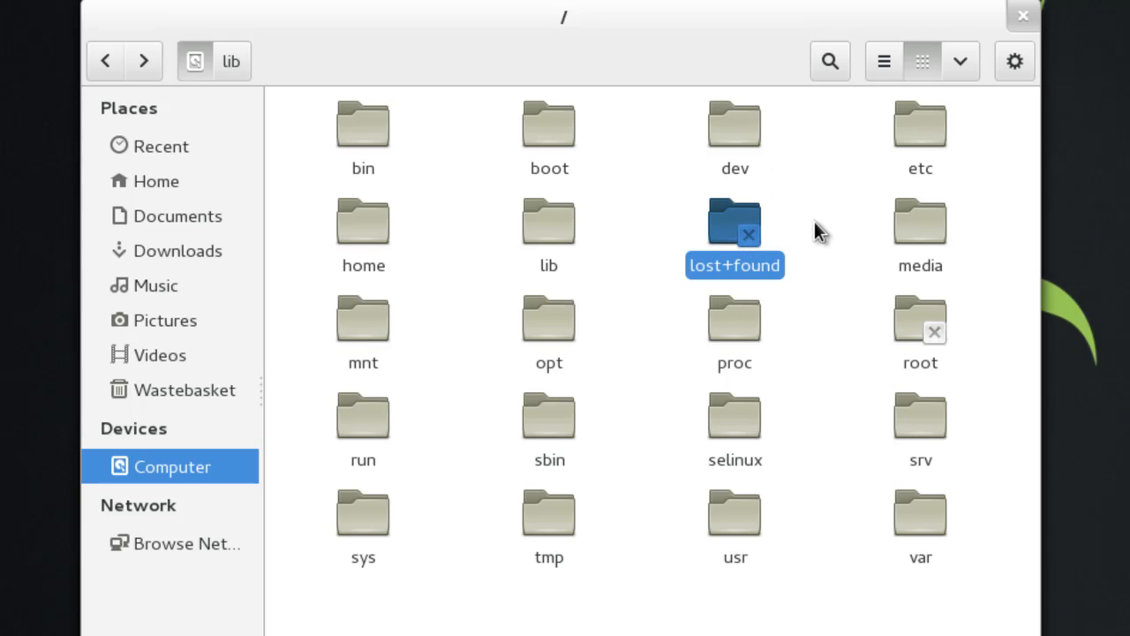
mouse_move(830, 221)
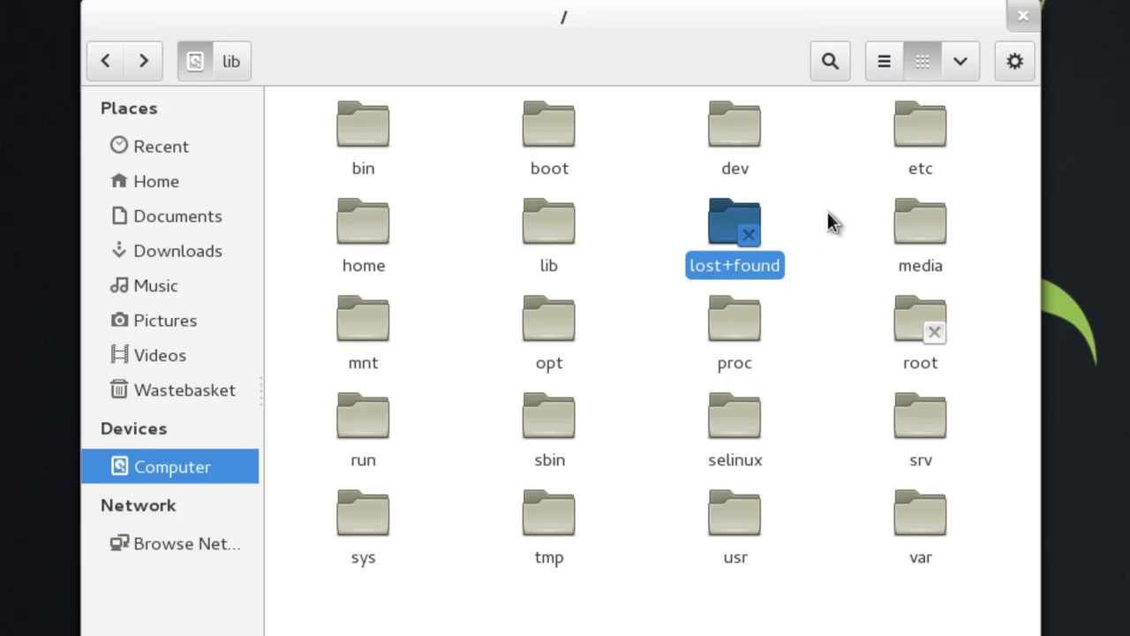
mouse_move(819, 234)
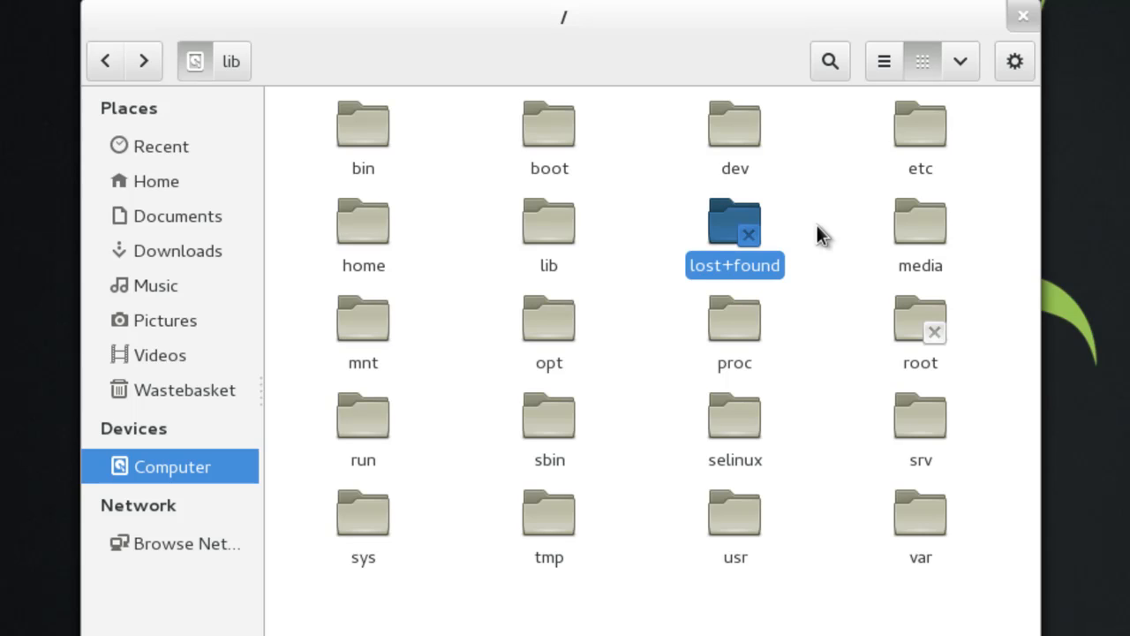
mouse_move(920, 221)
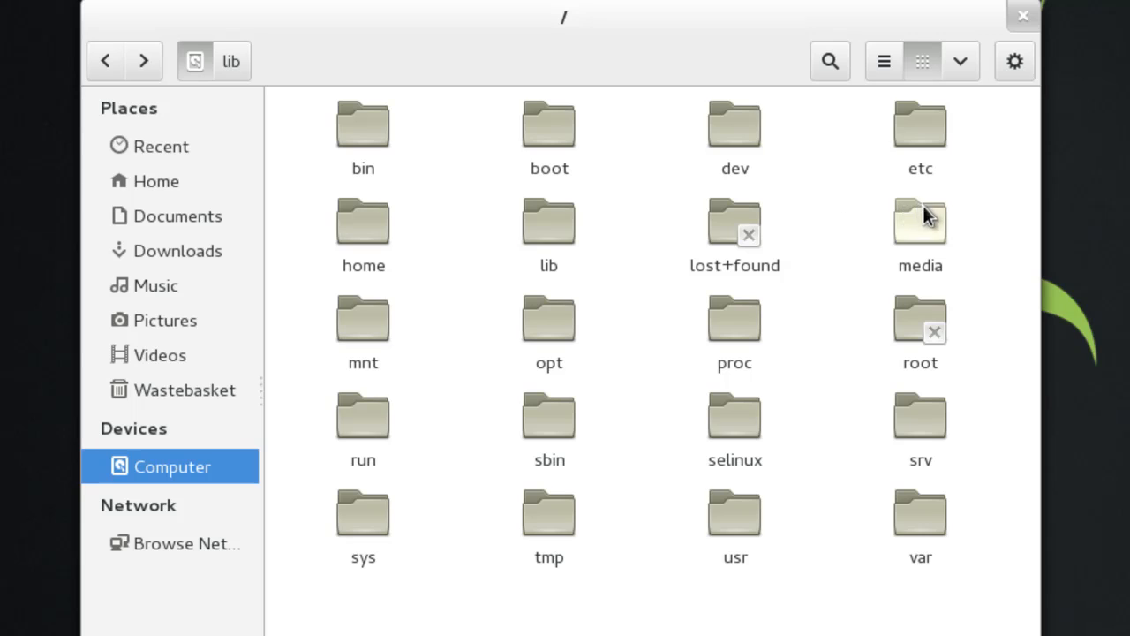
- Open the empty media folder and return to the root listing
left_click(920, 220)
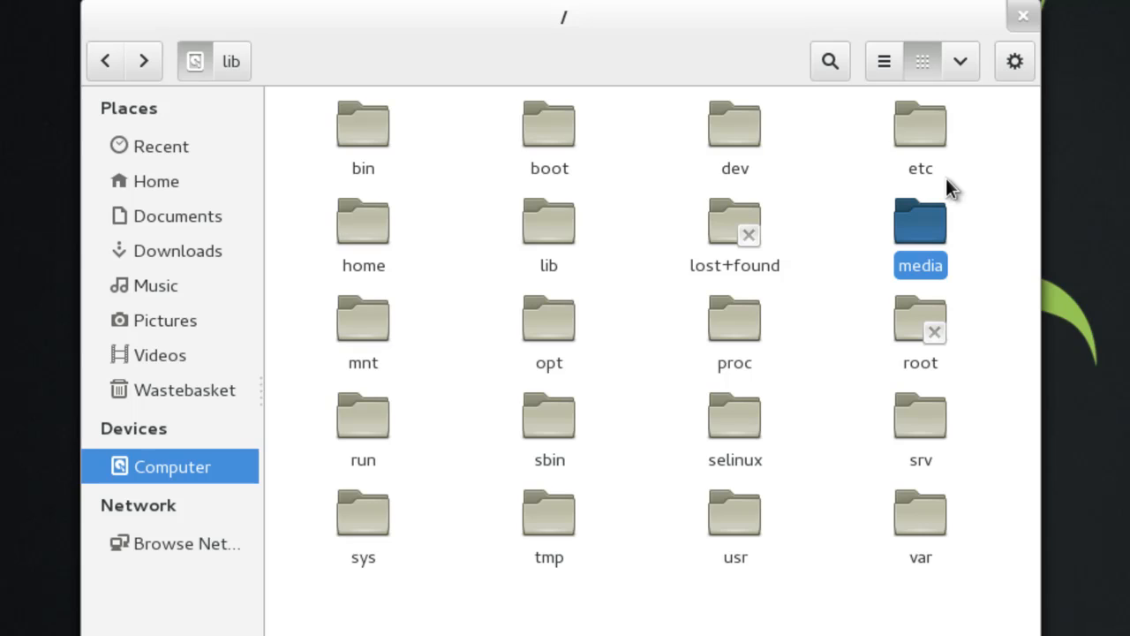
double_click(920, 221)
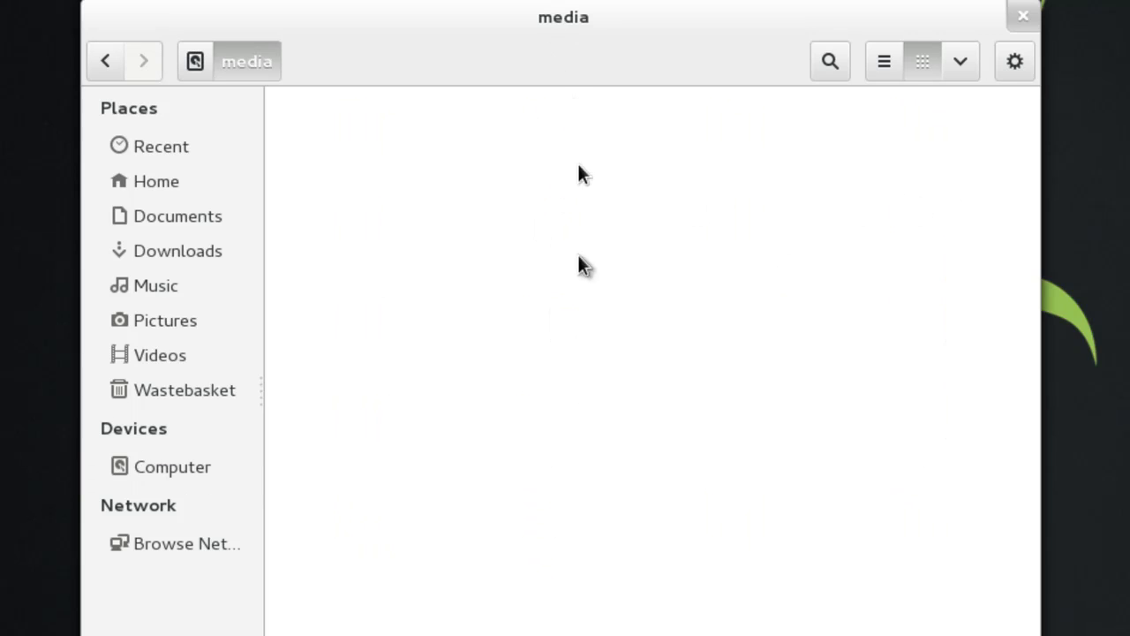
mouse_move(565, 274)
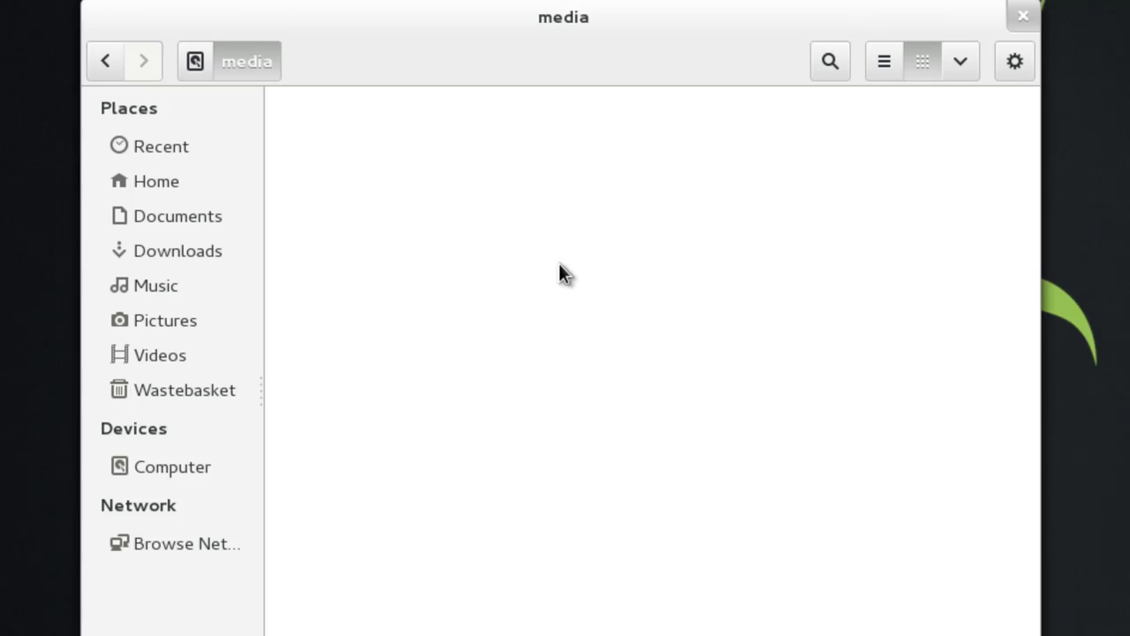
mouse_move(373, 88)
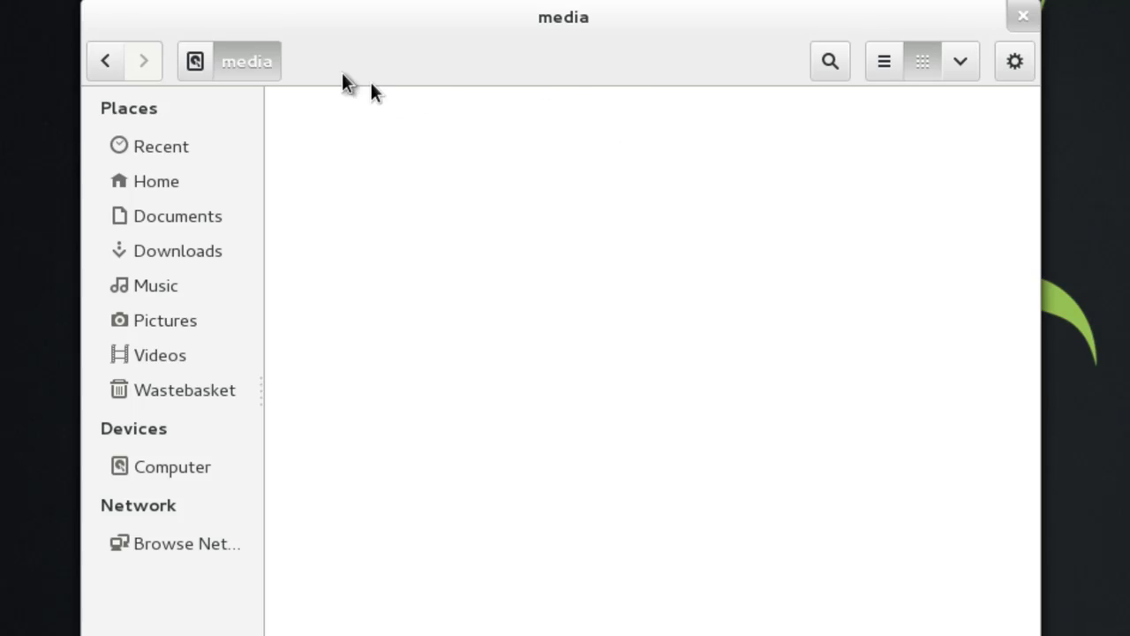
left_click(172, 466)
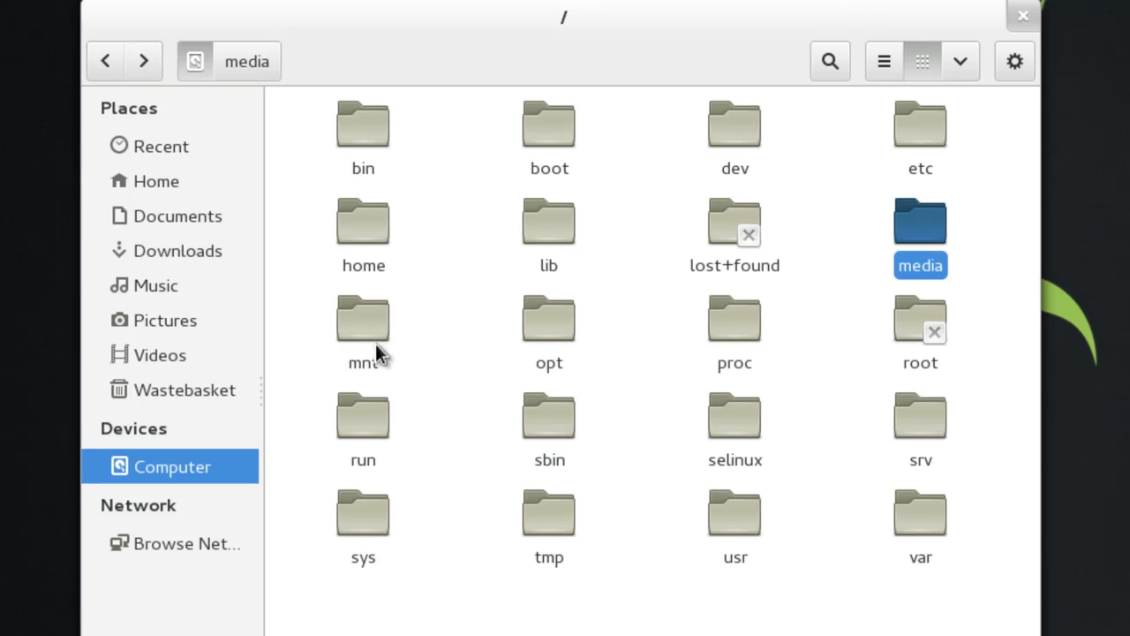
double_click(362, 317)
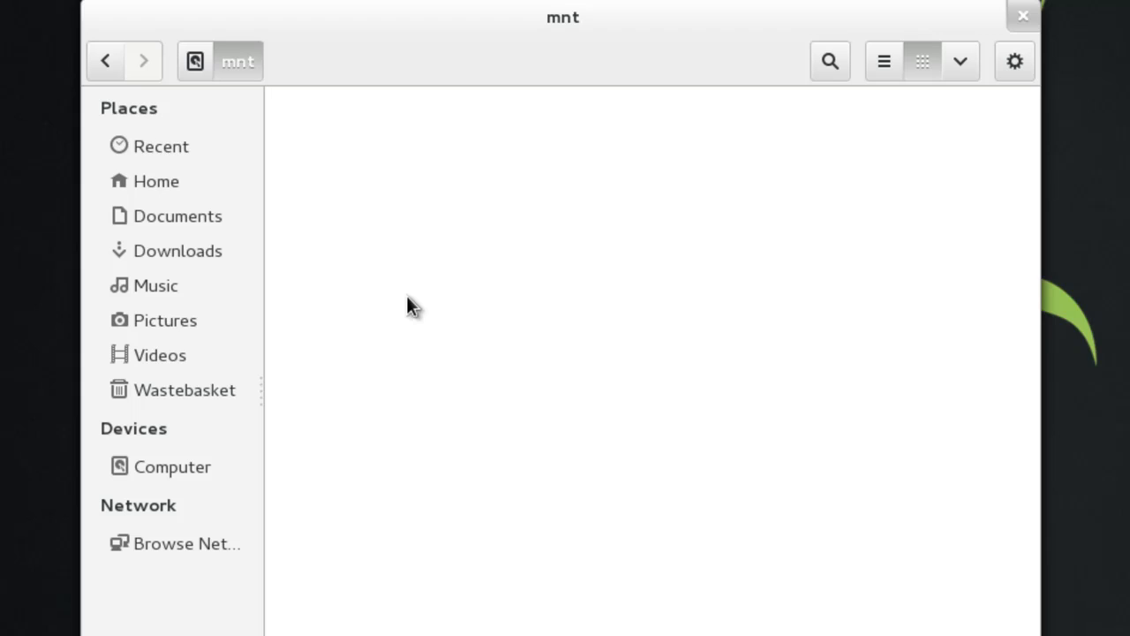
mouse_move(309, 183)
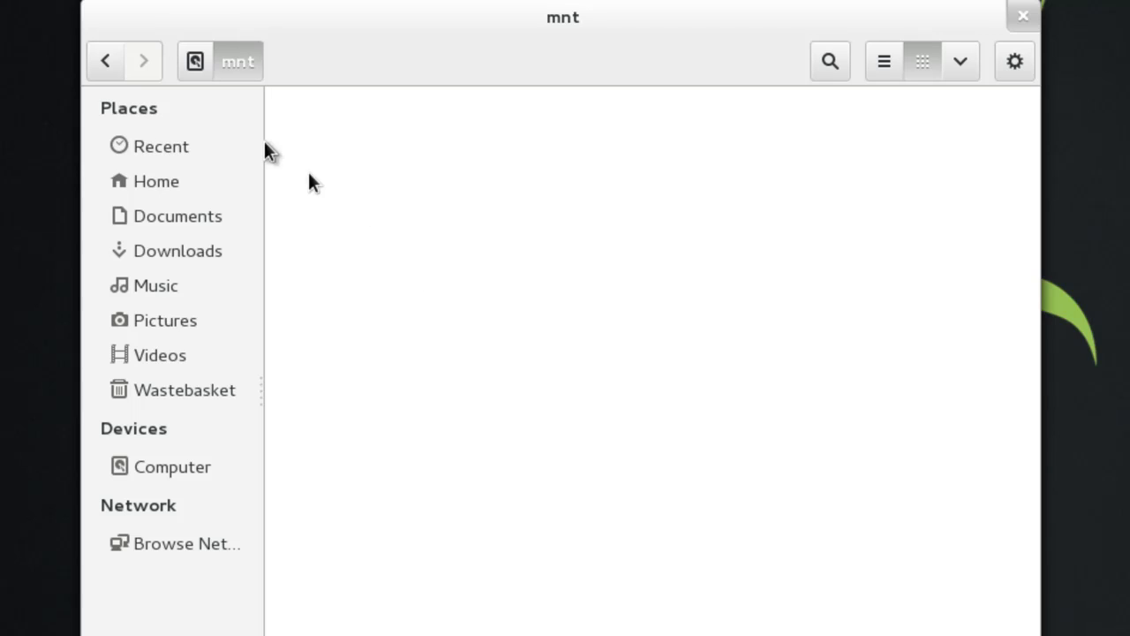
left_click(172, 466)
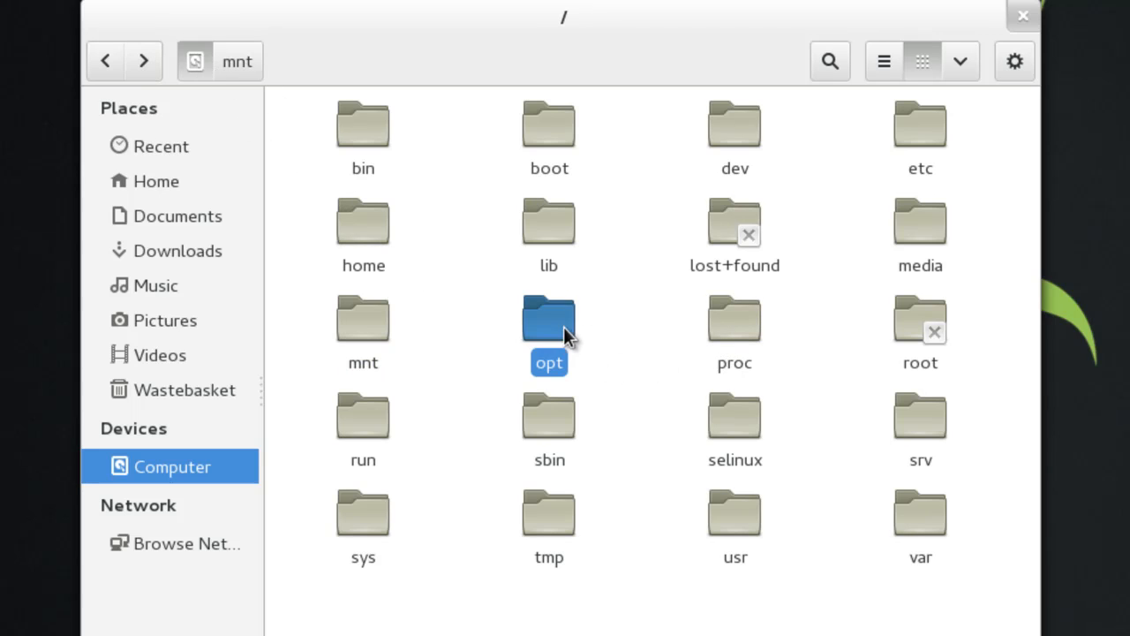
double_click(548, 331)
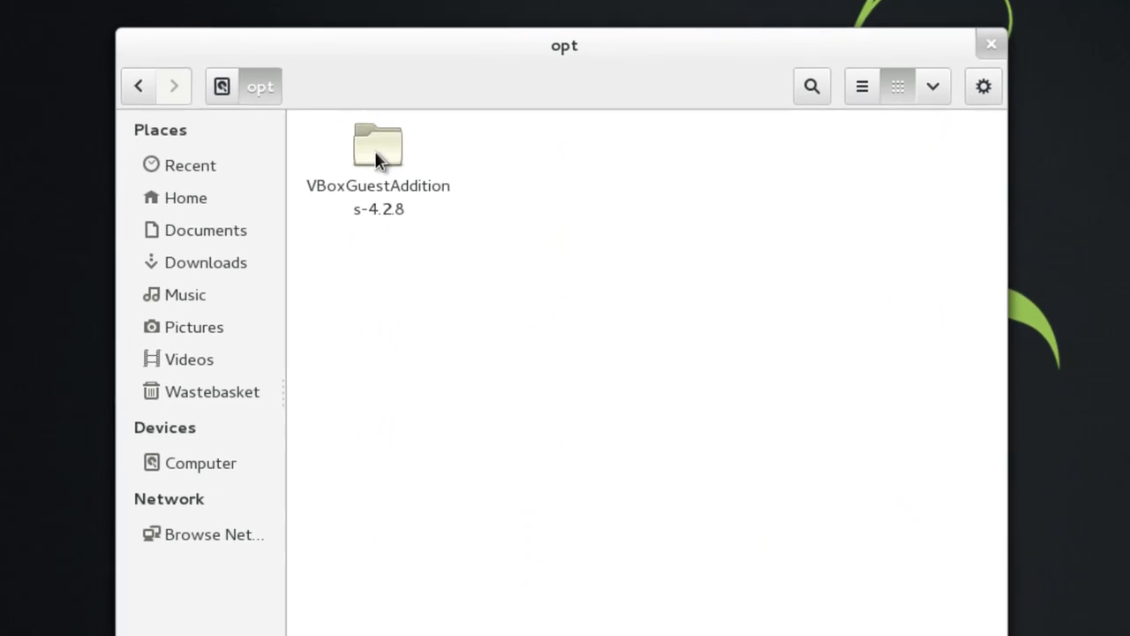
left_click(378, 146)
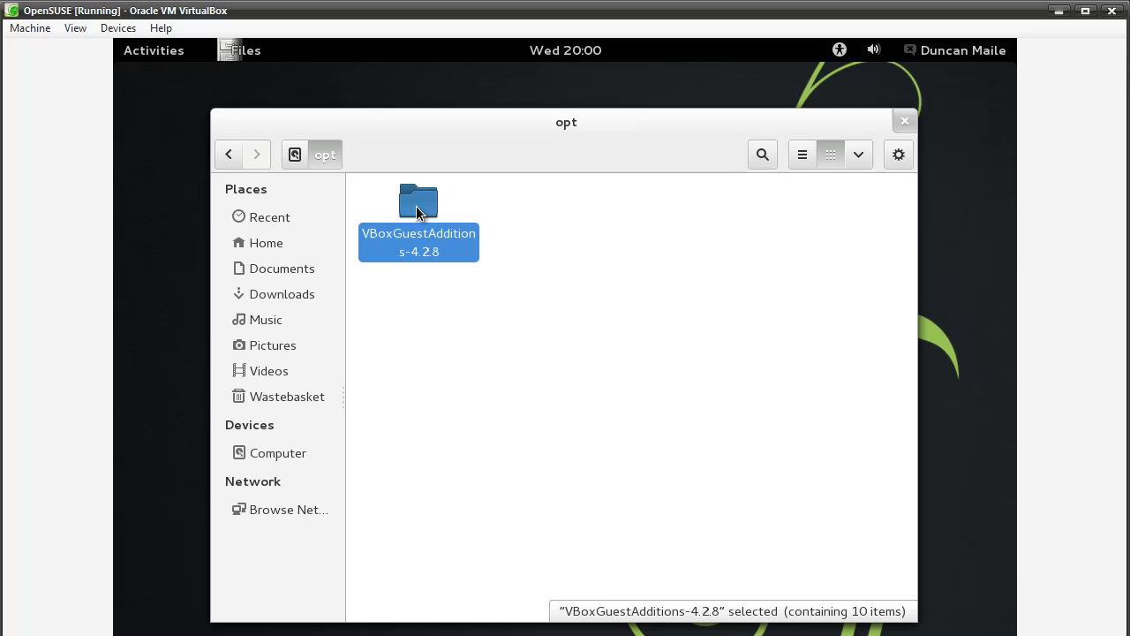
mouse_move(445, 164)
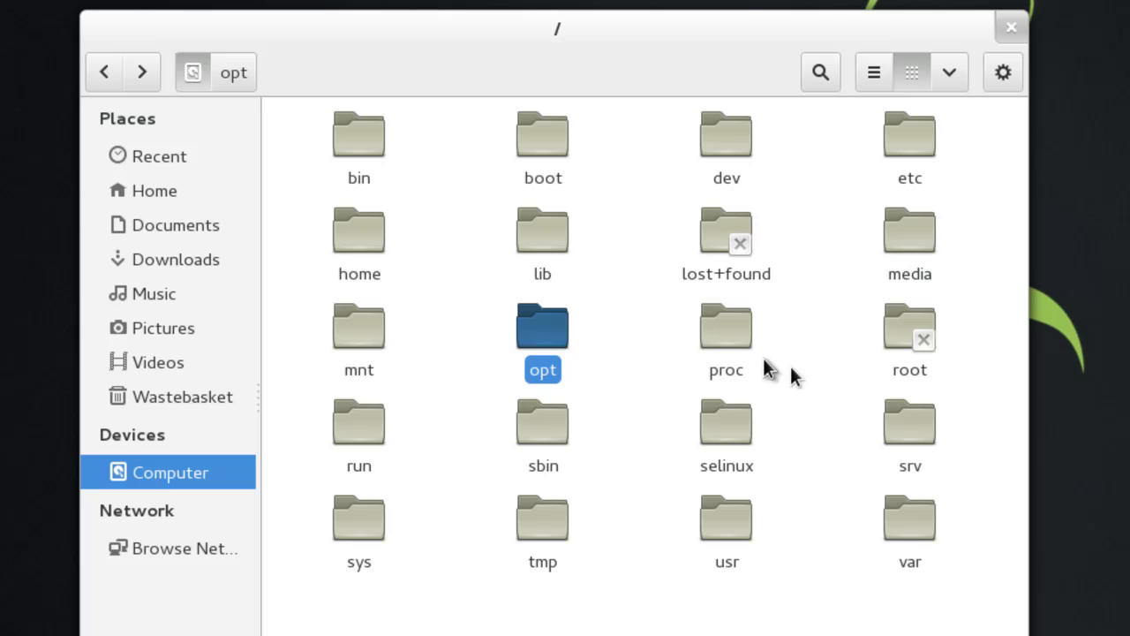
left_click(726, 327)
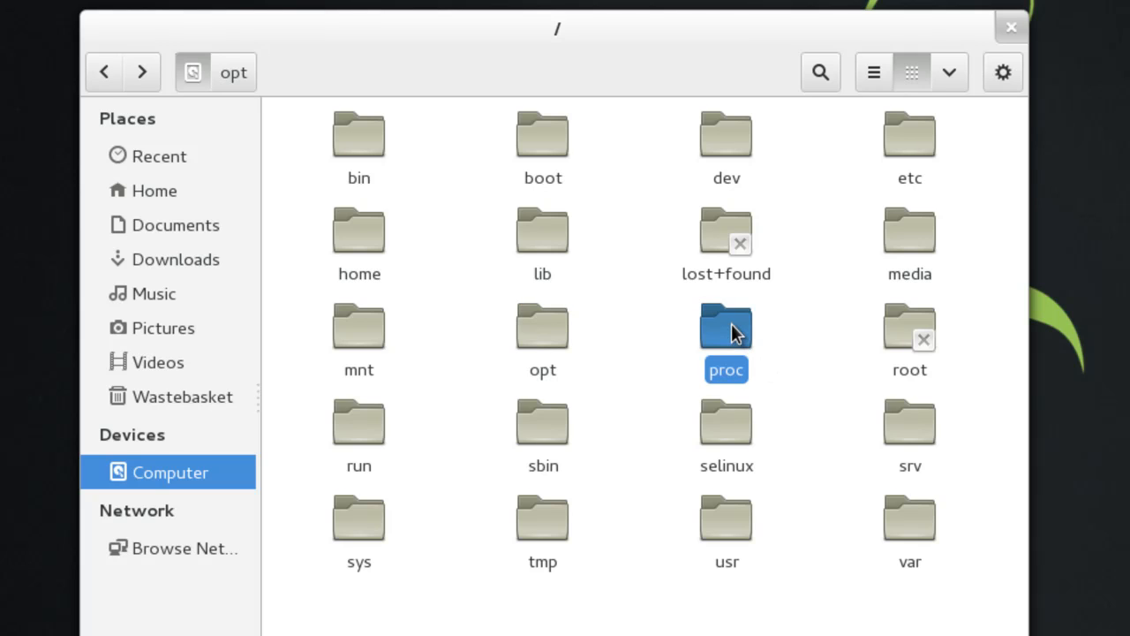
mouse_move(726, 326)
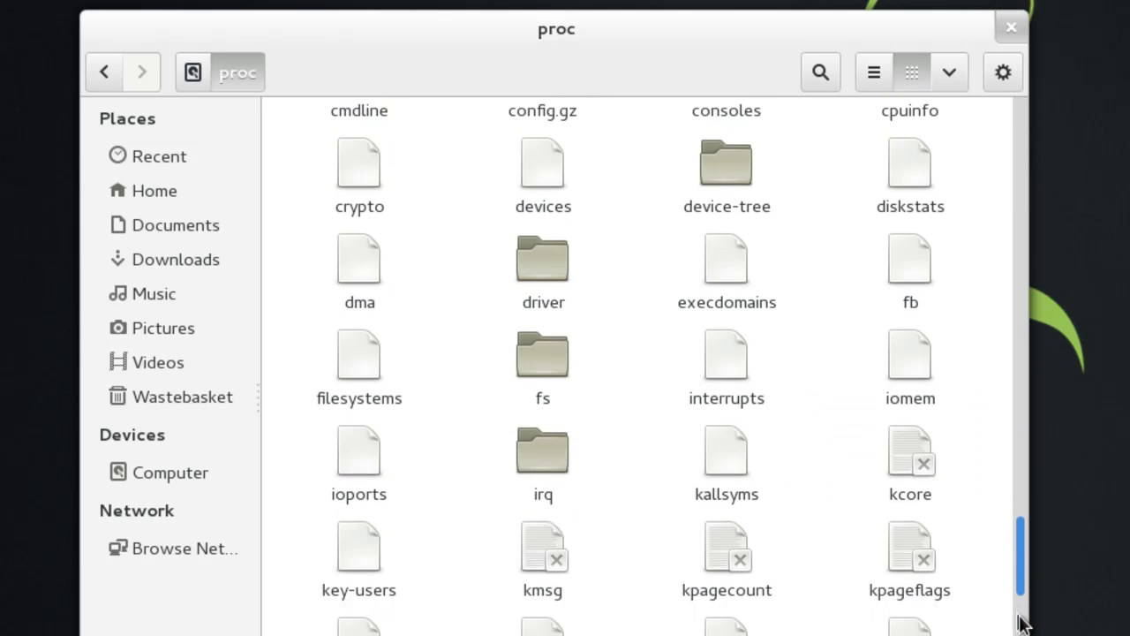
scroll("down", 3)
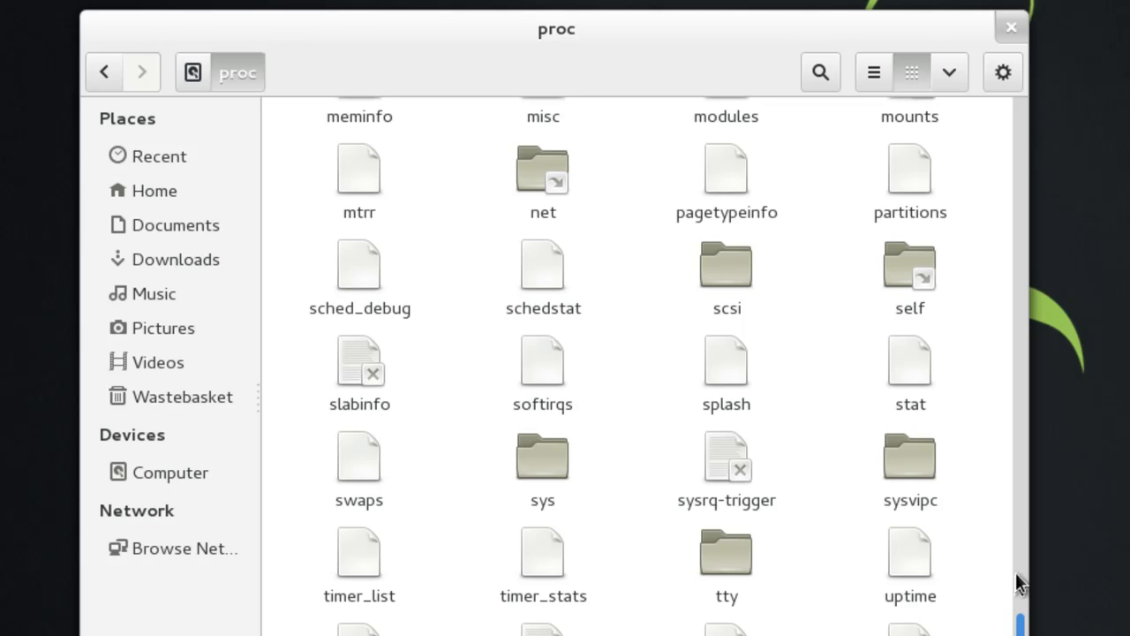
scroll("up", 3)
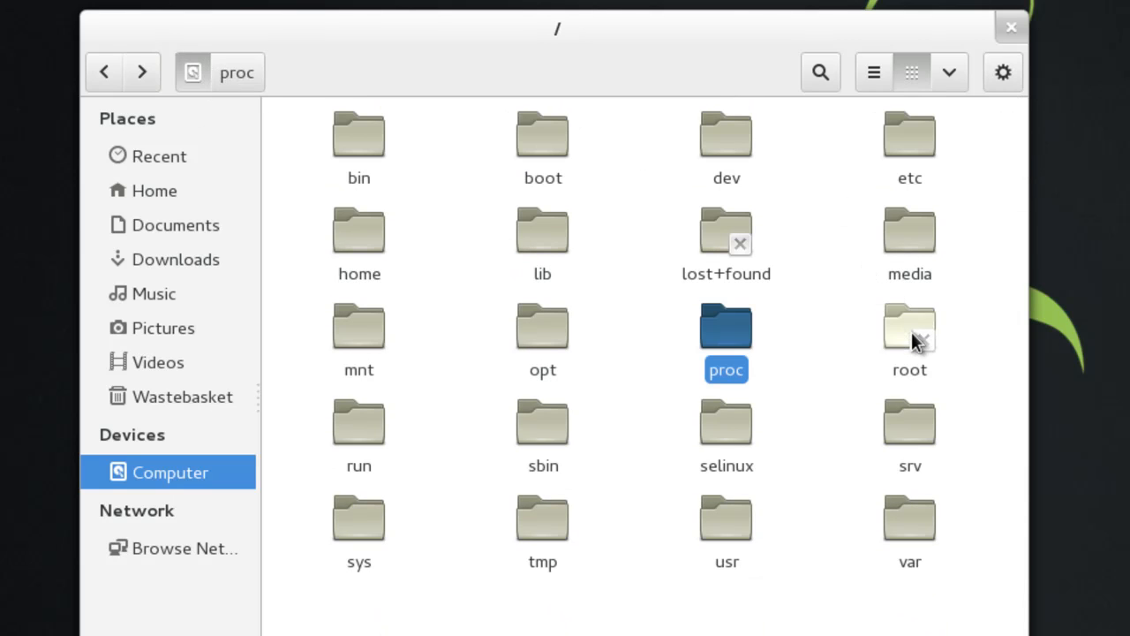
left_click(908, 327)
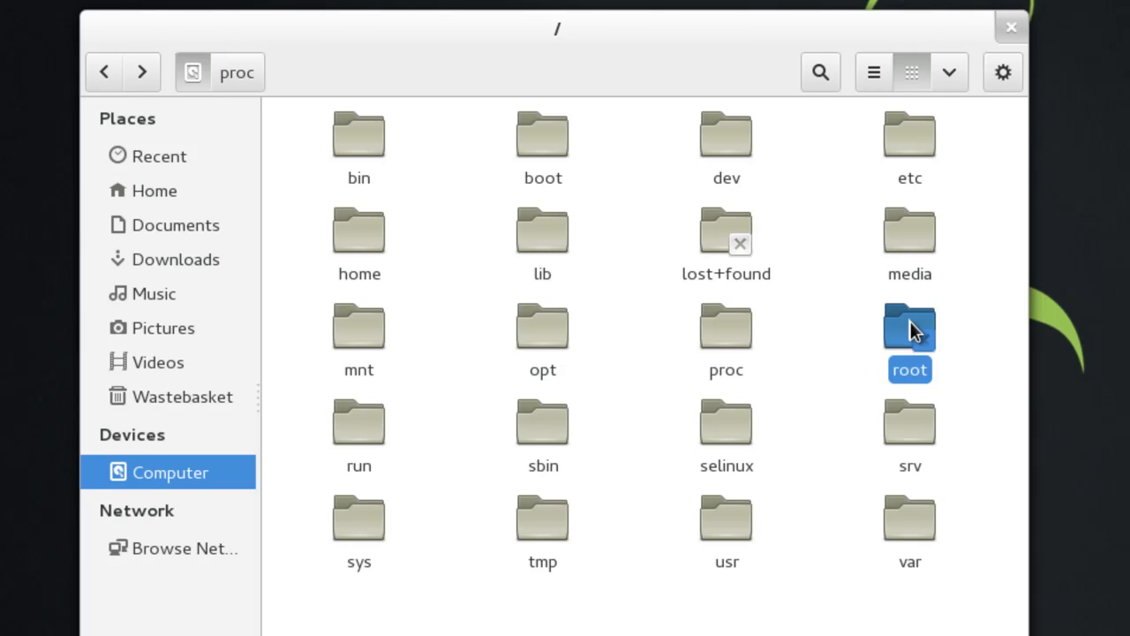
left_click(359, 422)
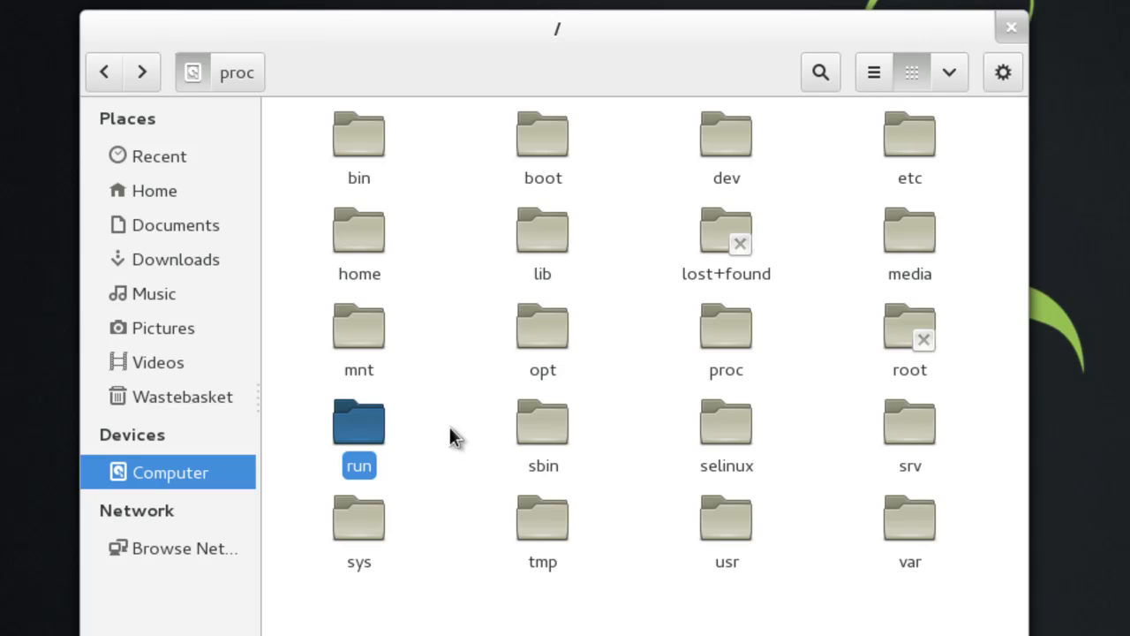
mouse_move(549, 433)
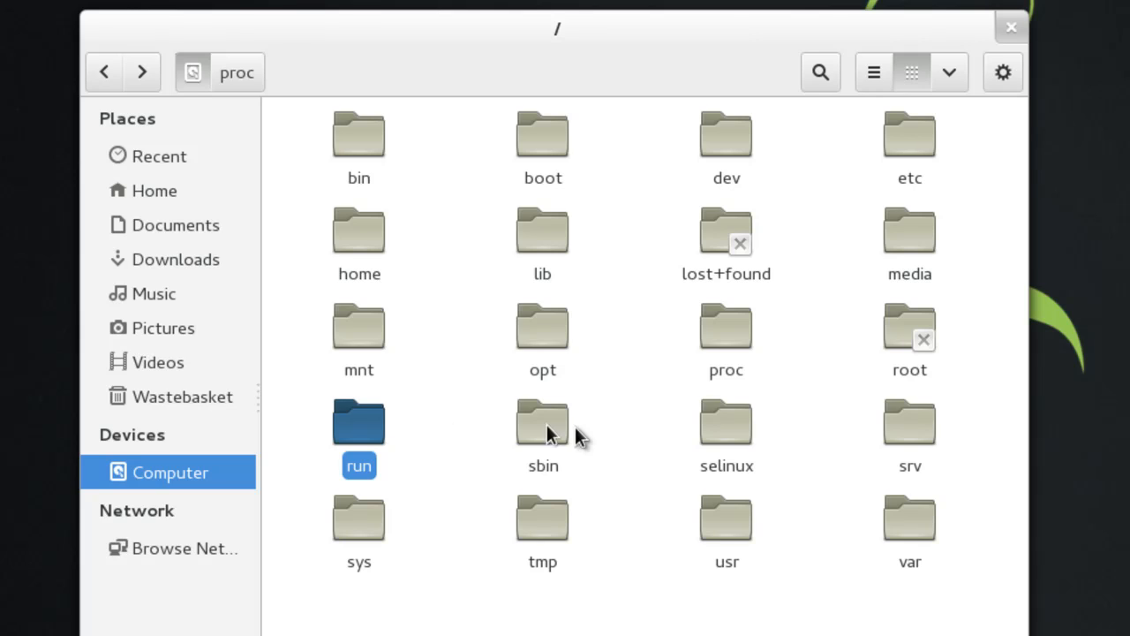
left_click(542, 432)
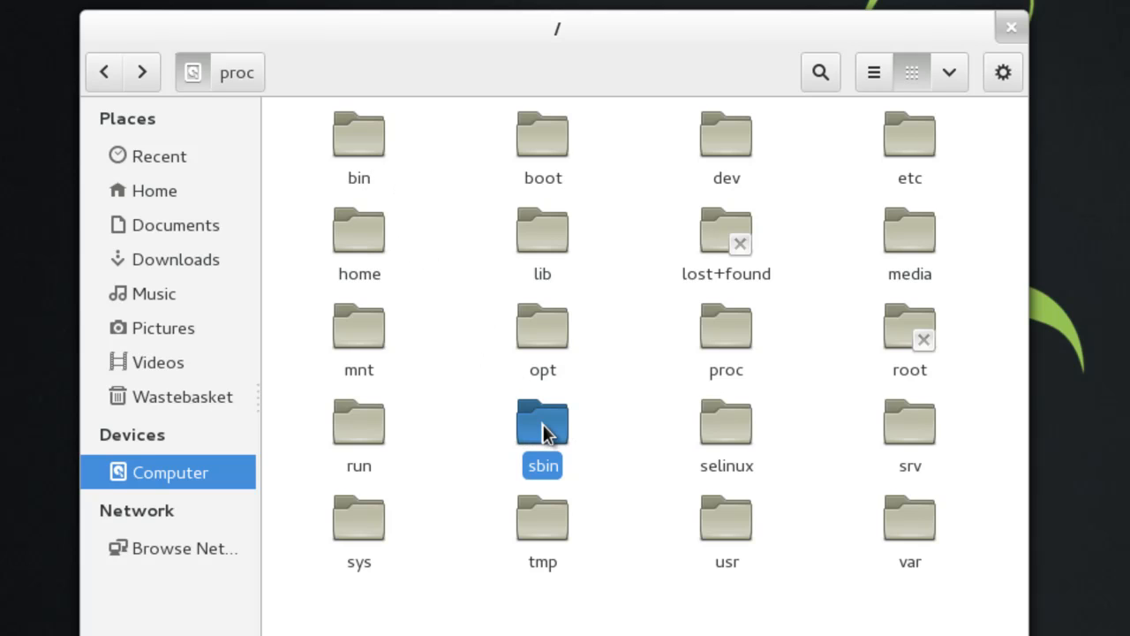
double_click(542, 422)
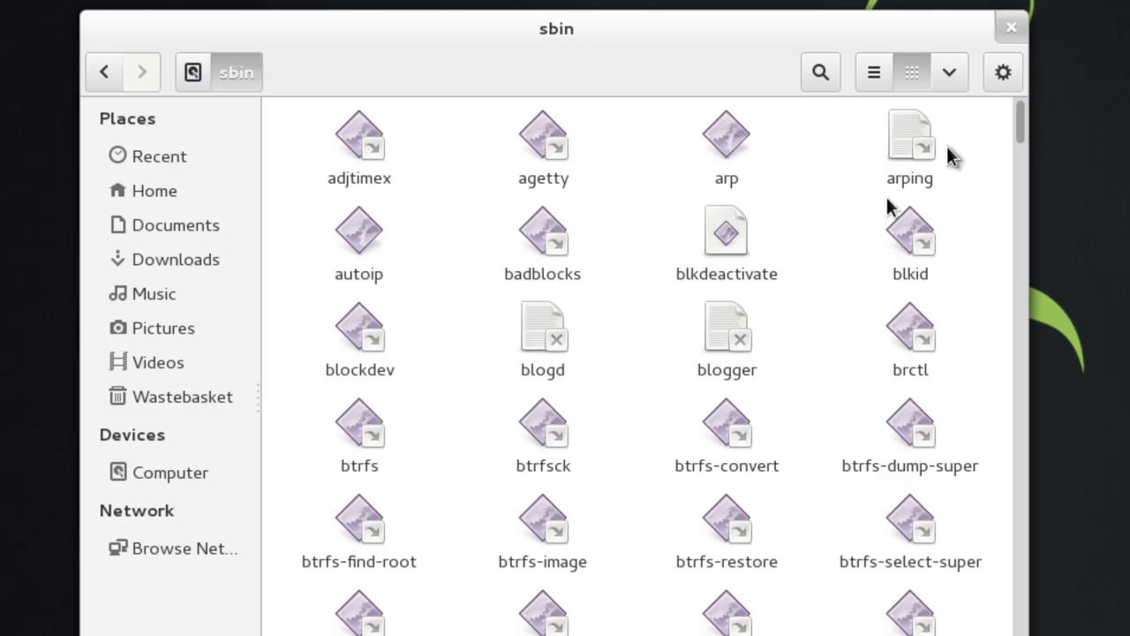
mouse_move(972, 147)
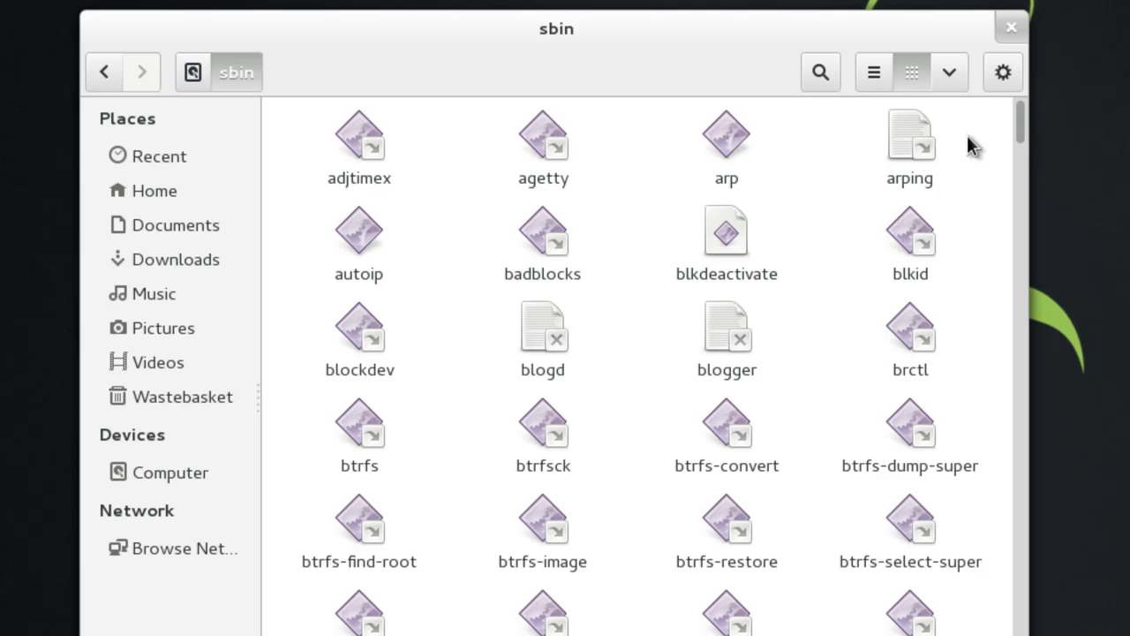
scroll("down", 3)
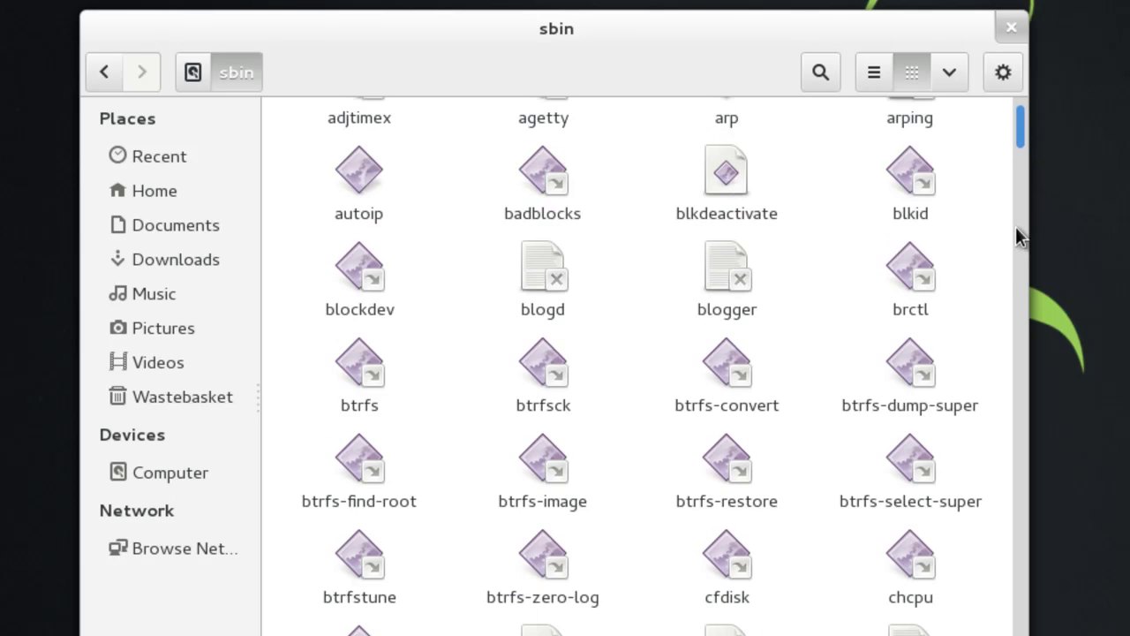
scroll("down", 3)
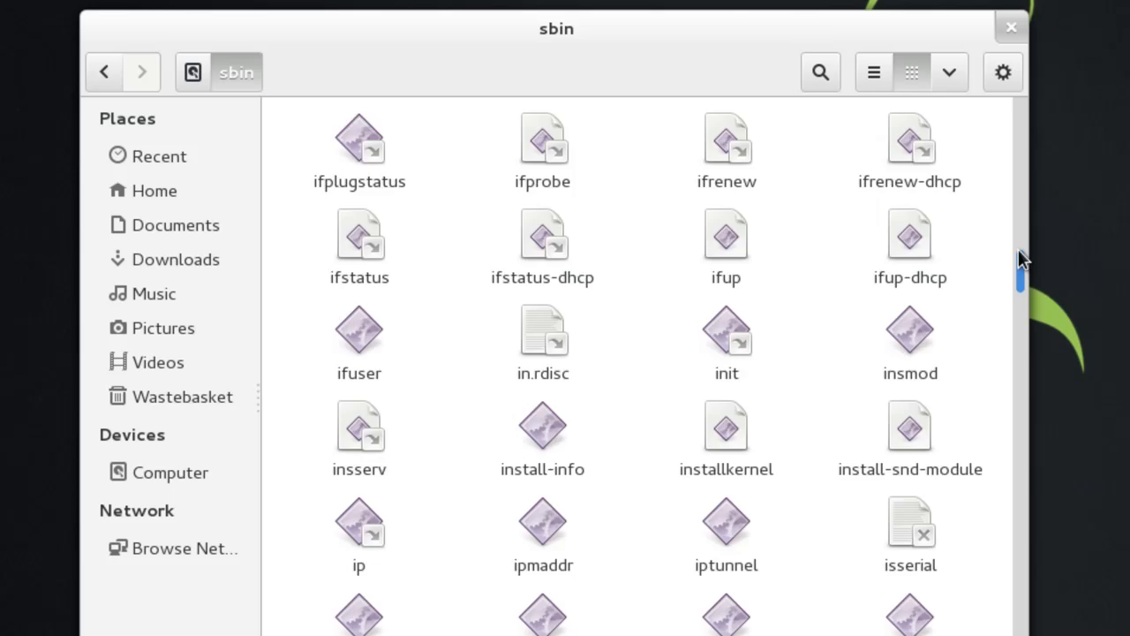
scroll("up", 3)
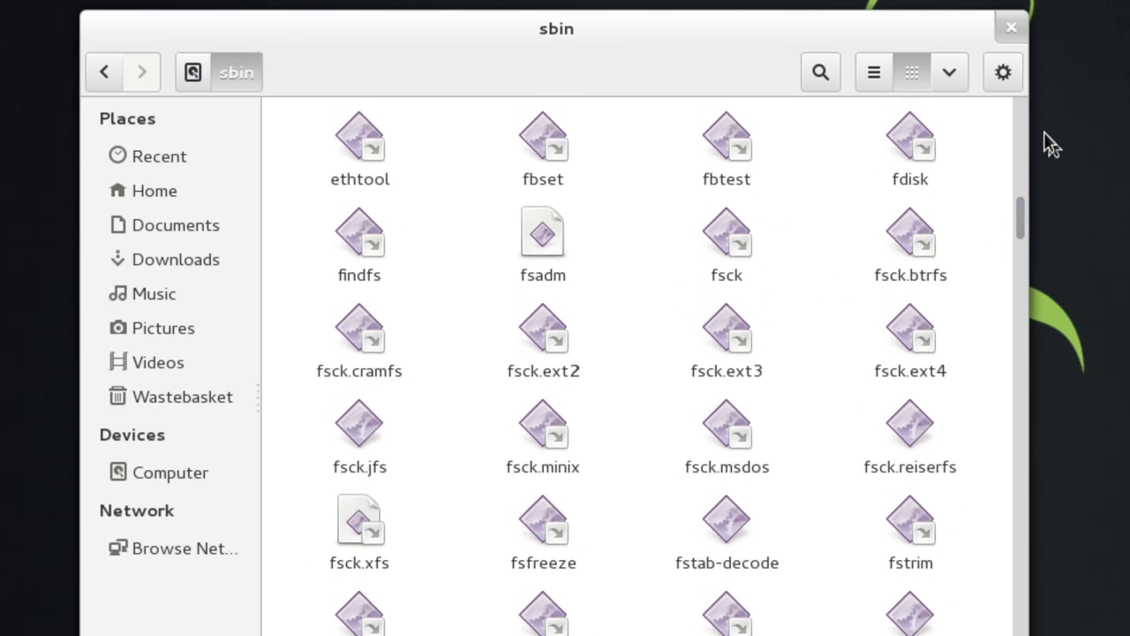
left_click(170, 472)
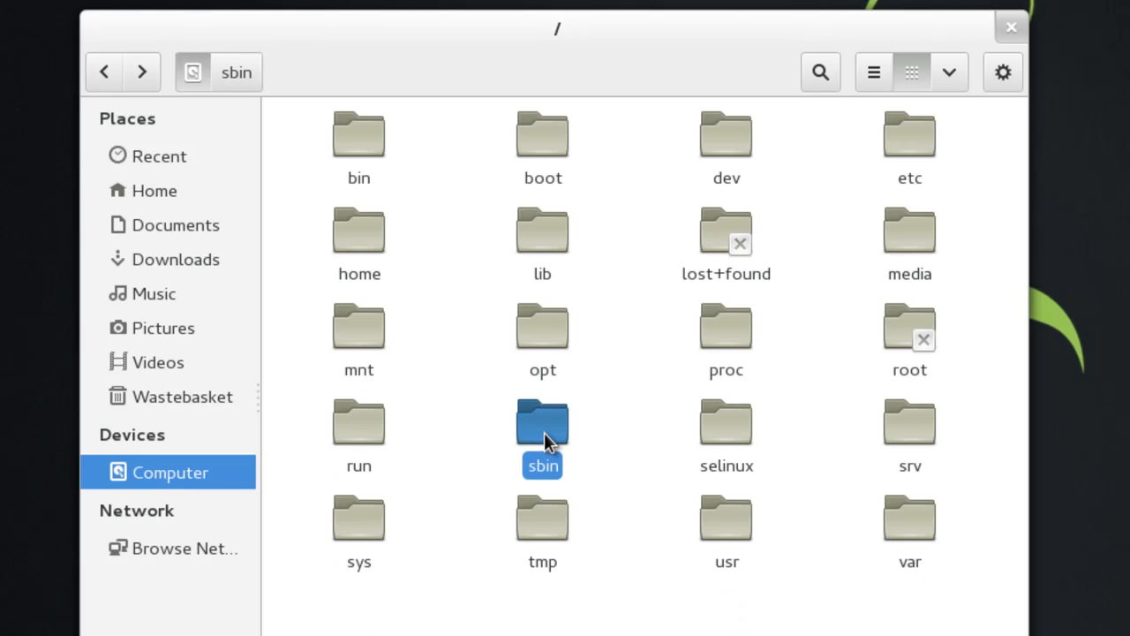
left_click(725, 422)
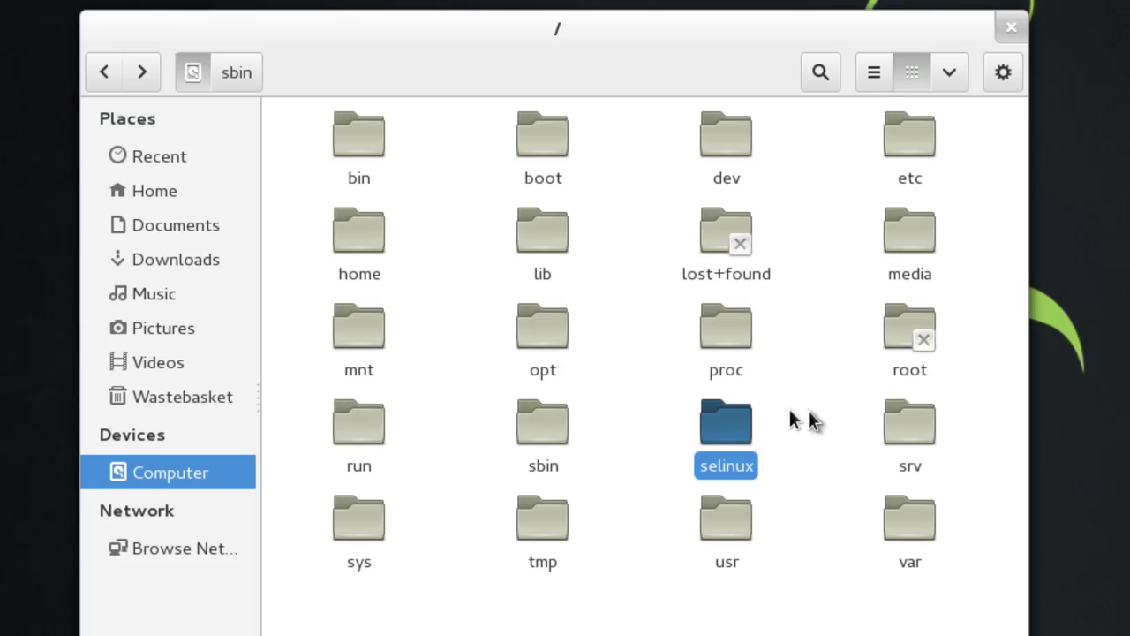
mouse_move(801, 409)
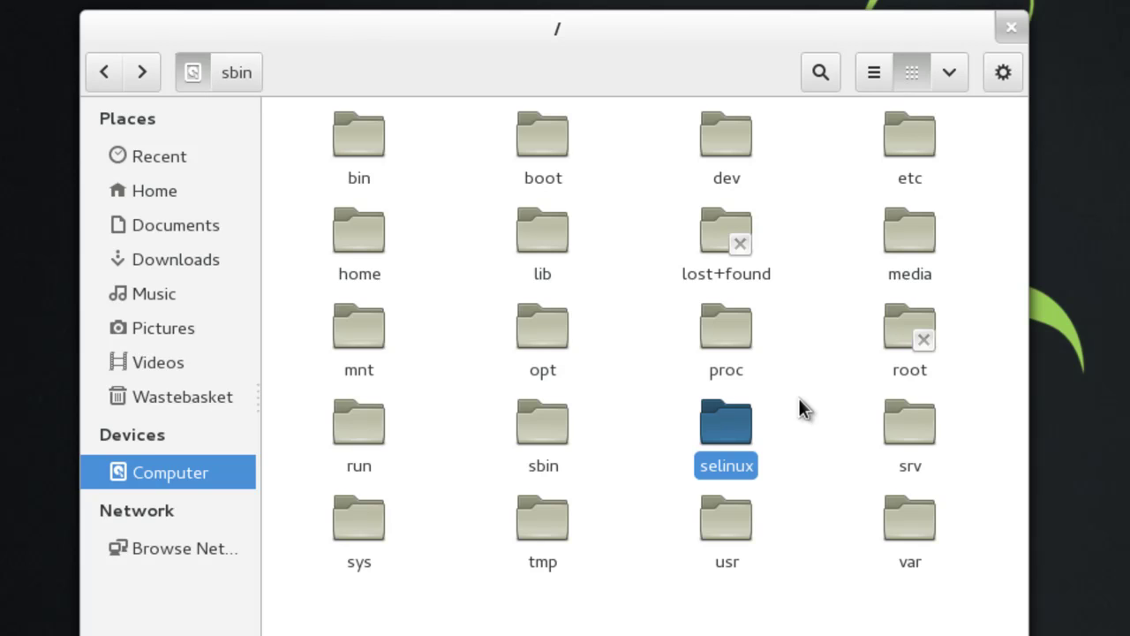
mouse_move(812, 423)
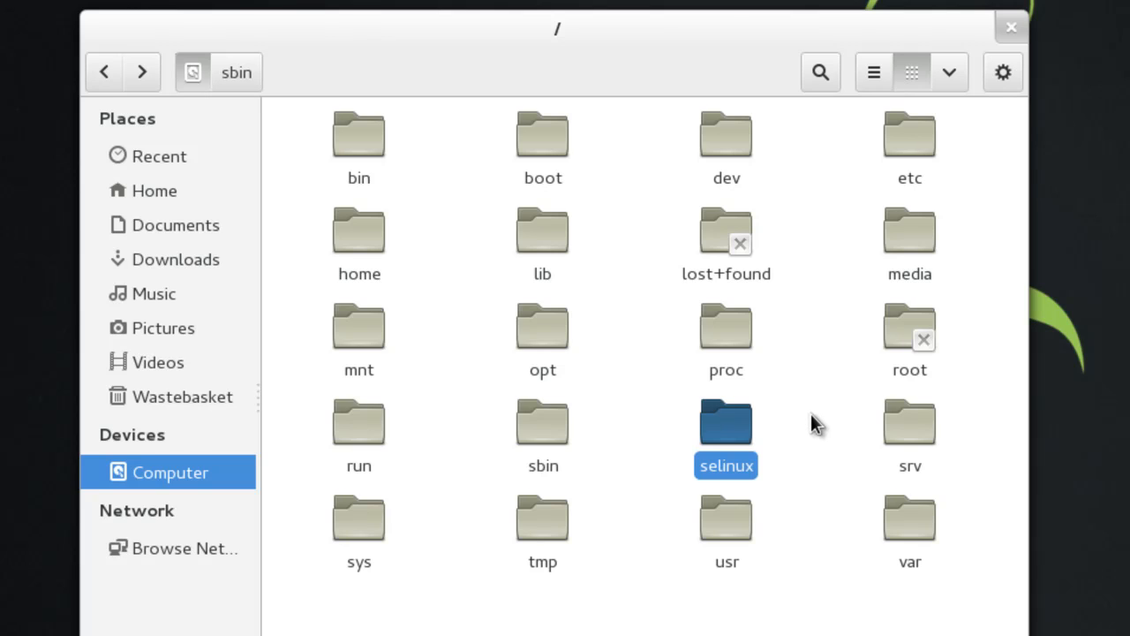
mouse_move(918, 433)
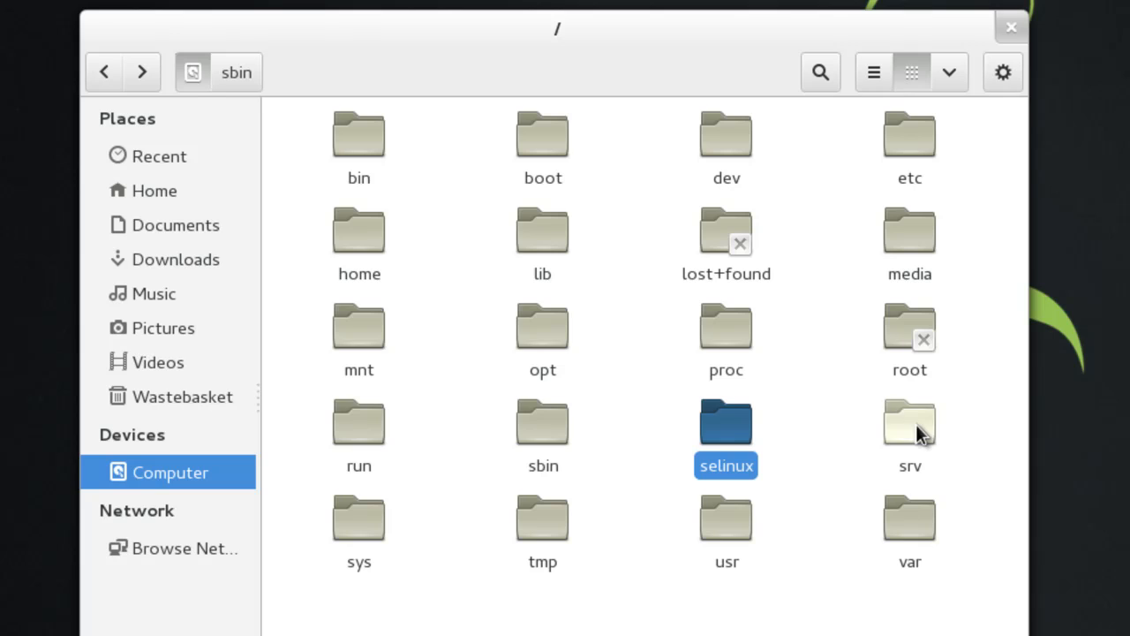
left_click(909, 422)
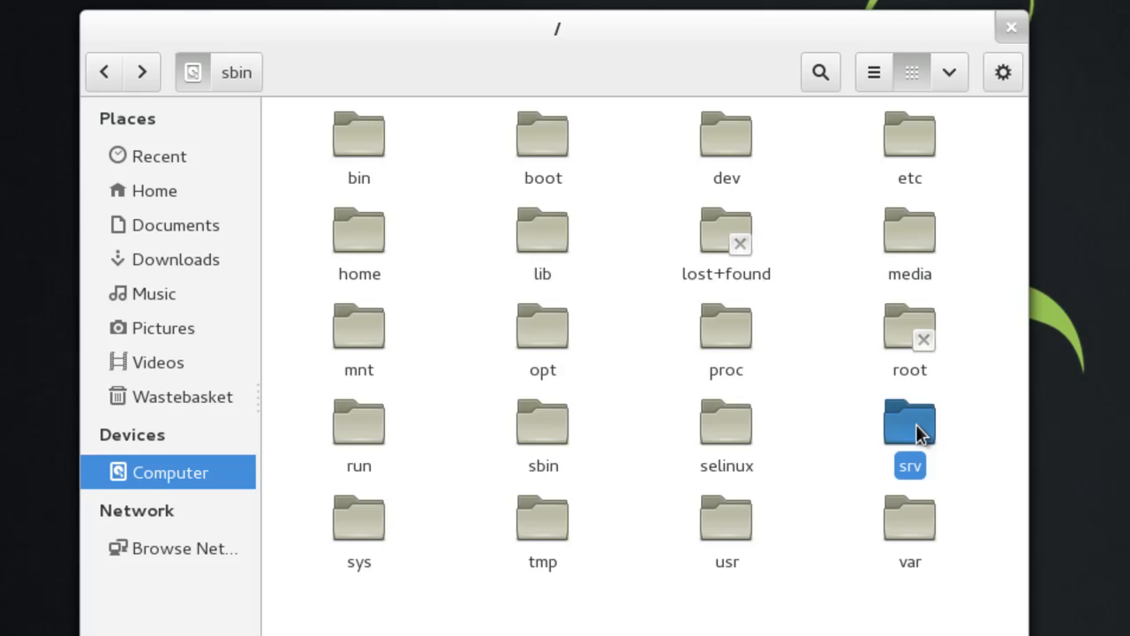
- Open the srv folder showing ftp, tftpboot and www, then return to root
double_click(910, 422)
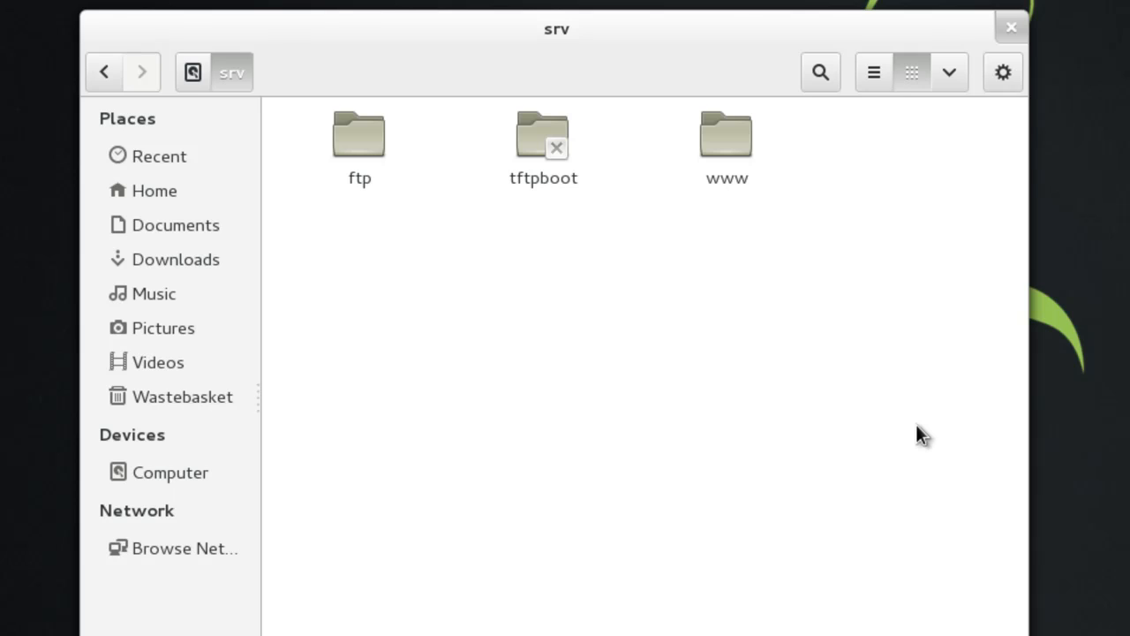
mouse_move(746, 37)
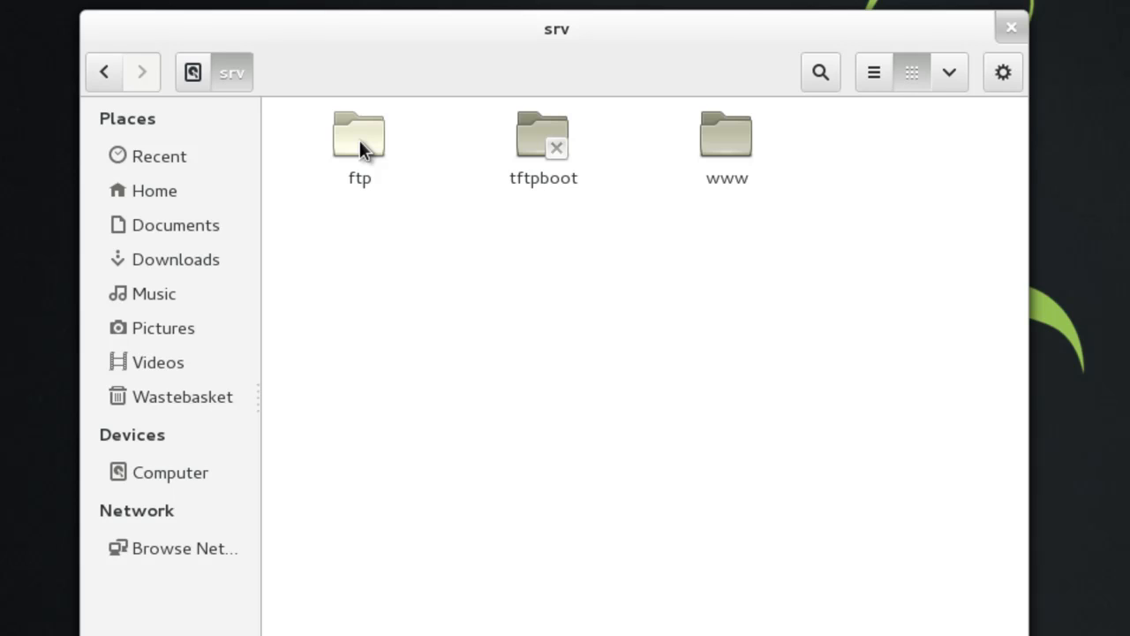
mouse_move(335, 88)
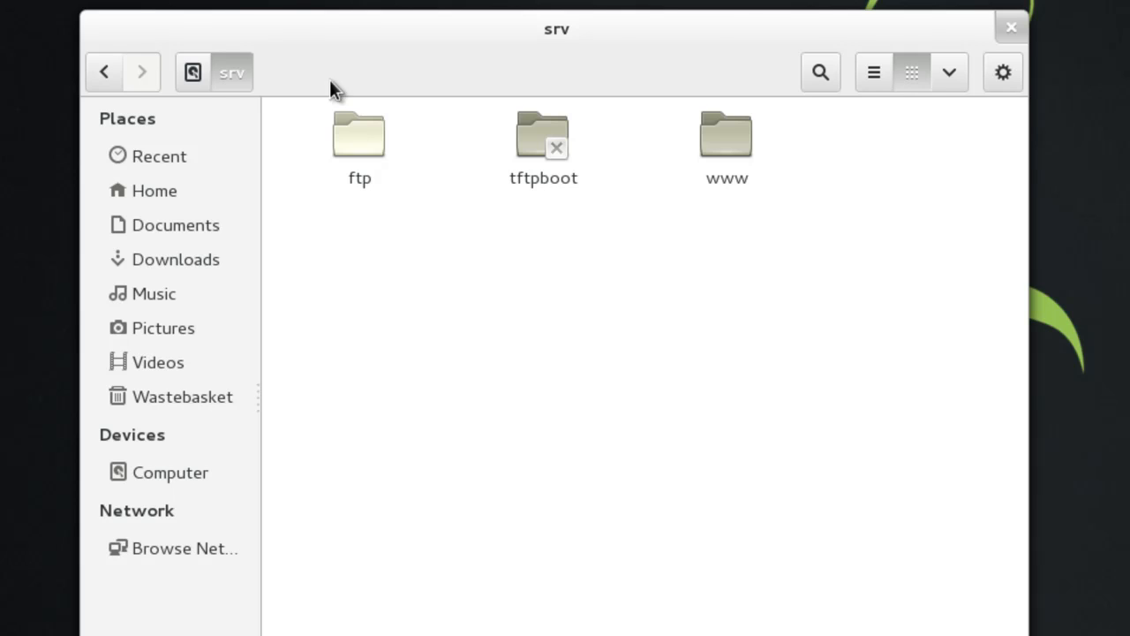
left_click(169, 472)
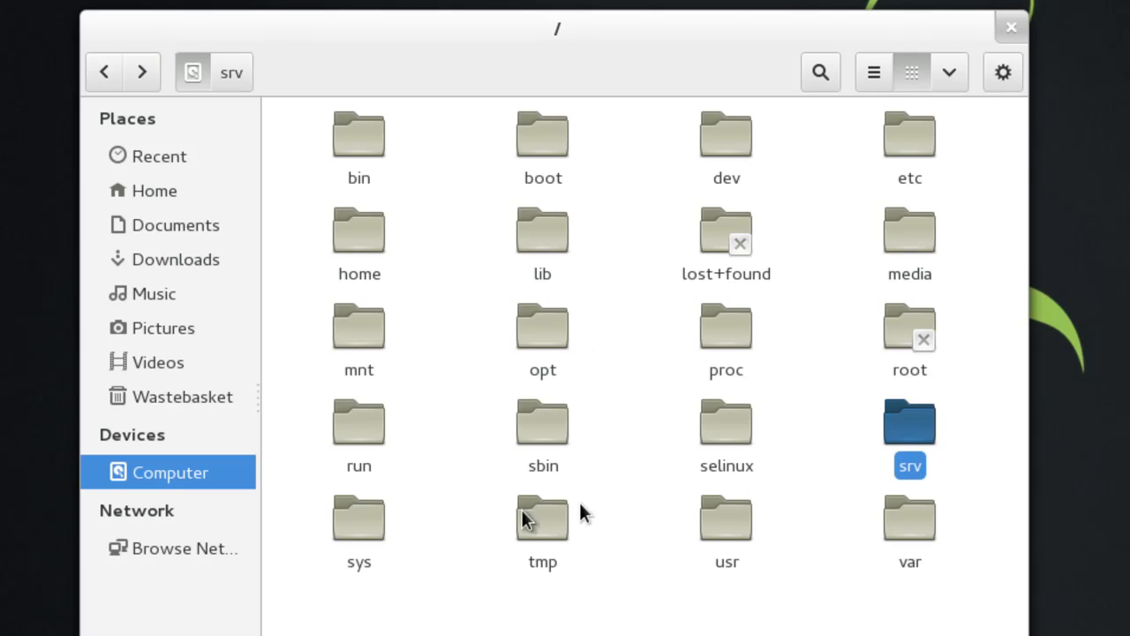
- Open the sys folder listing block, bus, class, devices, firmware, kernel and more
left_click(359, 519)
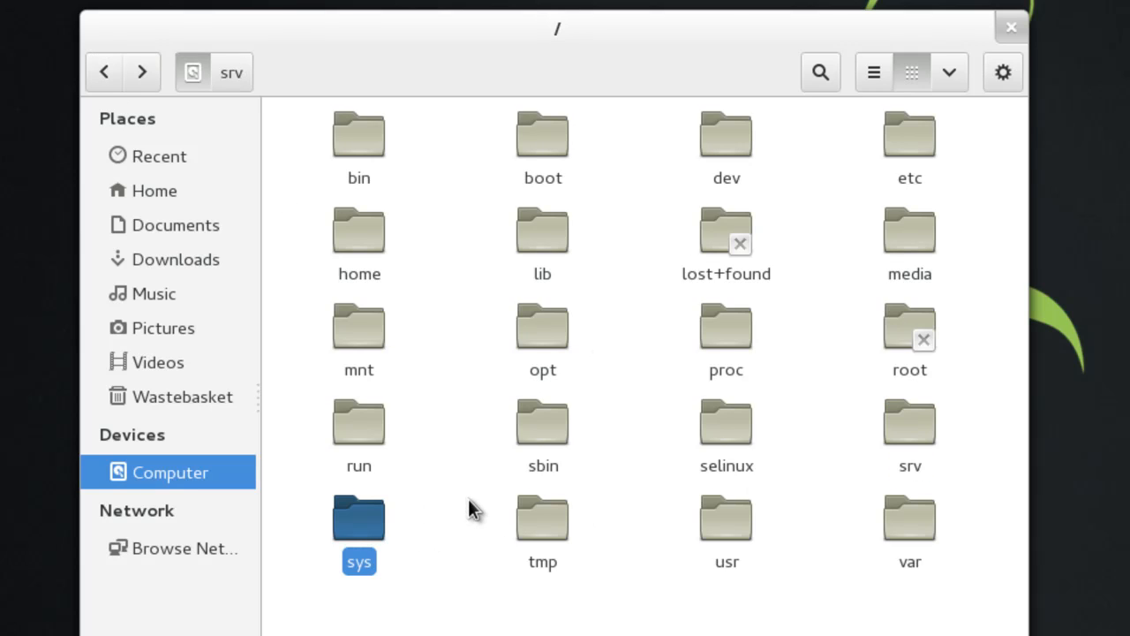
mouse_move(380, 521)
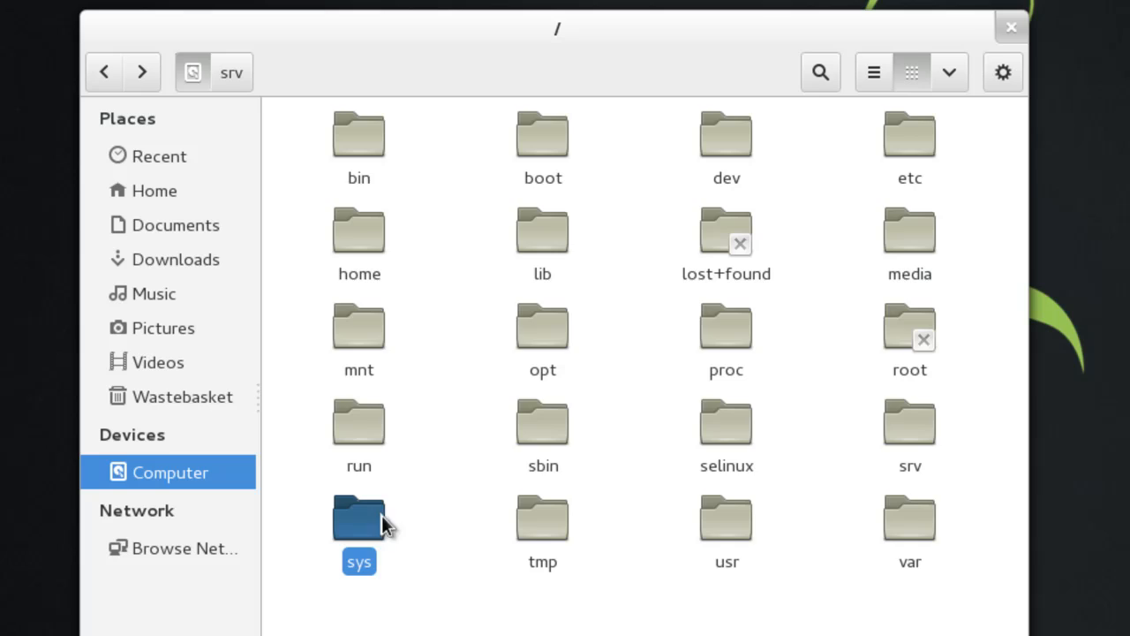
double_click(358, 518)
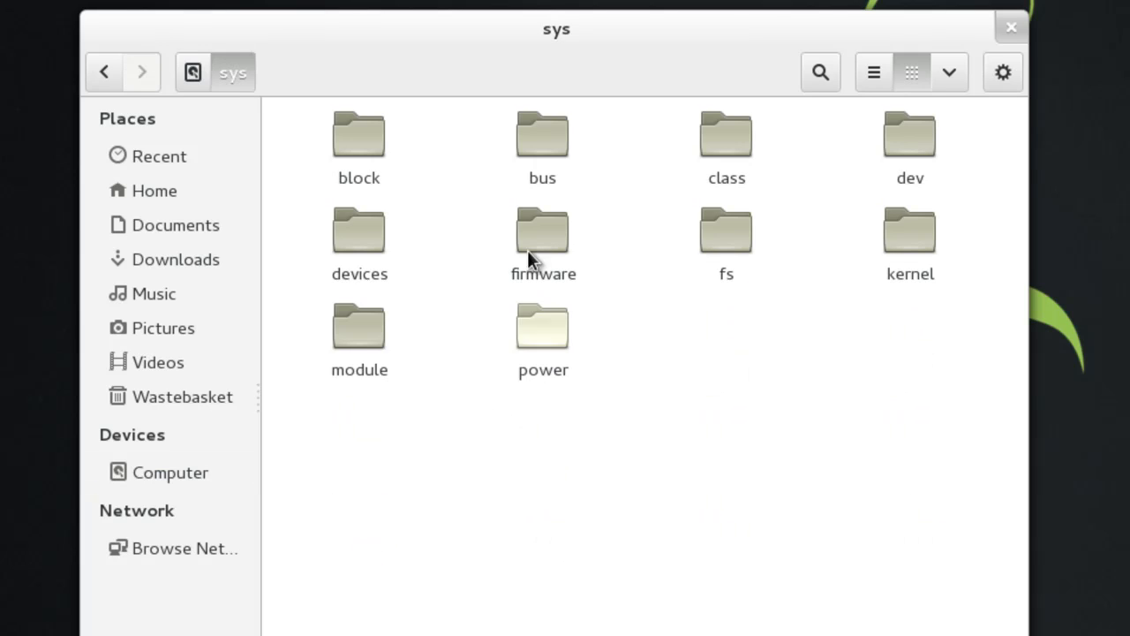
mouse_move(958, 245)
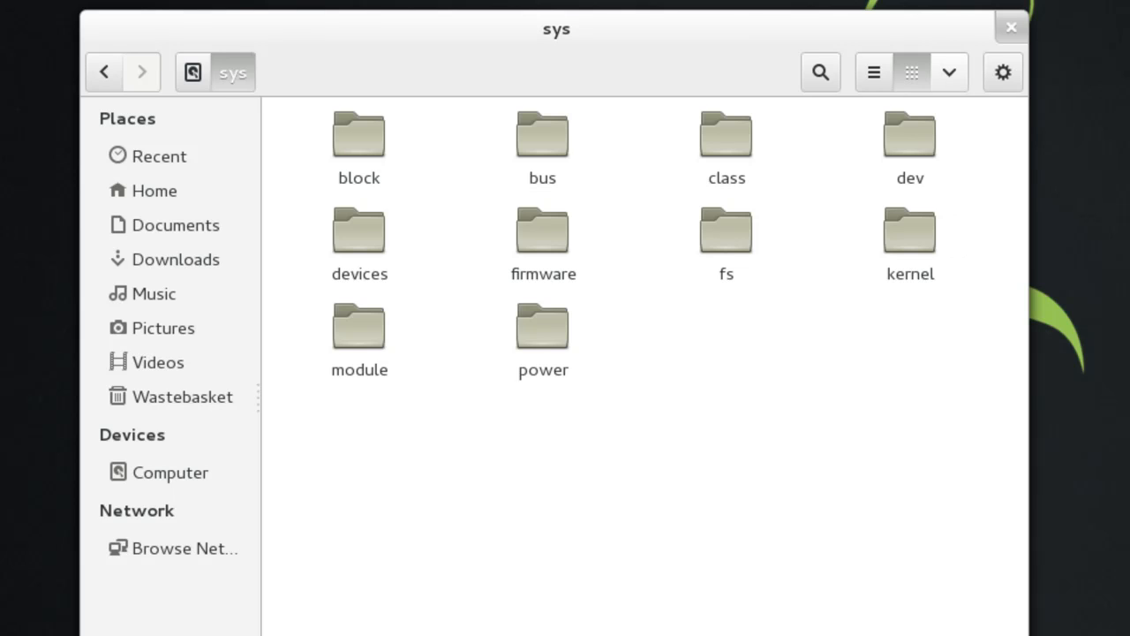
mouse_move(183, 168)
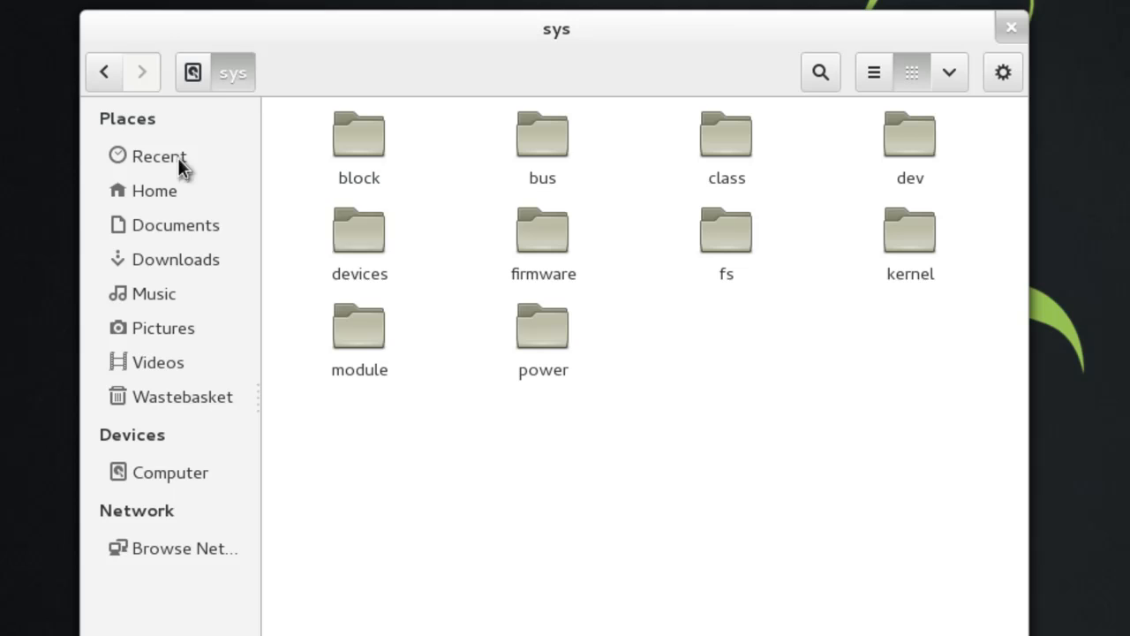
- Return to the root listing and single out the usr folder
left_click(192, 72)
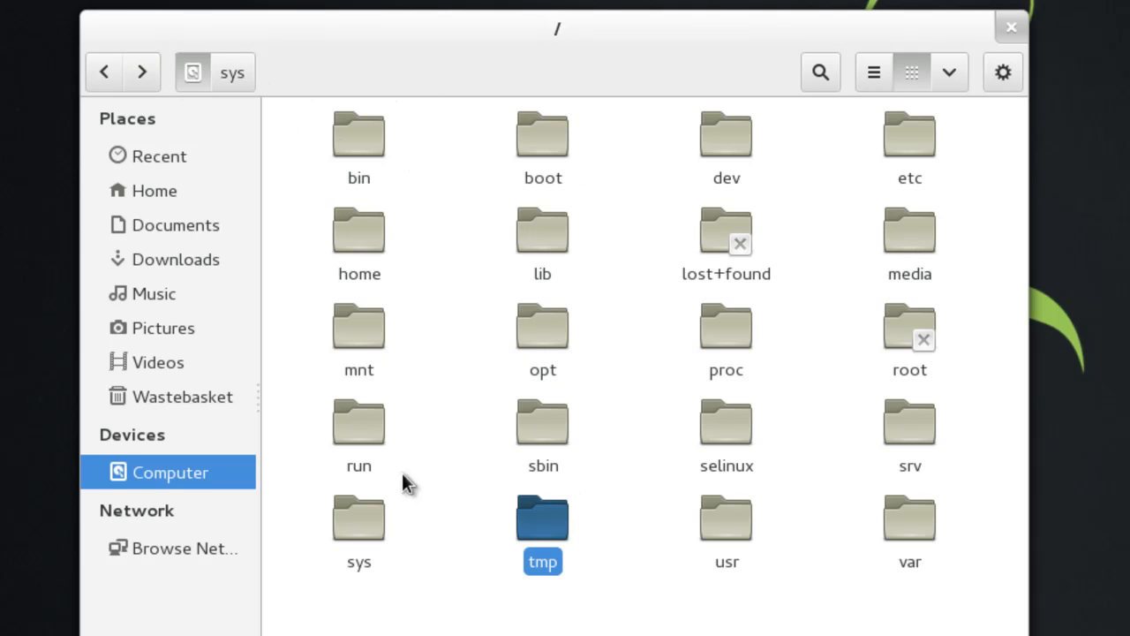
mouse_move(358, 433)
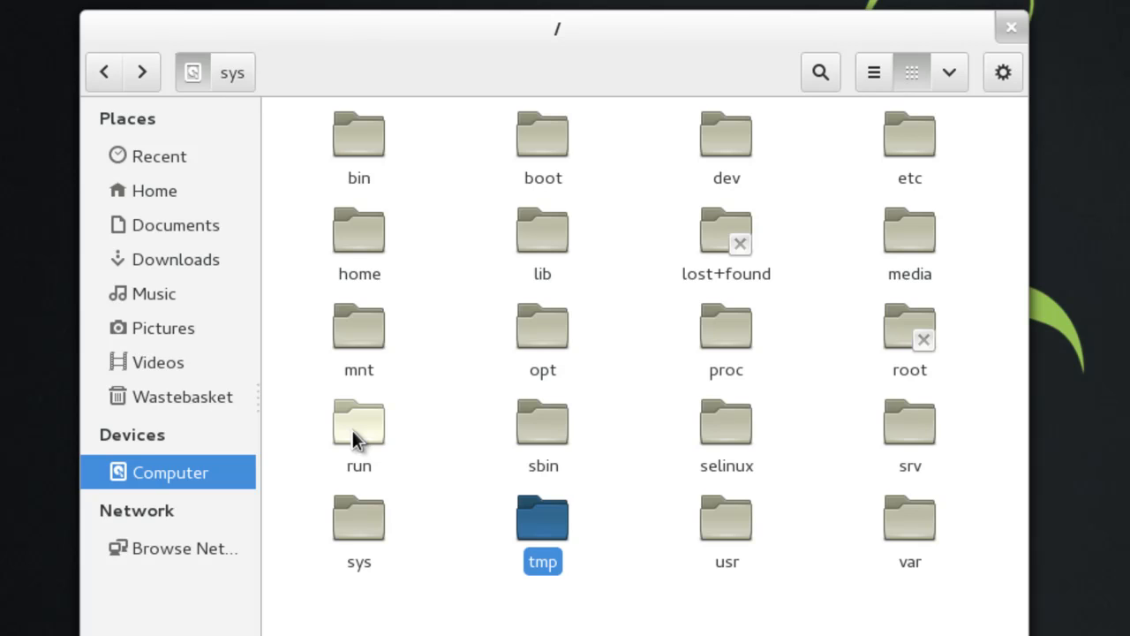
mouse_move(543, 535)
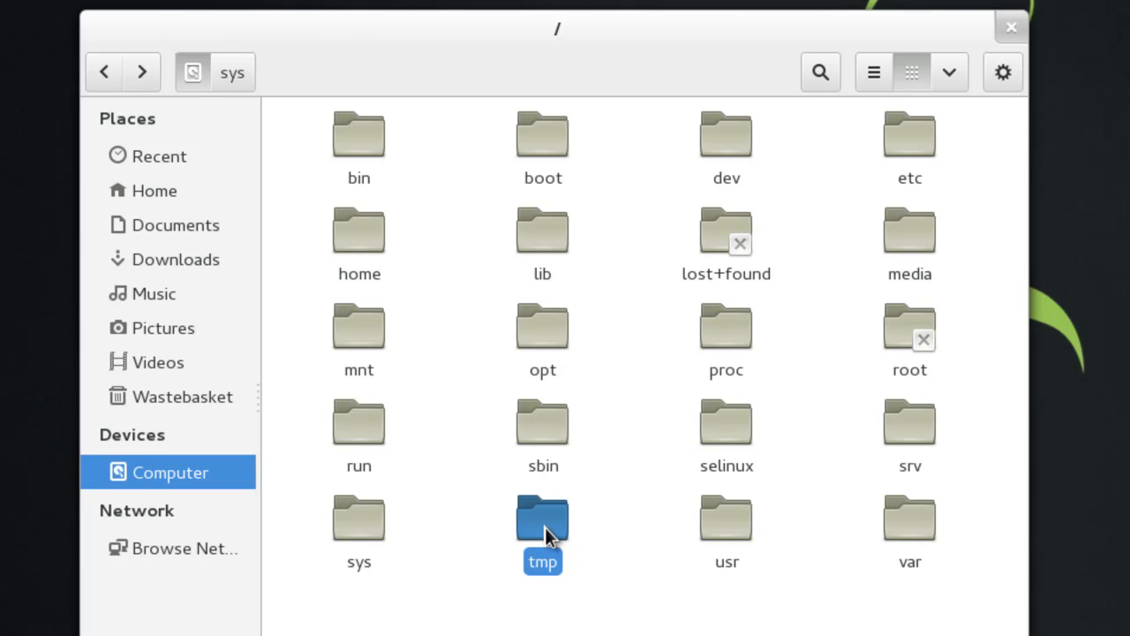
mouse_move(727, 517)
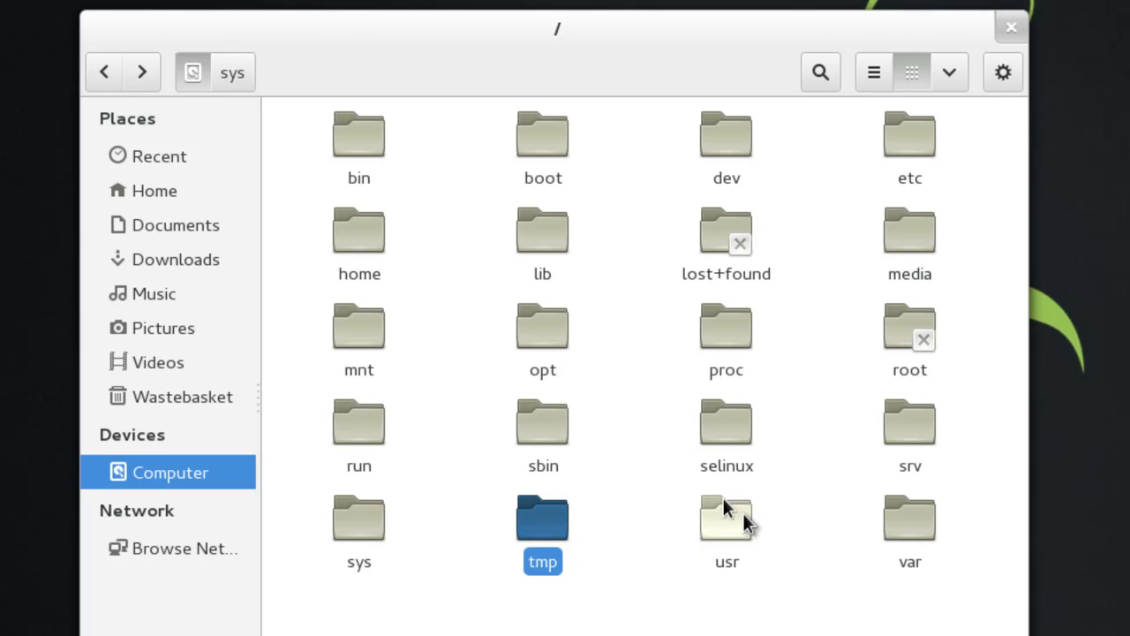
left_click(726, 518)
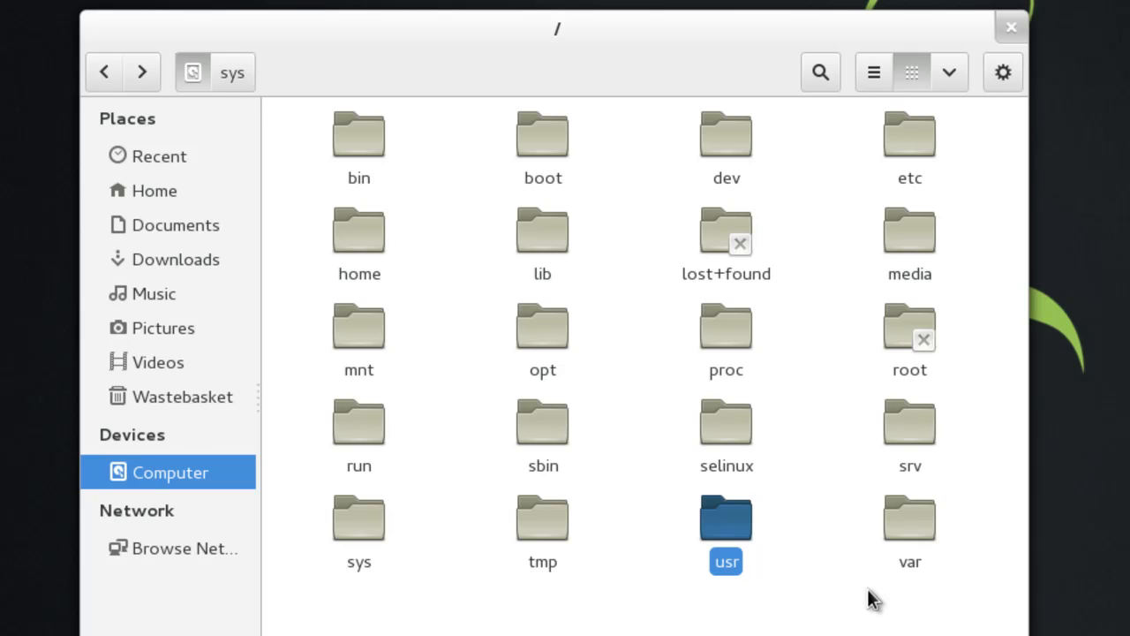
mouse_move(746, 565)
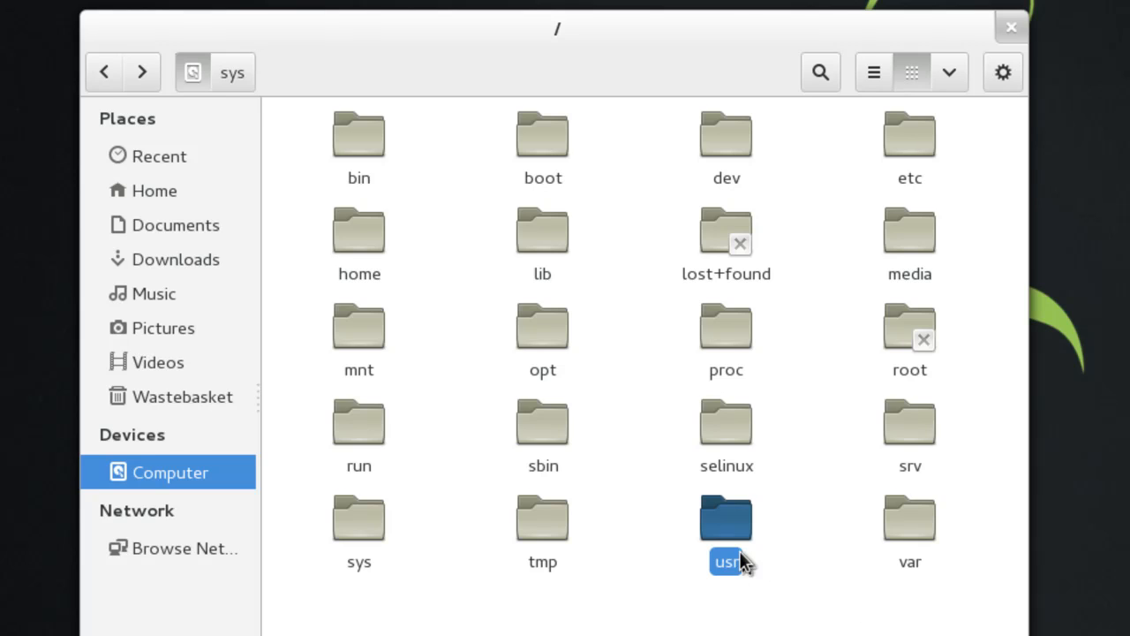
double_click(725, 518)
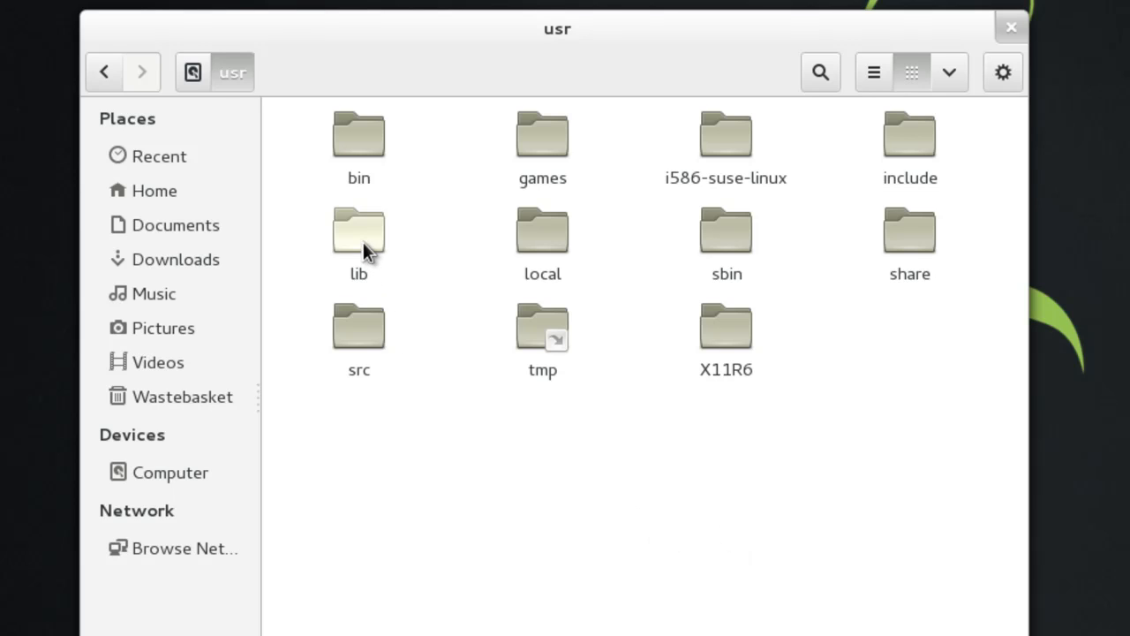
left_click(726, 231)
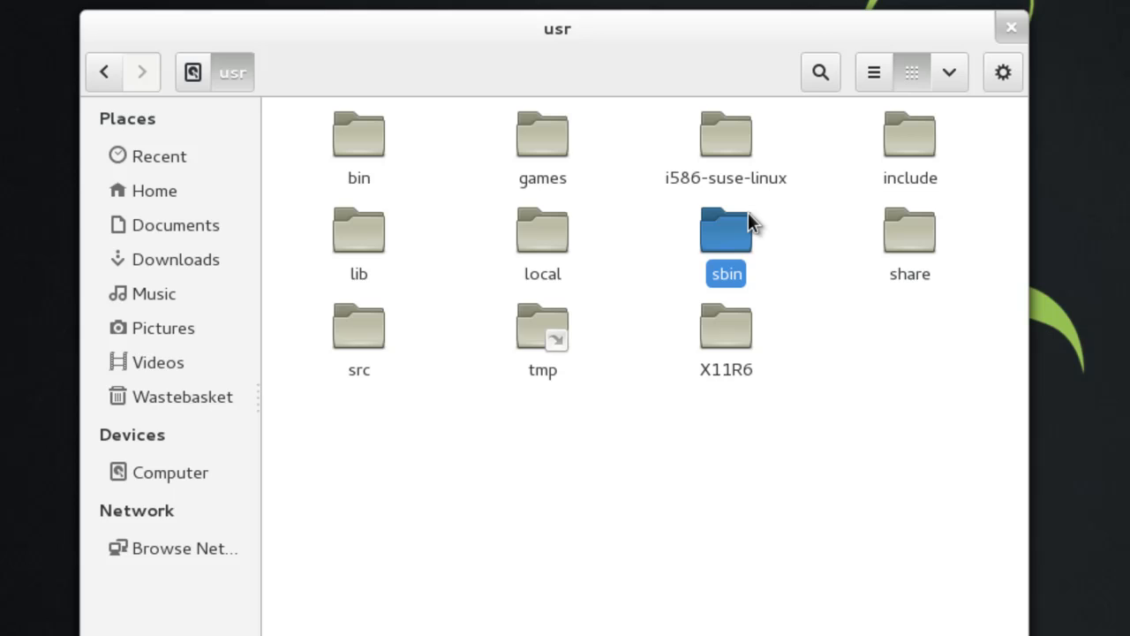
mouse_move(761, 472)
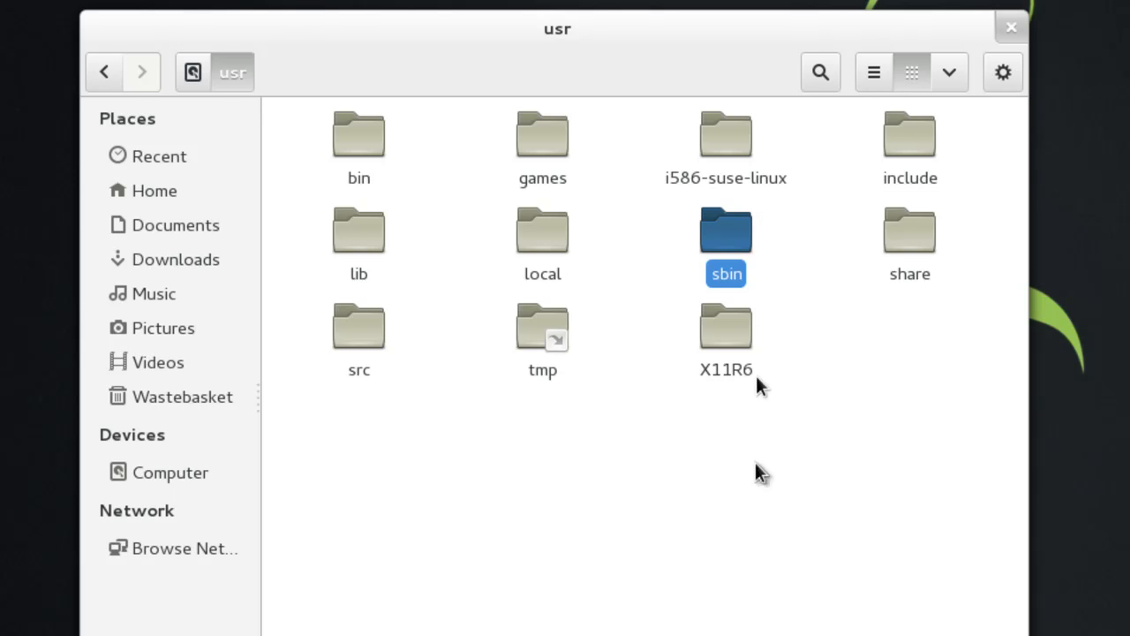
mouse_move(398, 185)
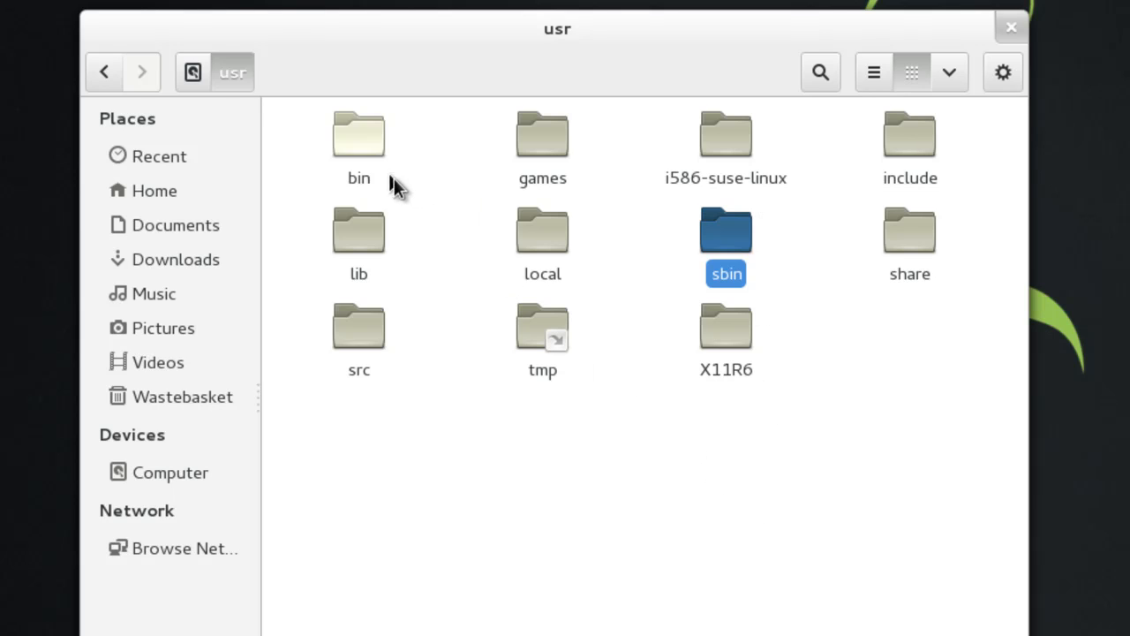
mouse_move(366, 150)
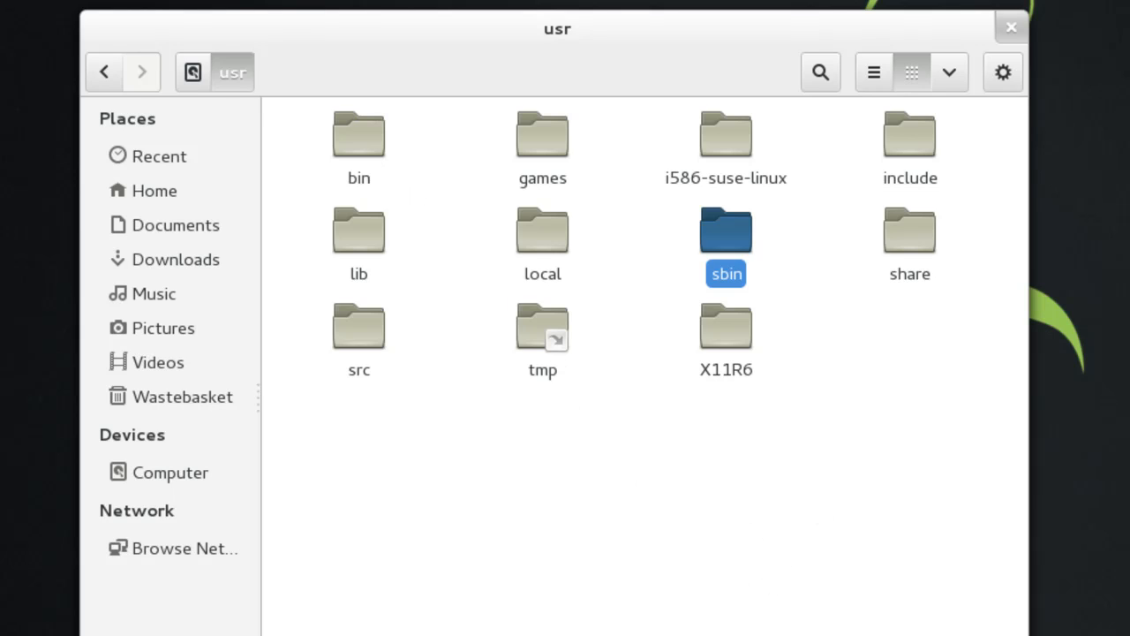
mouse_move(897, 506)
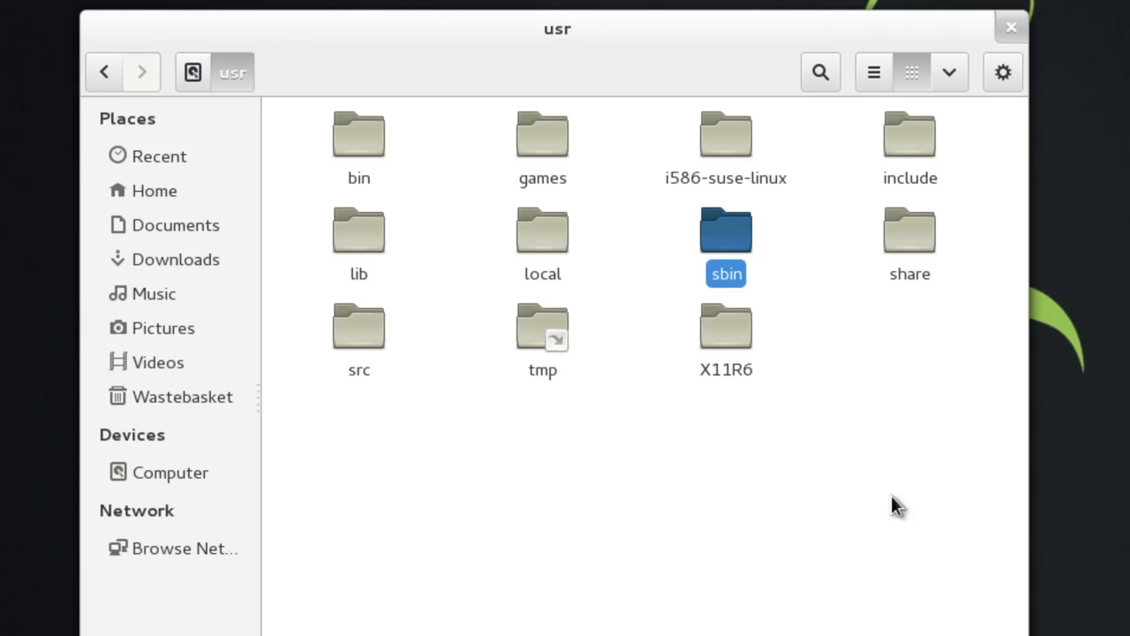
mouse_move(852, 464)
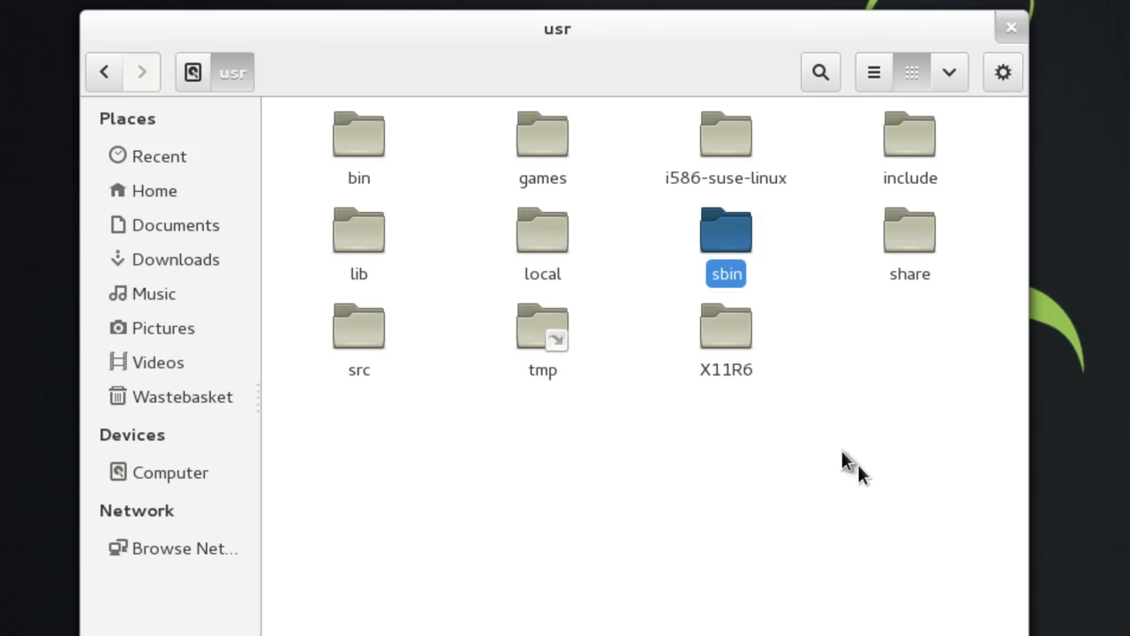
mouse_move(358, 247)
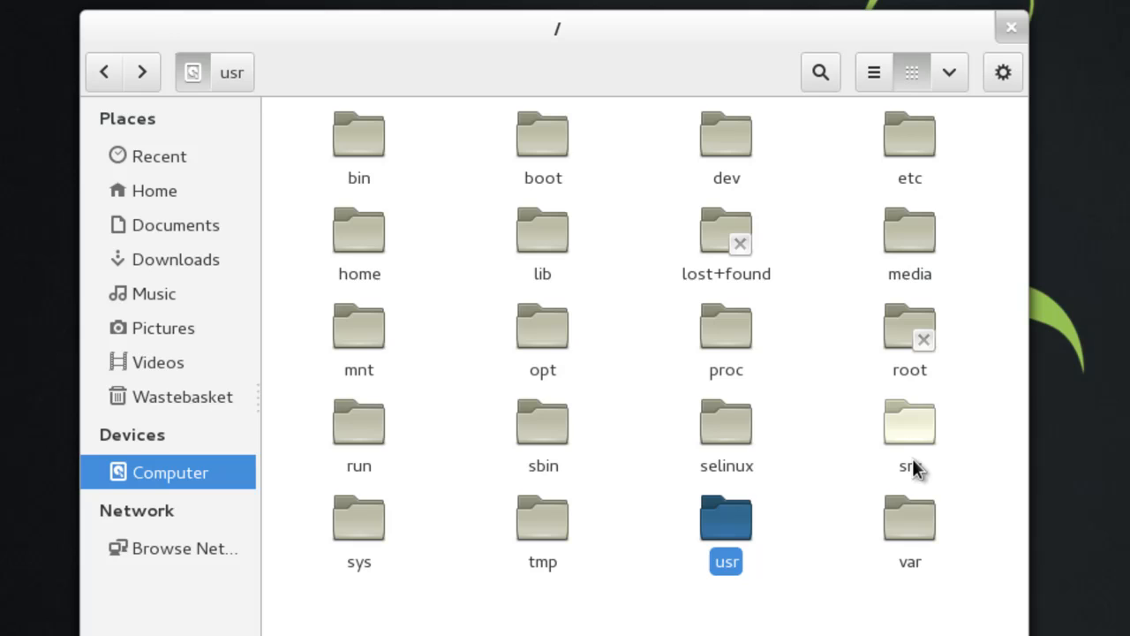
- Open the var folder listing cache, crash, lib, log, mail, spool and tmp
left_click(909, 518)
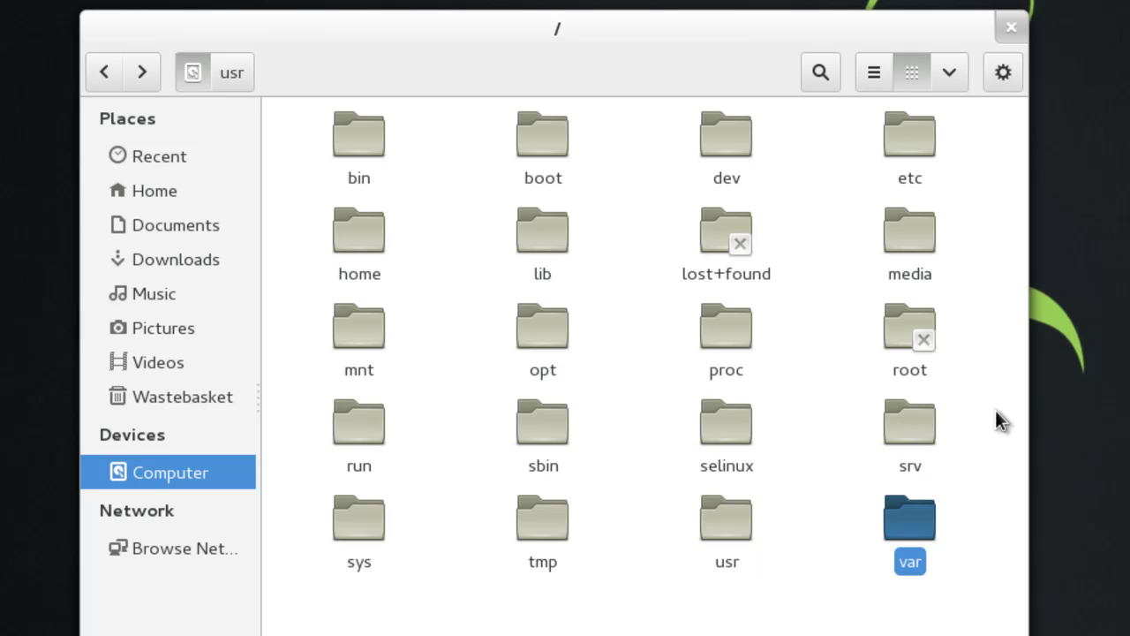
double_click(909, 518)
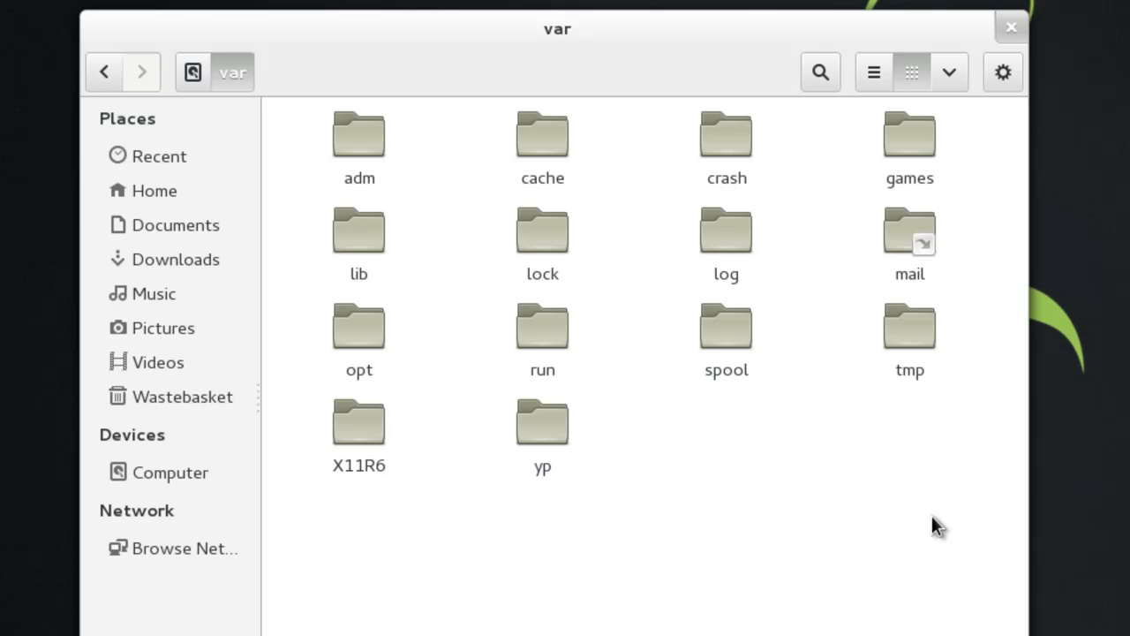
mouse_move(937, 269)
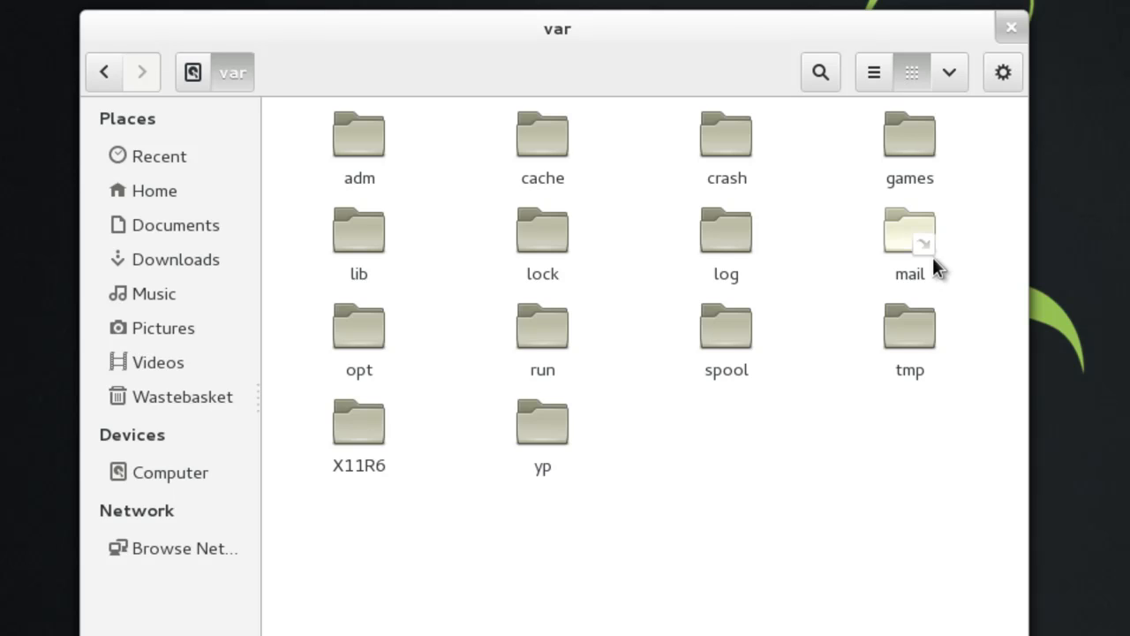
mouse_move(142, 72)
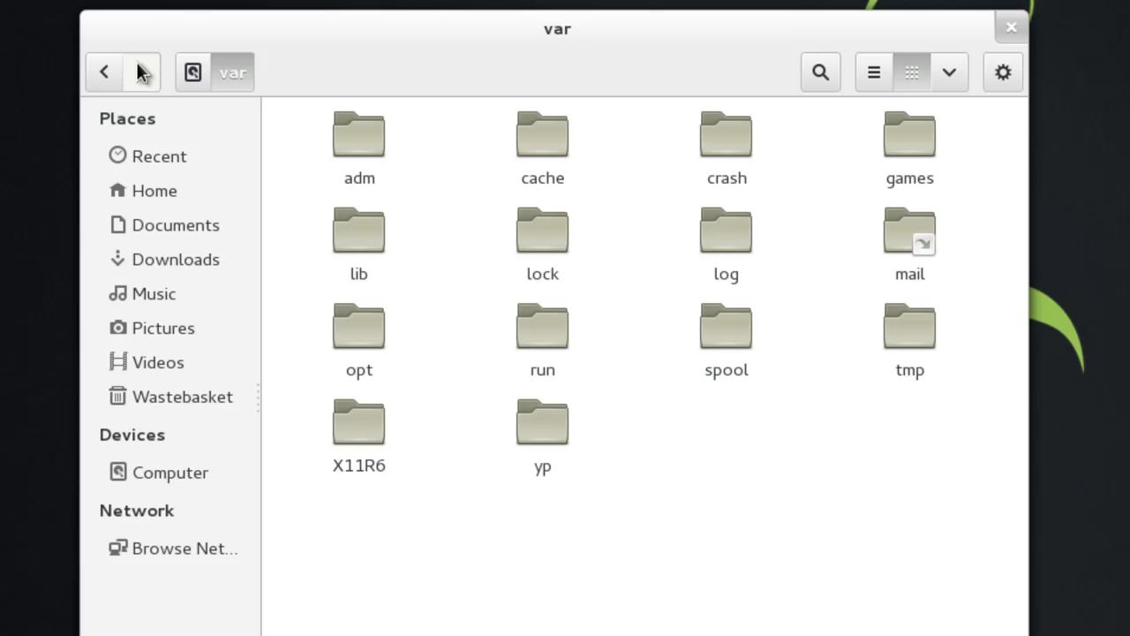